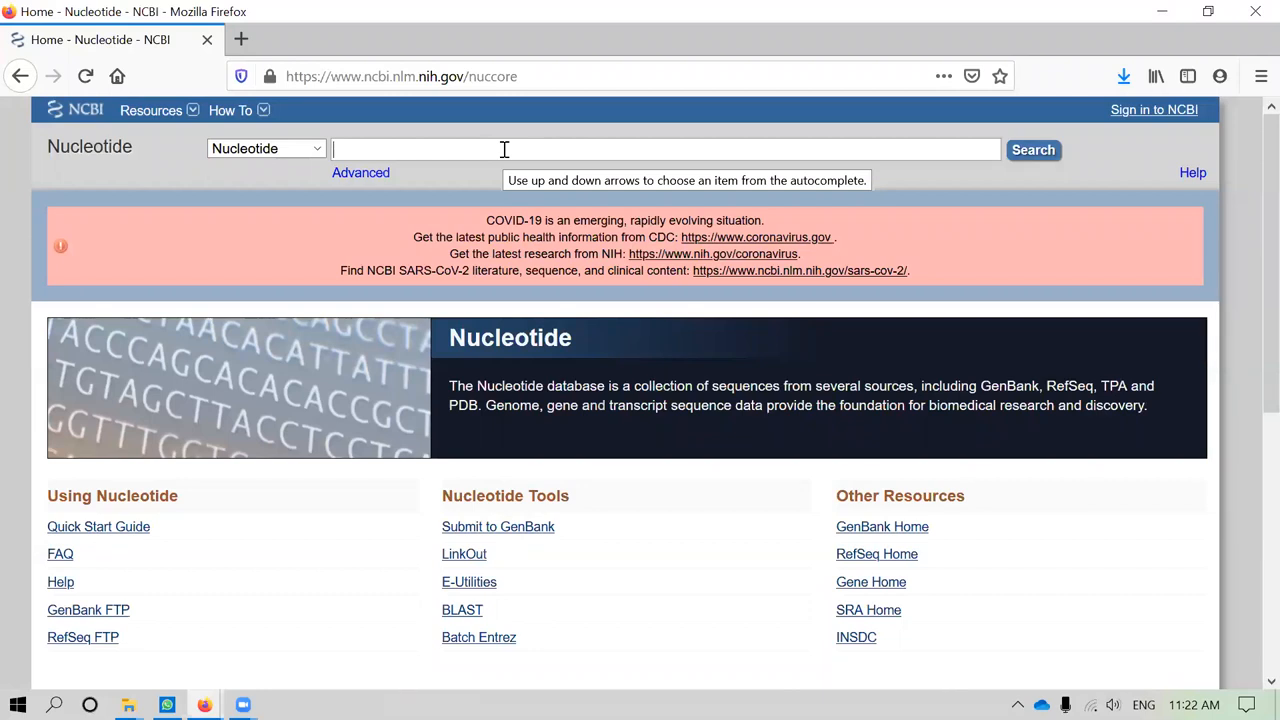
# Search Nucleotide for "escherichia coli"[title] AND "complete genome"[title]
pyautogui.write('"esche')
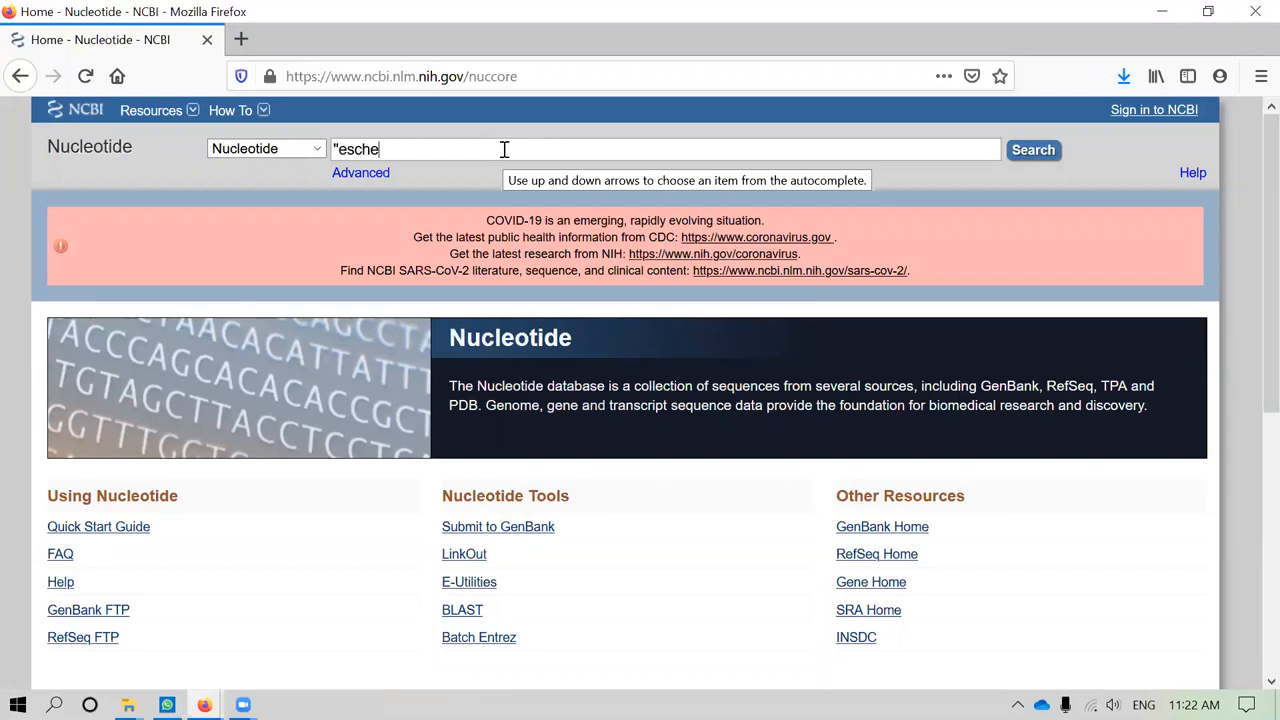
pyautogui.write('richia coli" A')
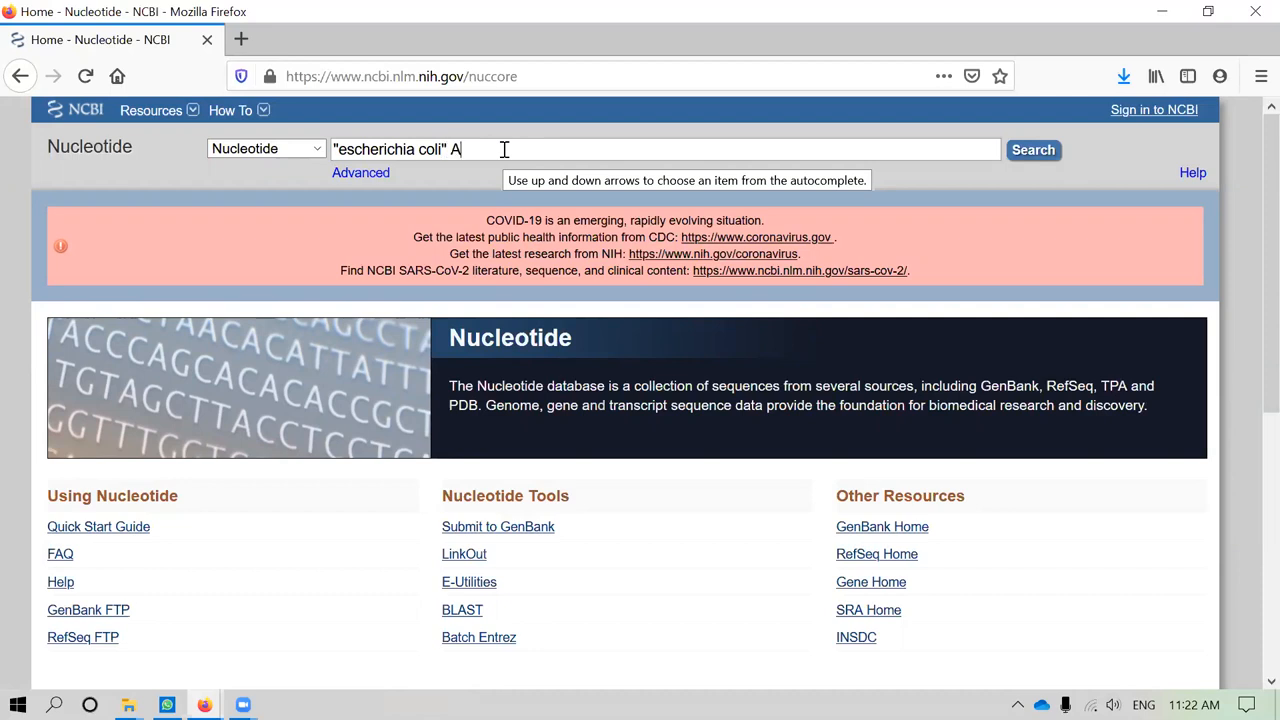
pyautogui.write('ND "complete genome')
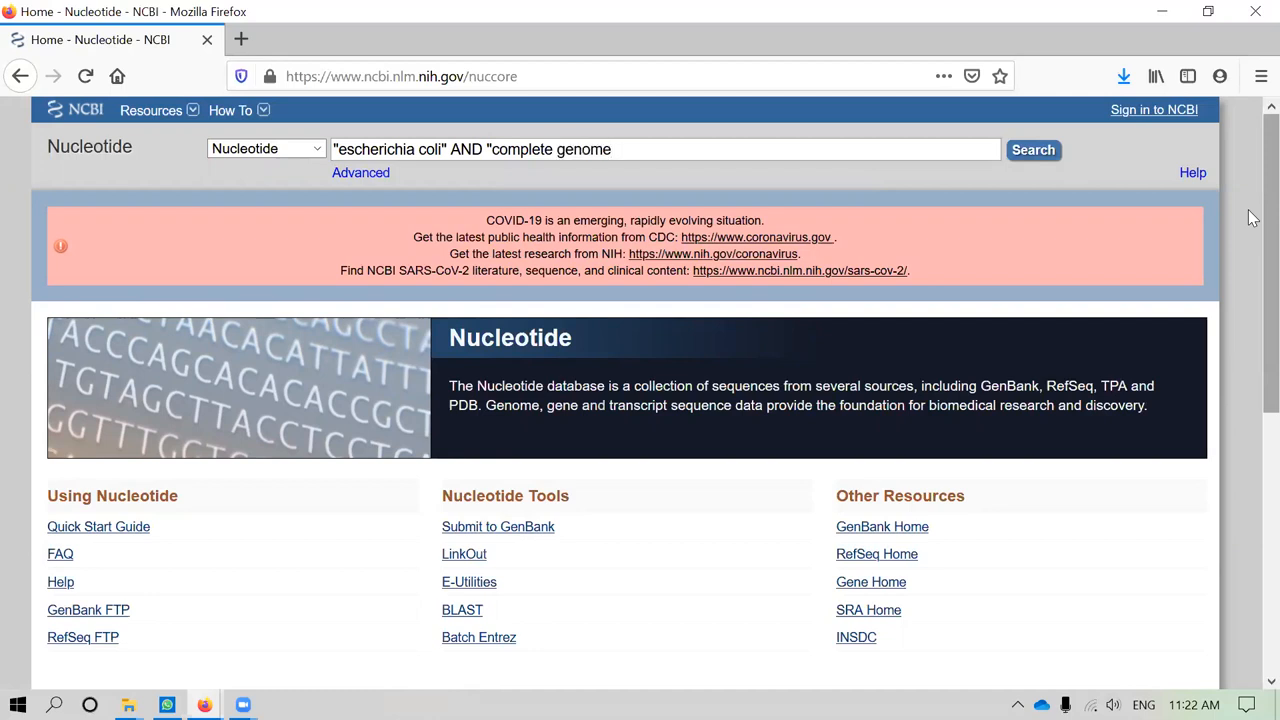
pyautogui.write('"')
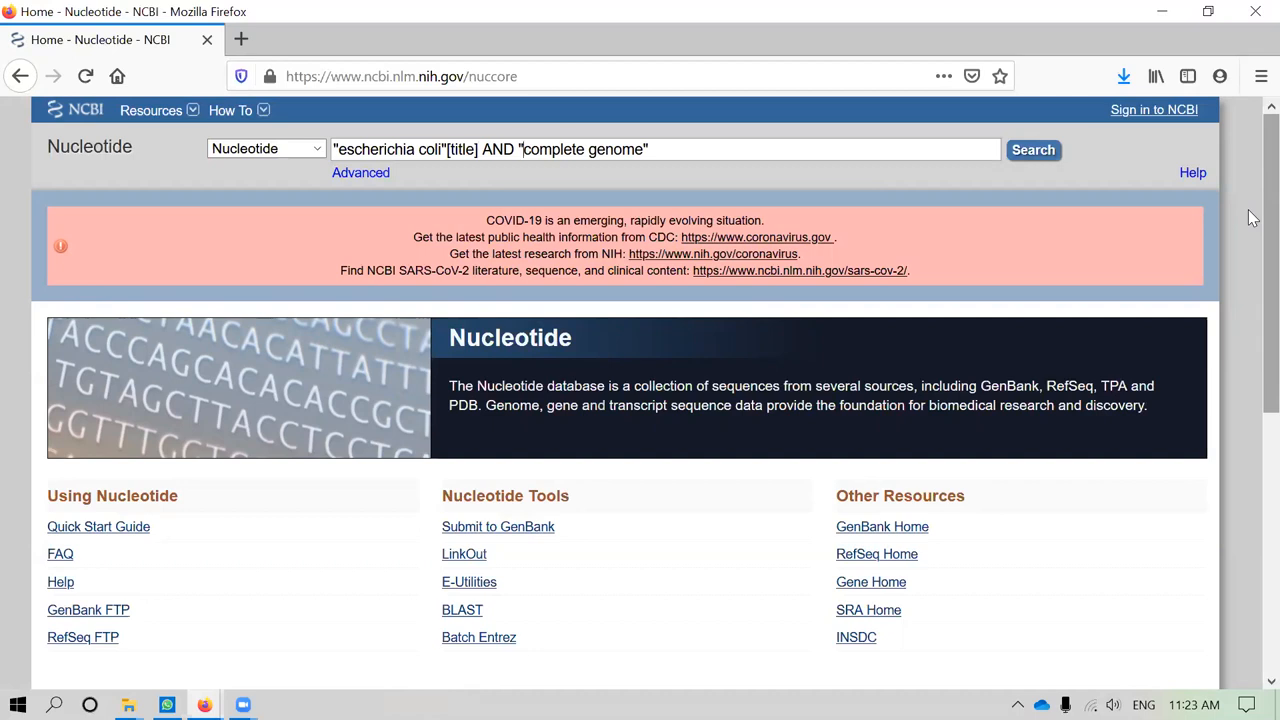
pyautogui.write('[title')
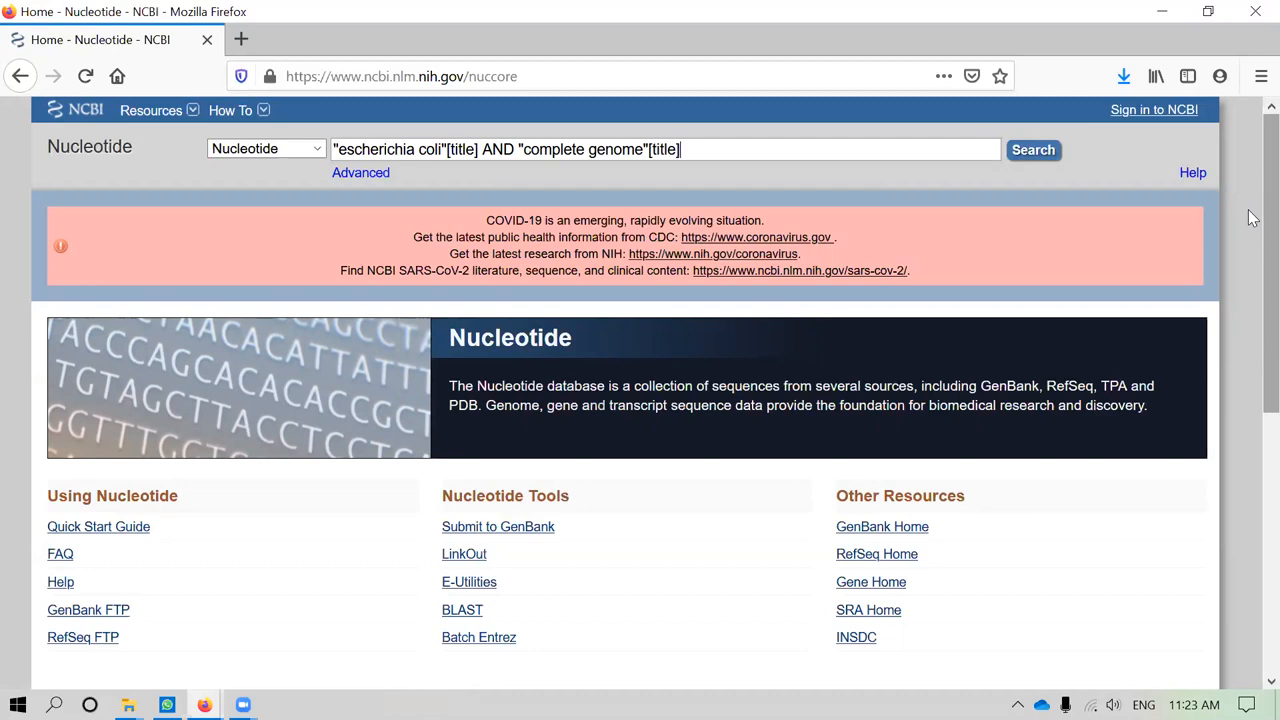
pyautogui.click(1033, 149)
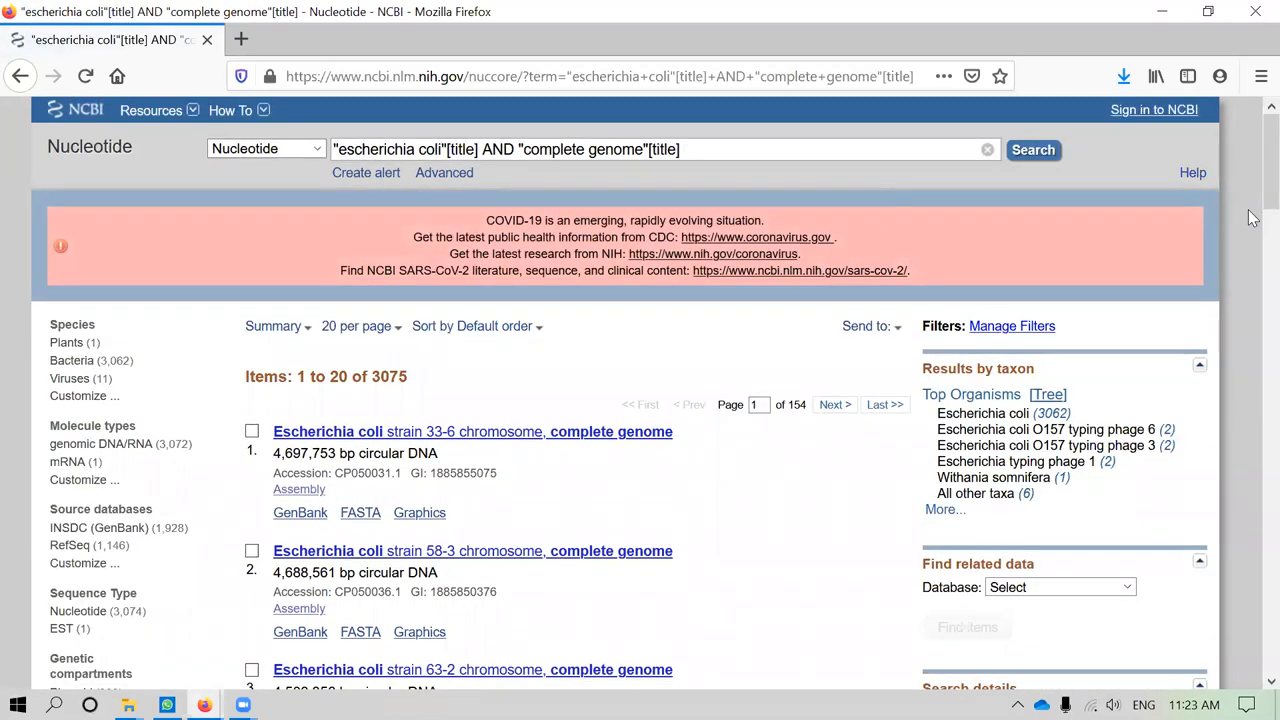
pyautogui.moveTo(753, 376)
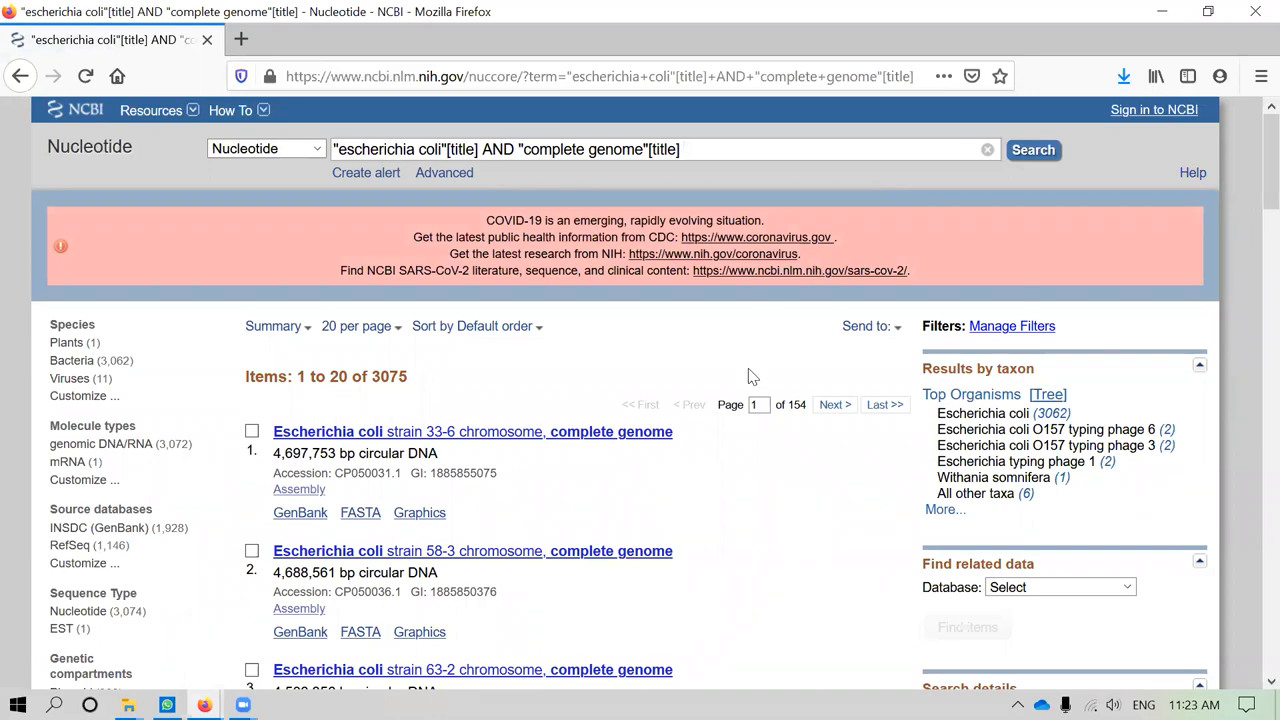
# Scroll the 3,075 results to locate the strain 58-3 complete genome
pyautogui.scroll(-3)
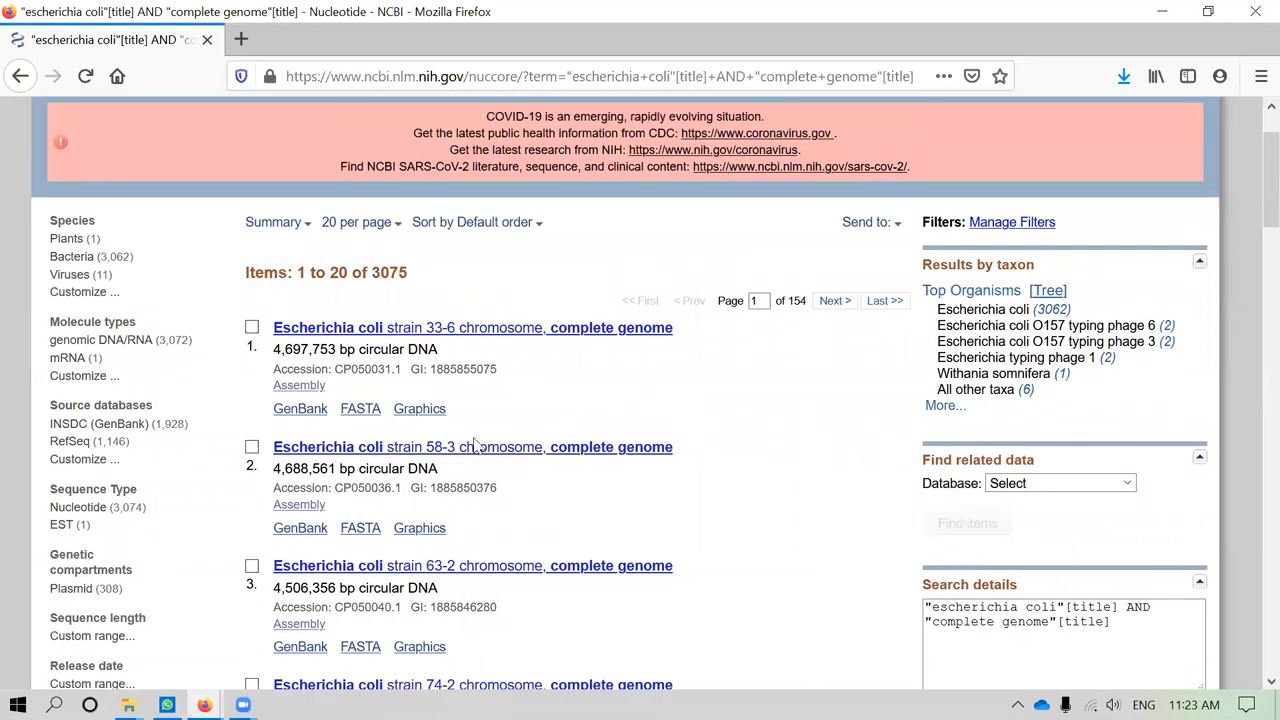
pyautogui.moveTo(410, 423)
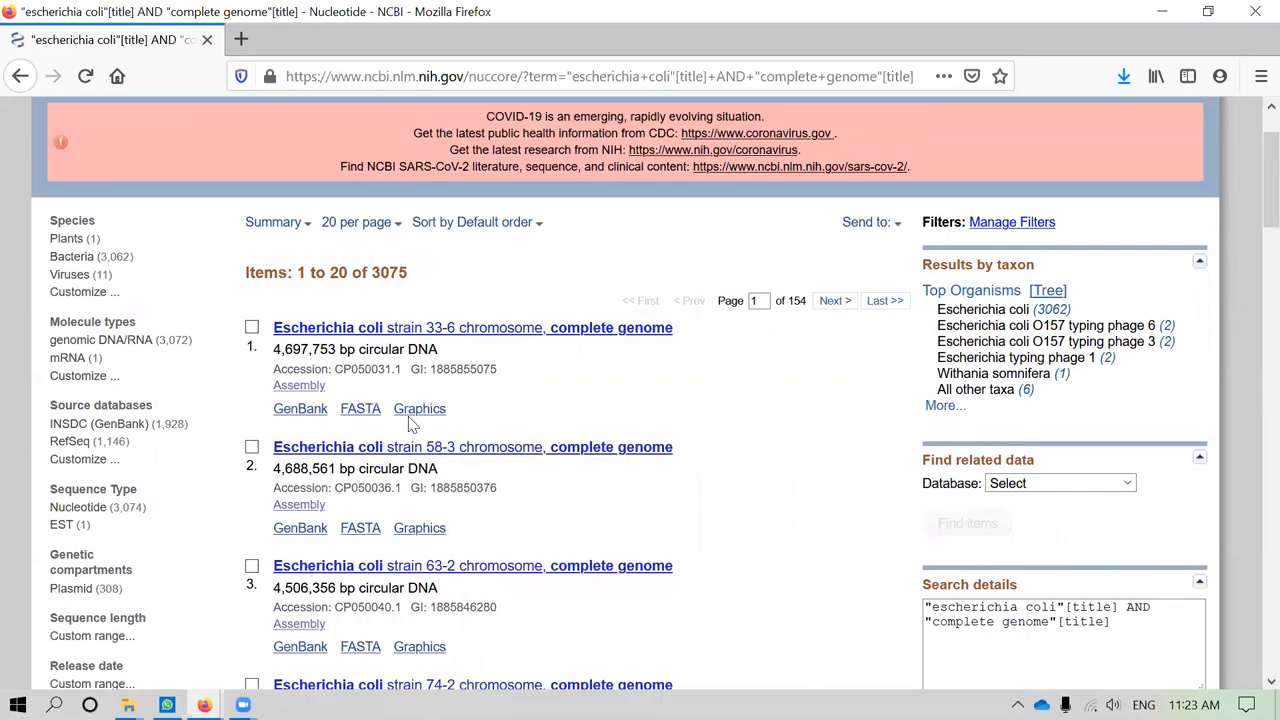
pyautogui.moveTo(548, 490)
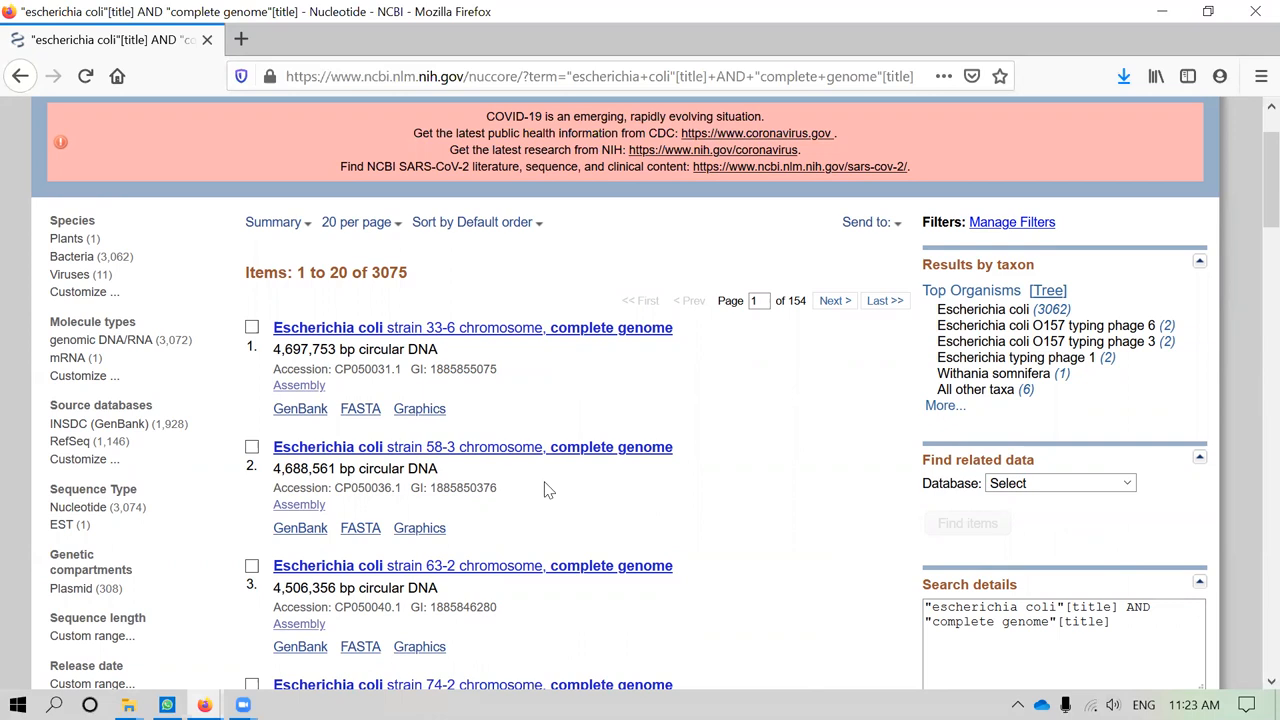
pyautogui.moveTo(472, 446)
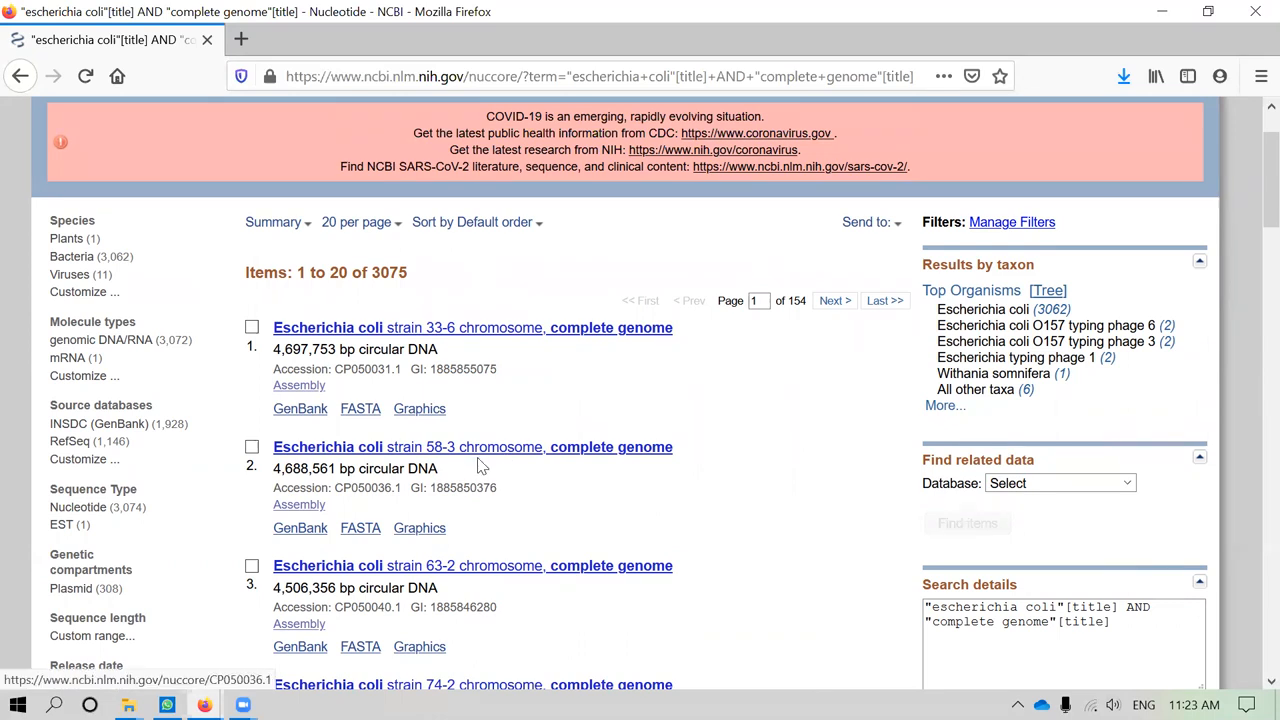
pyautogui.moveTo(398, 491)
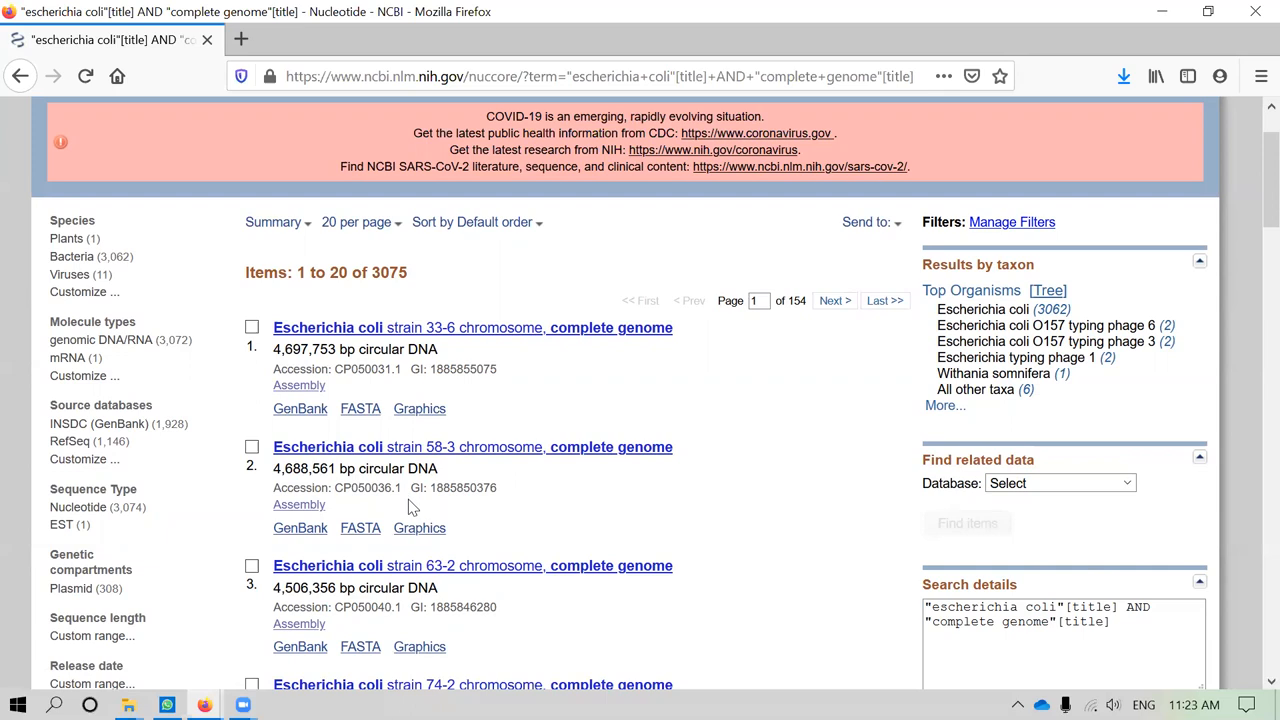
pyautogui.moveTo(445, 474)
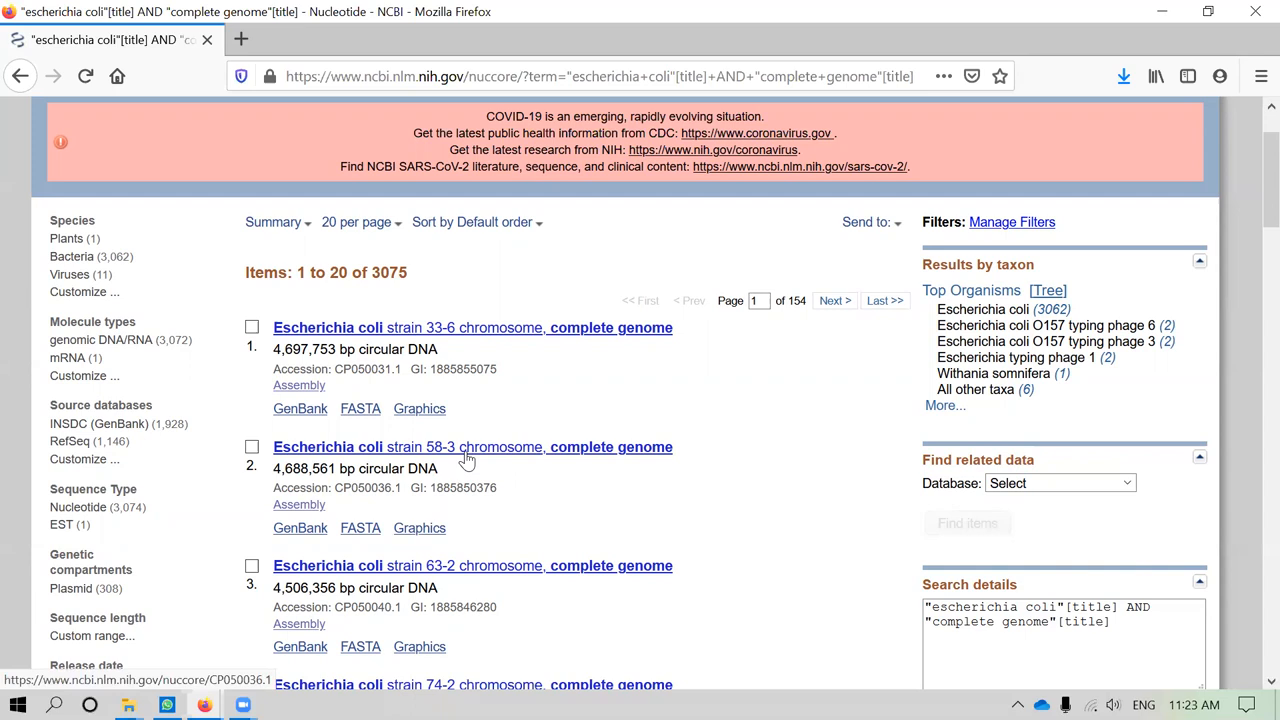
pyautogui.moveTo(503, 462)
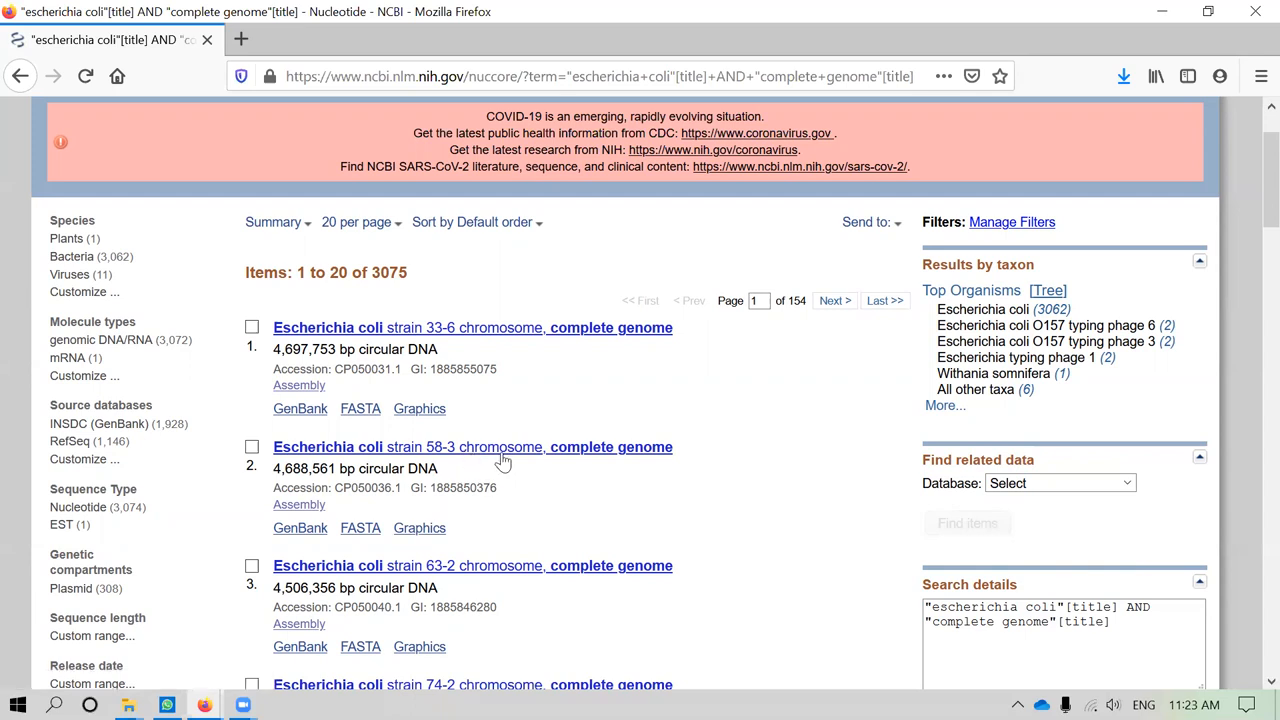
# Open the 'Escherichia coli strain 58-3 chromosome, complete genome' record and scroll its annotation
pyautogui.click(472, 447)
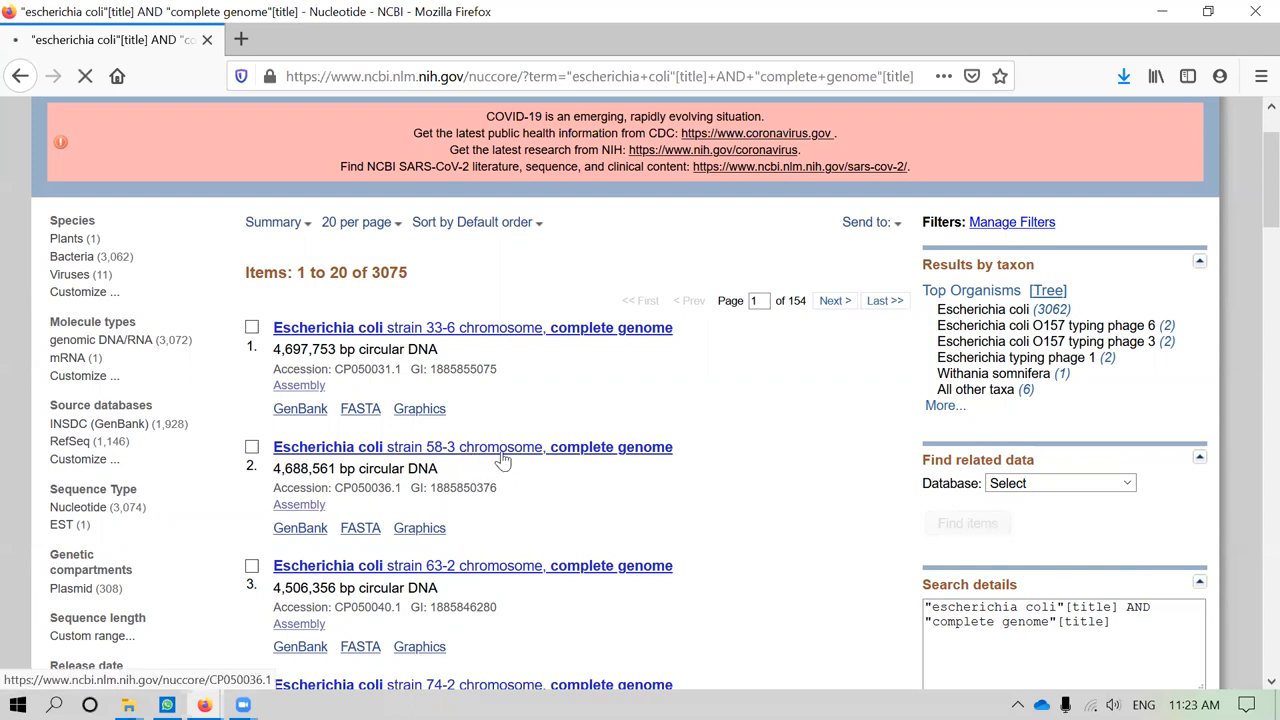
pyautogui.click(472, 447)
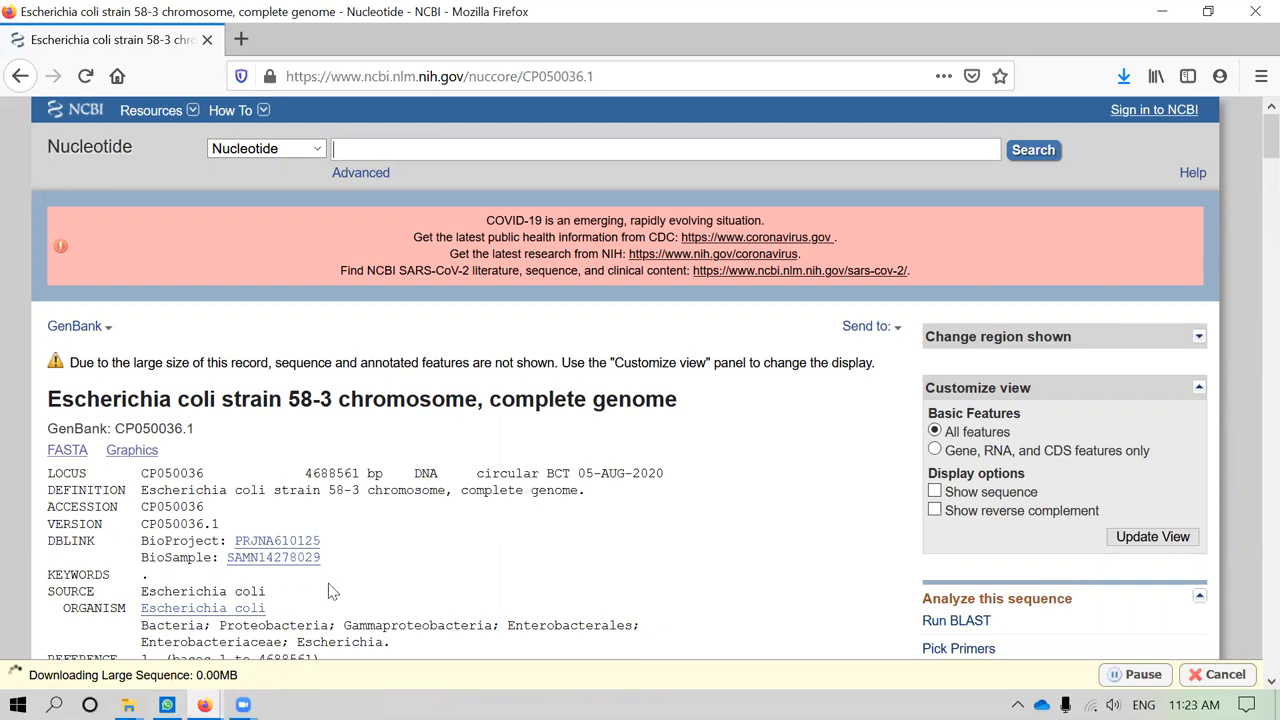
pyautogui.scroll(-3)
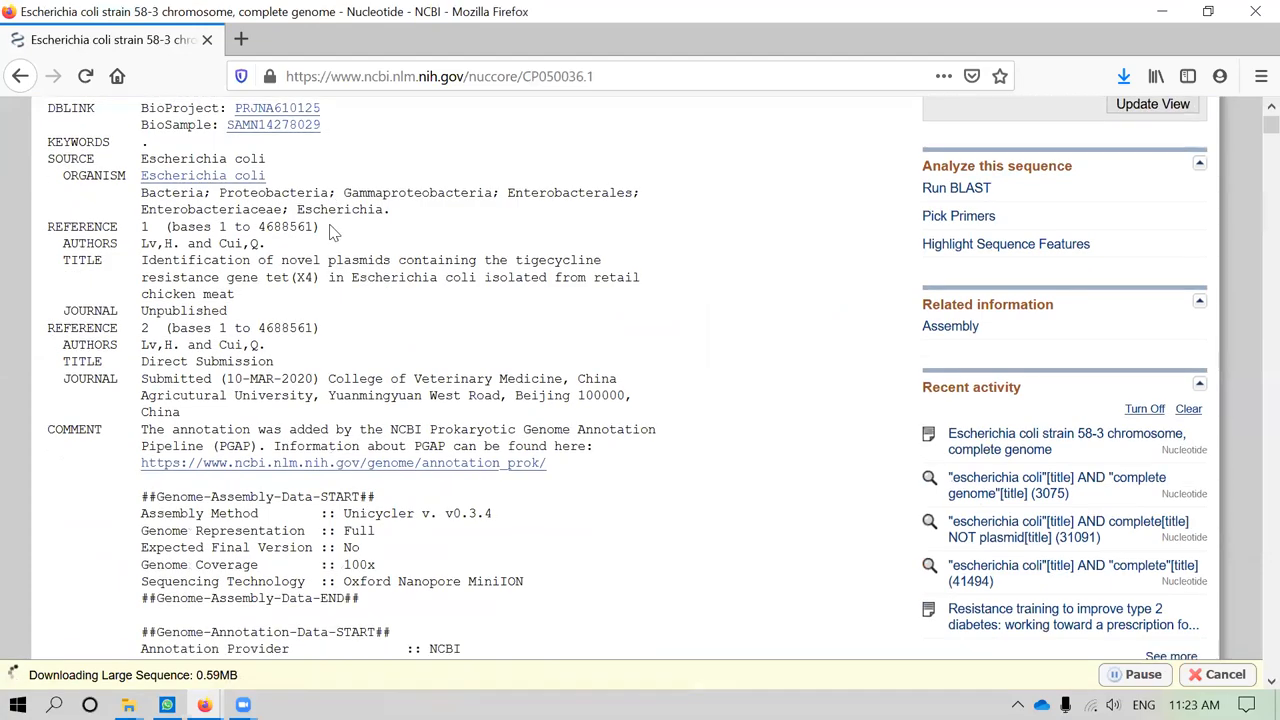
pyautogui.scroll(-3)
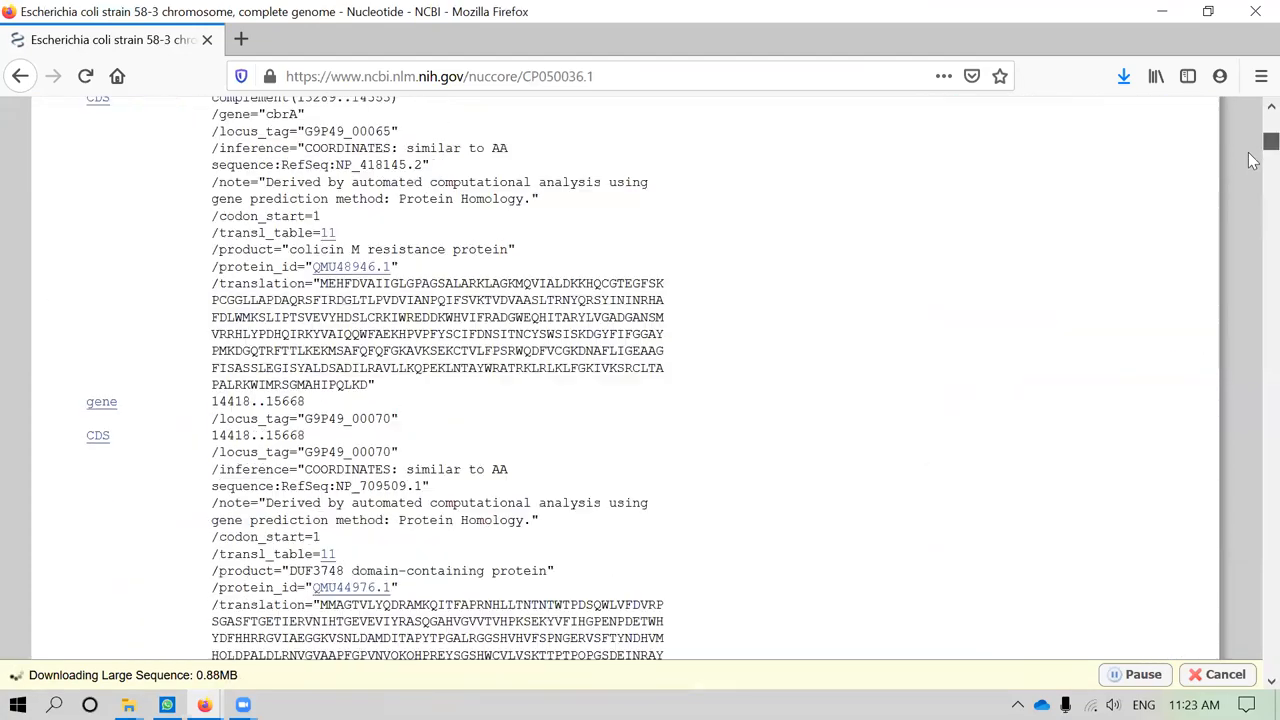
pyautogui.scroll(-3)
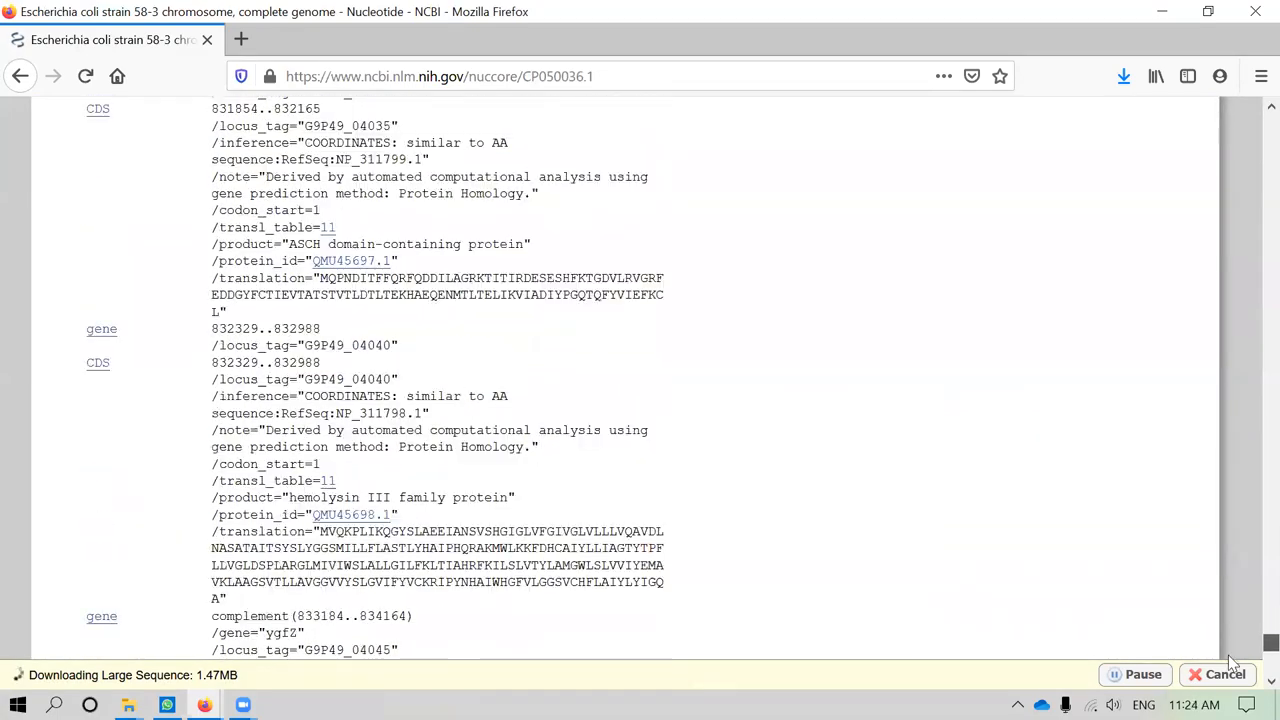
pyautogui.scroll(-3)
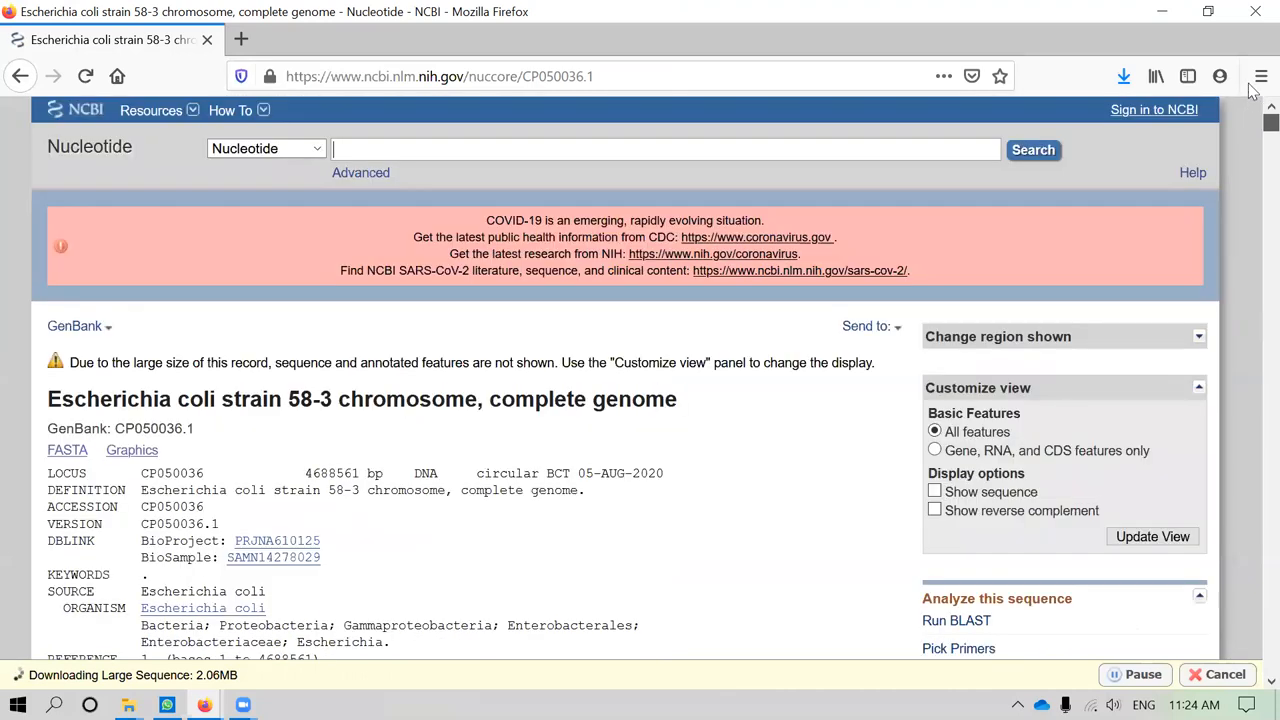
pyautogui.scroll(-3)
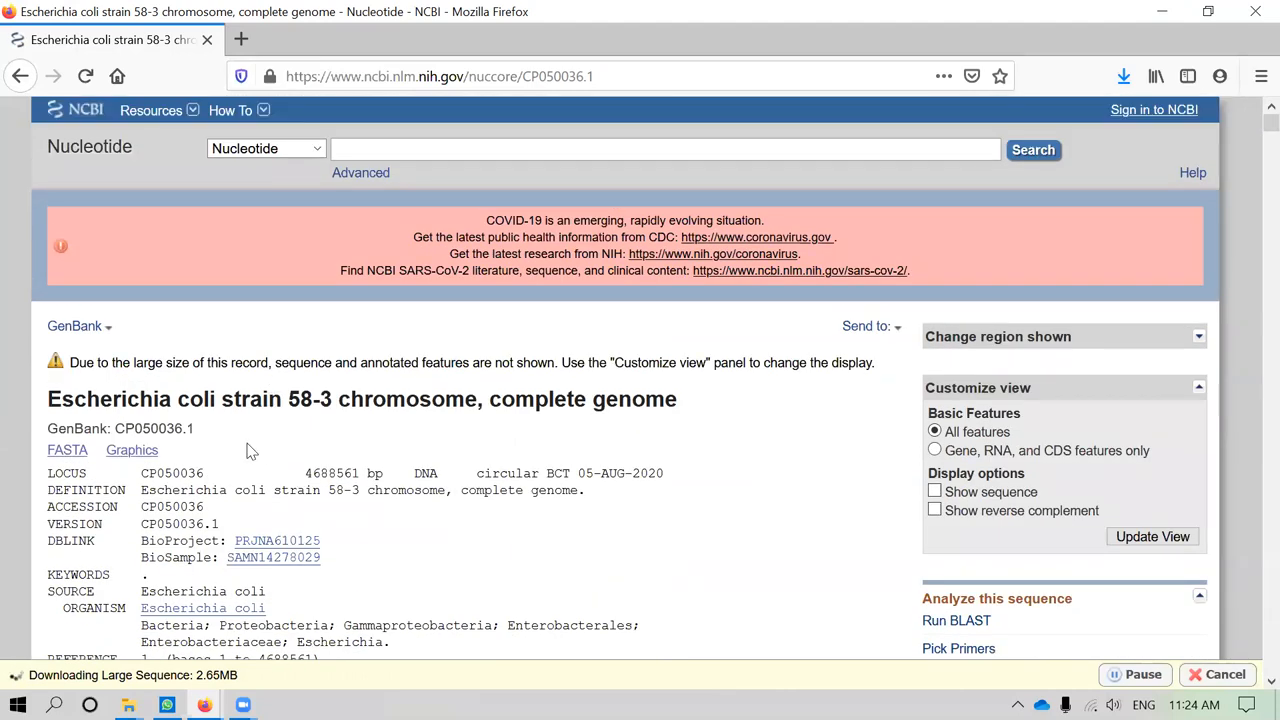
# Select accession CP050036.1 on the VERSION line and check the record's URL
pyautogui.doubleClick(197, 523)
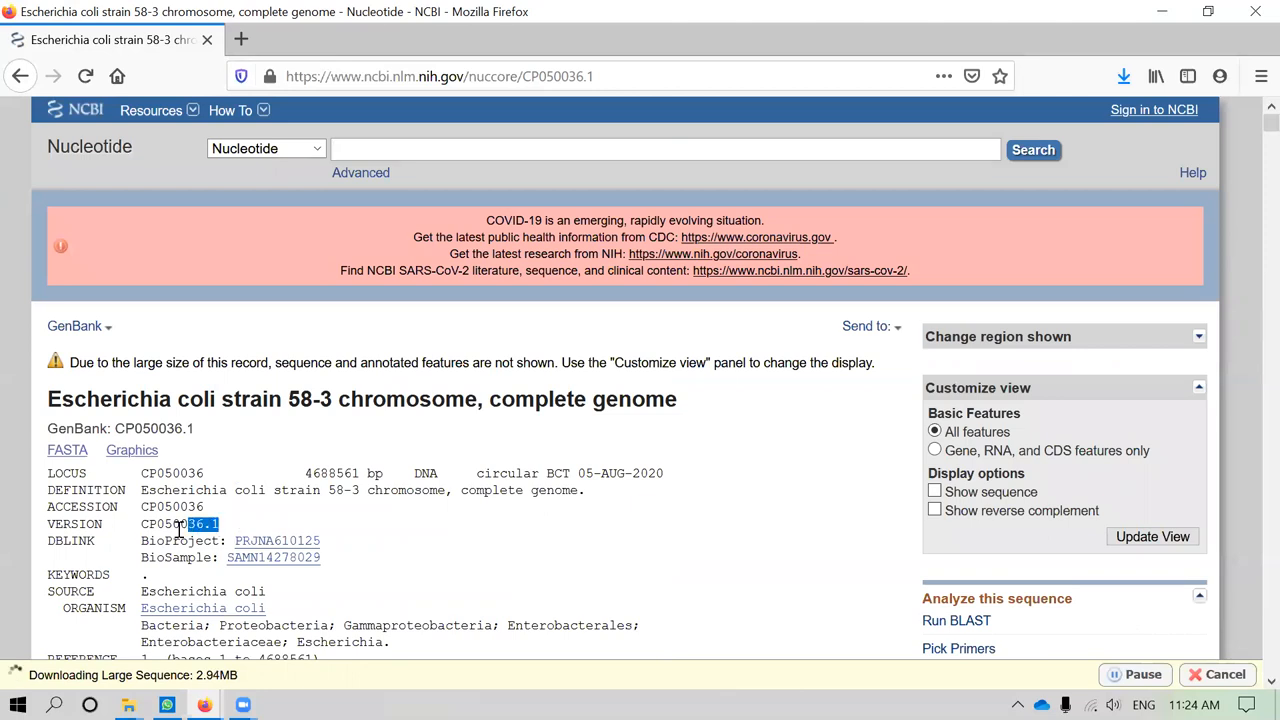
pyautogui.doubleClick(178, 523)
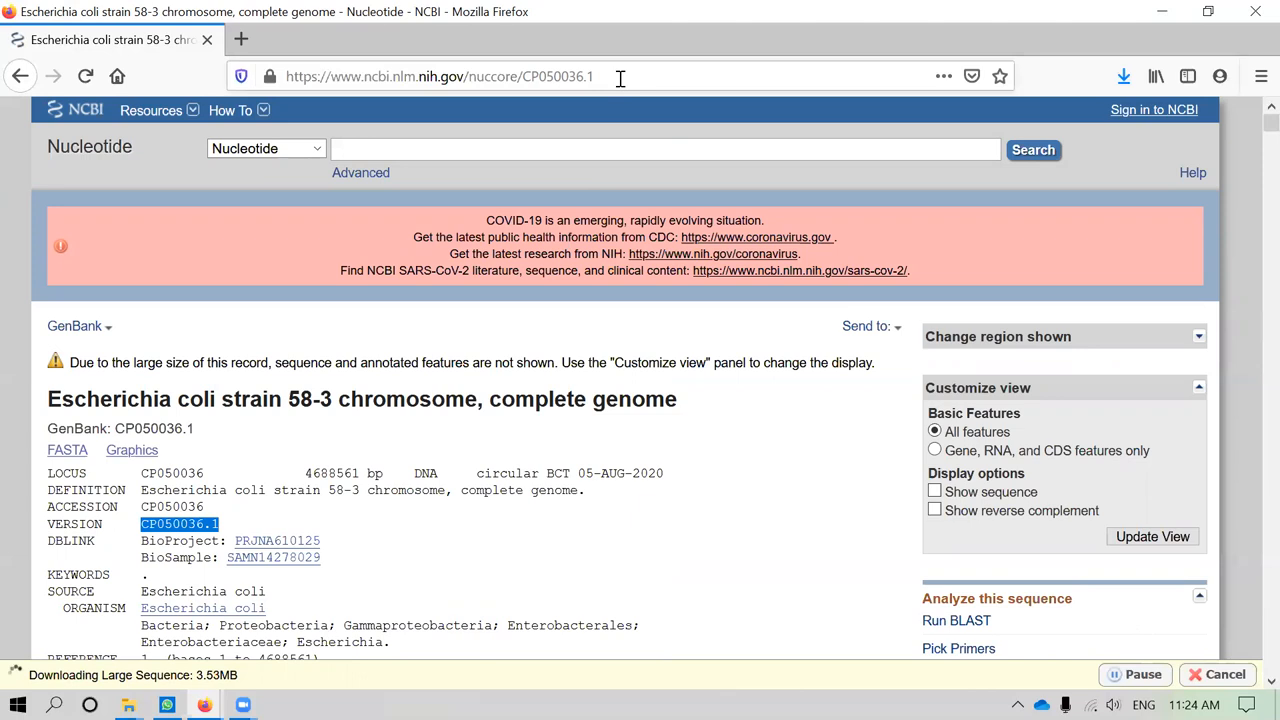
pyautogui.click(440, 76)
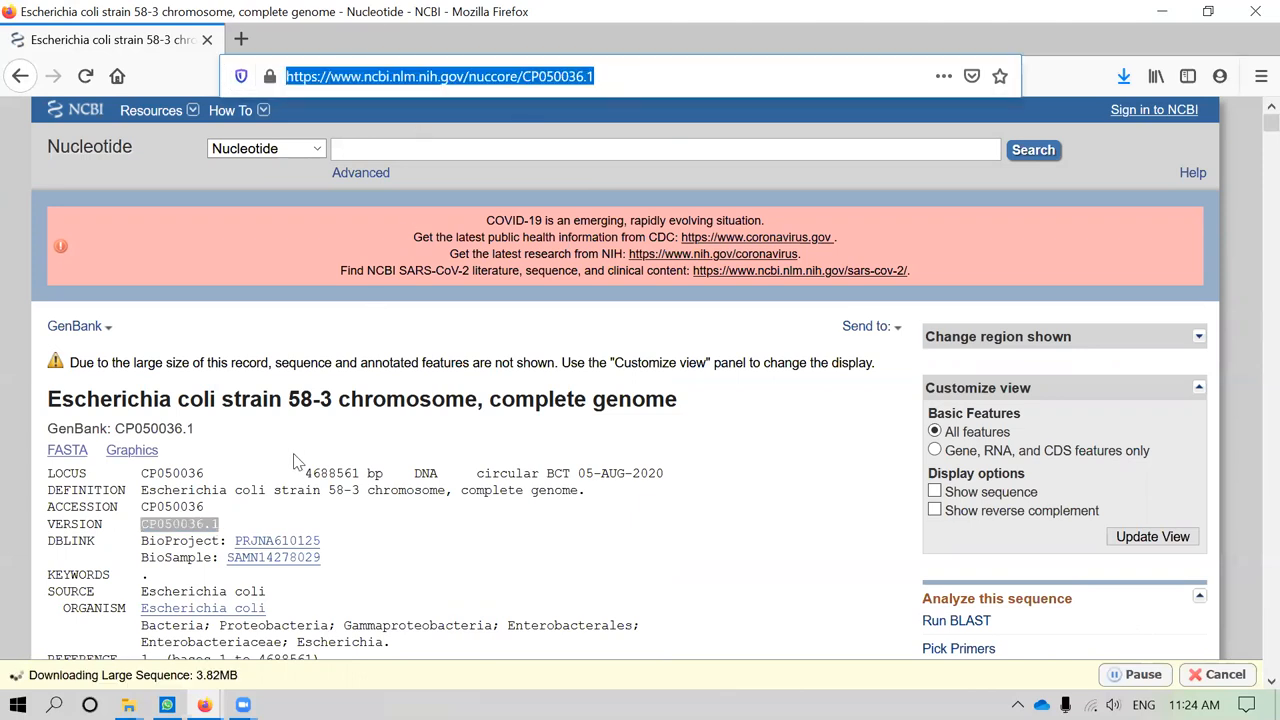
pyautogui.moveTo(248, 533)
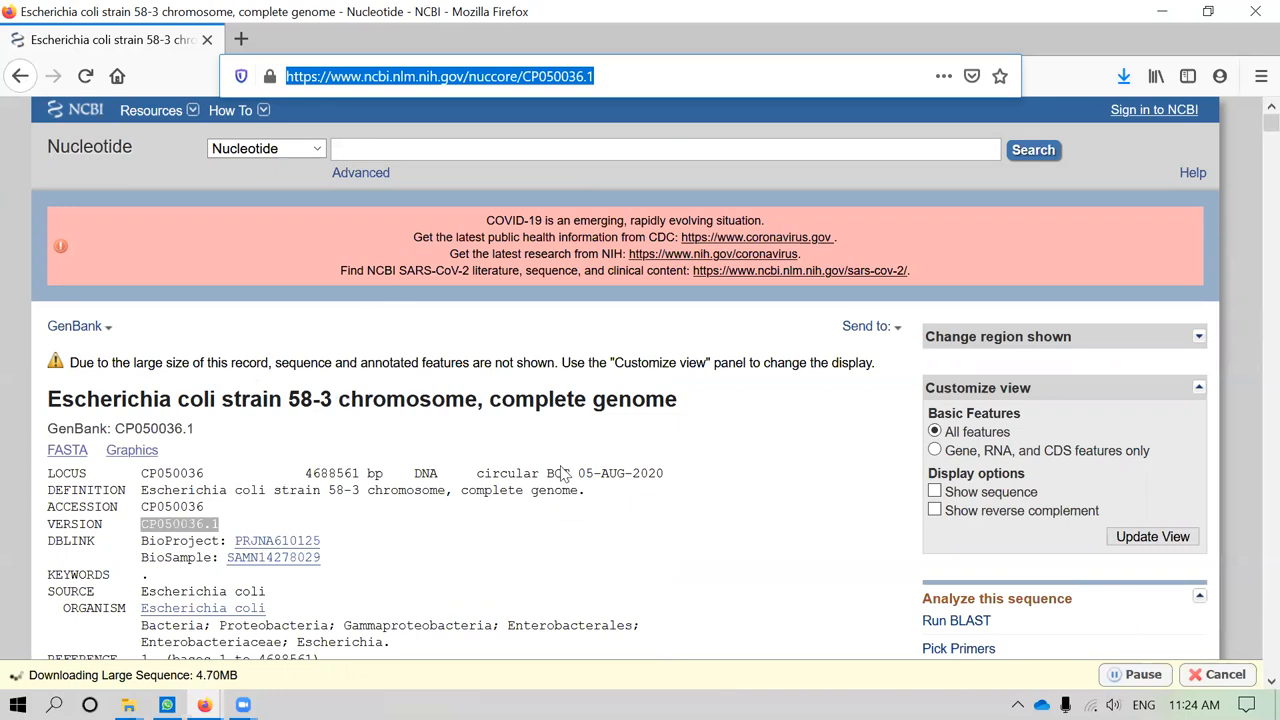
pyautogui.moveTo(910, 345)
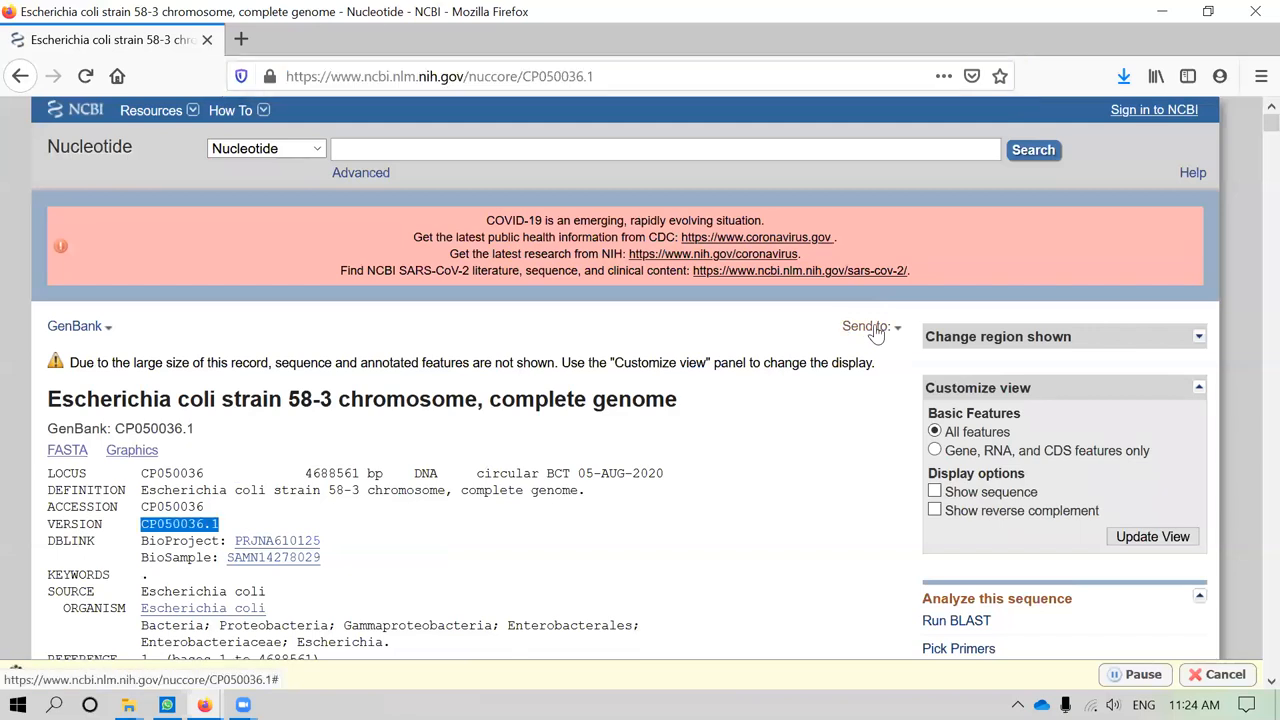
# Save the complete strain 58-3 record in GenBank format as sequence.gb
pyautogui.click(867, 326)
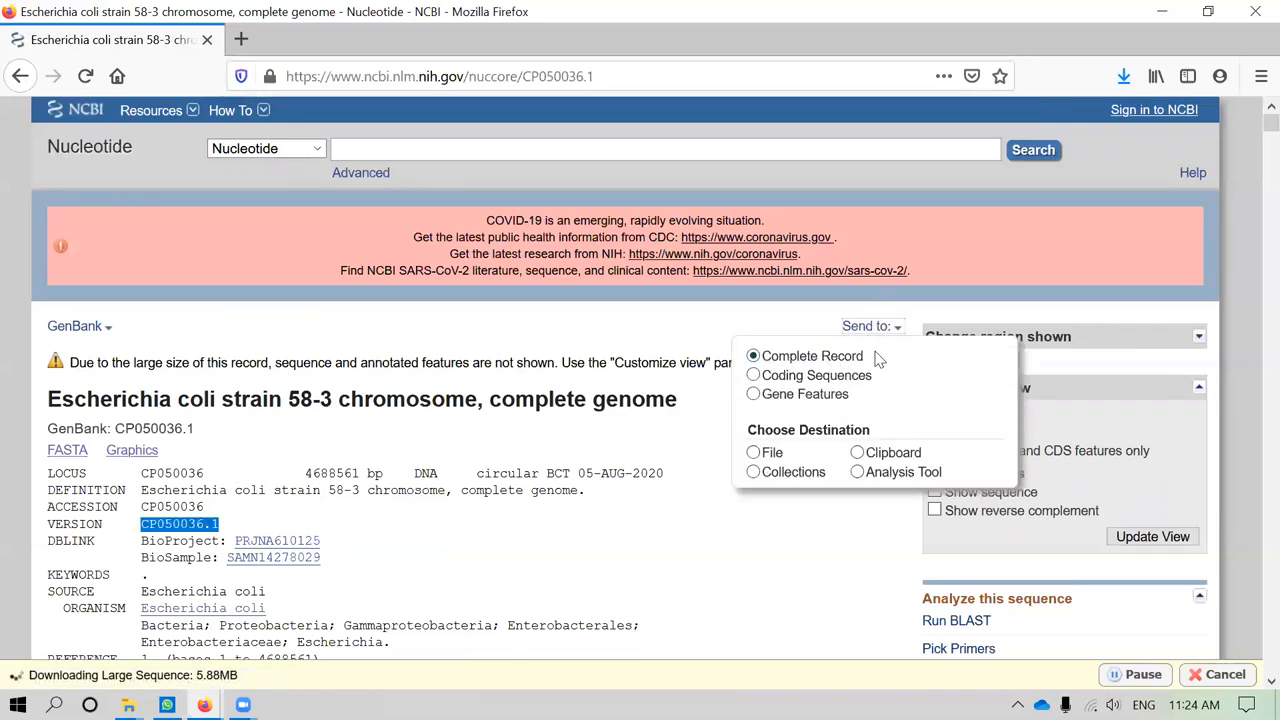
pyautogui.moveTo(135, 340)
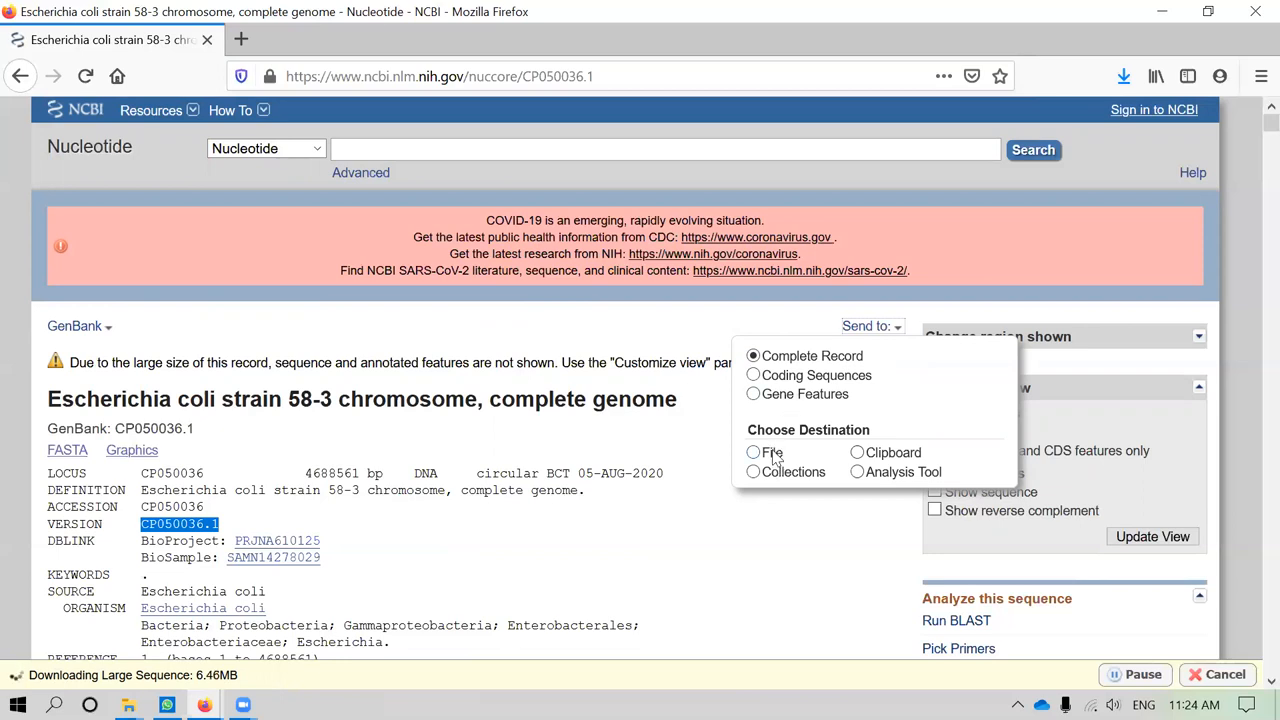
pyautogui.click(753, 452)
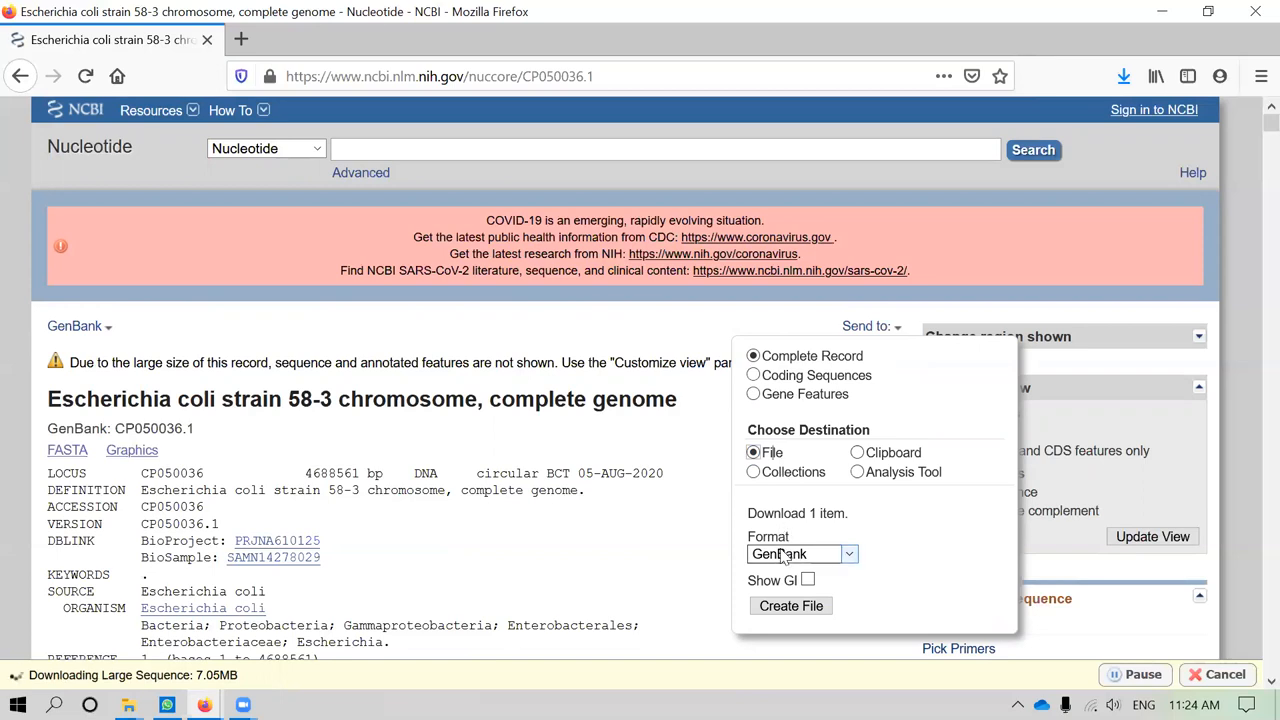
pyautogui.click(802, 554)
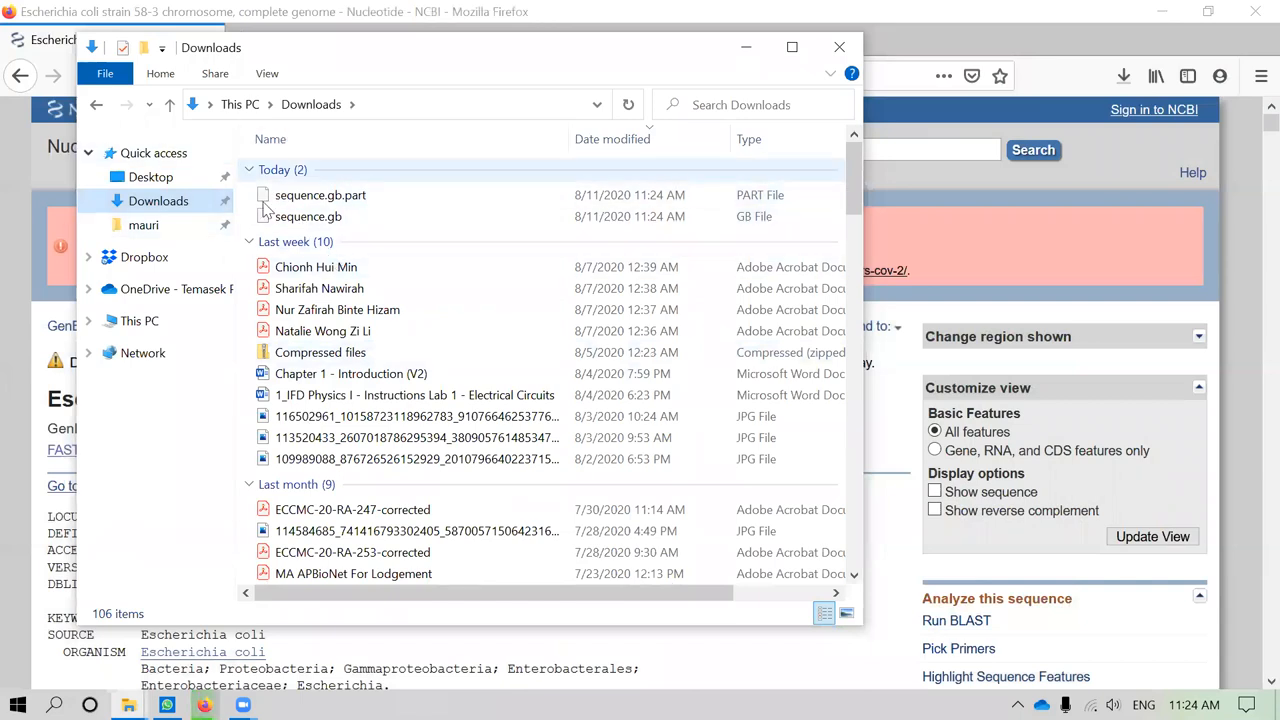
pyautogui.click(839, 47)
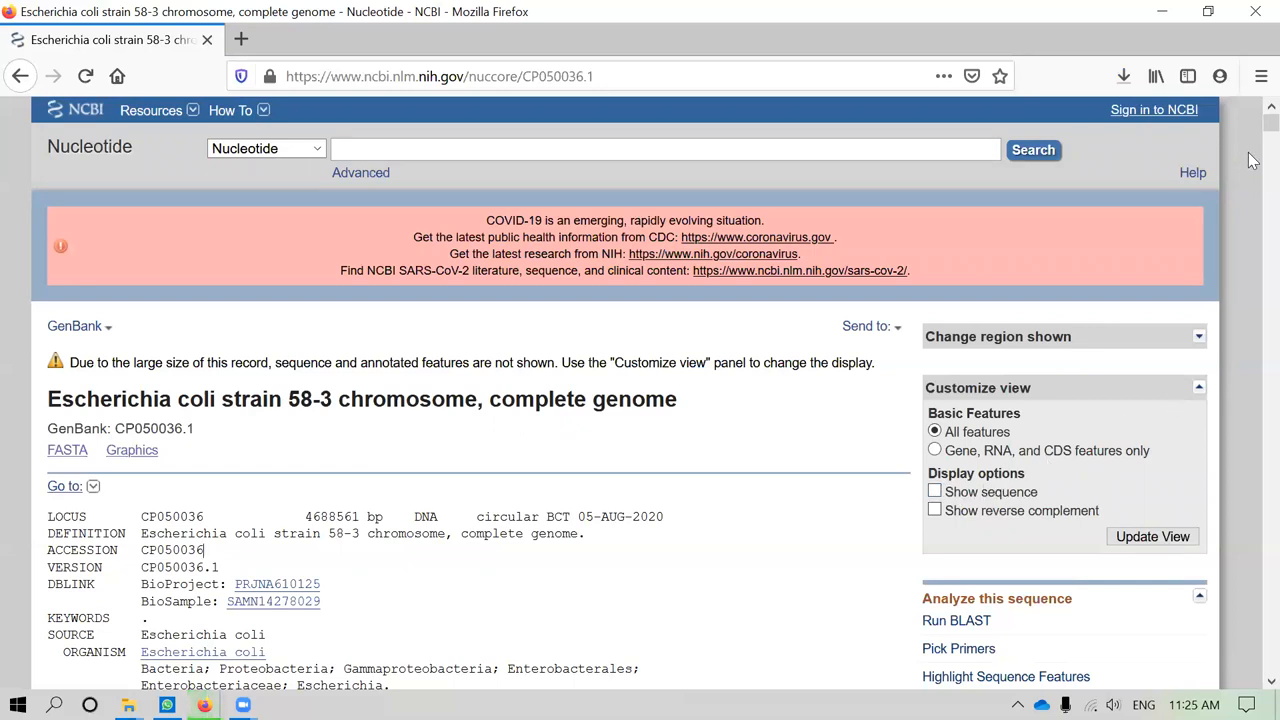
# Enable Show sequence so the 58-3 record displays its nucleotide sequence
pyautogui.click(934, 491)
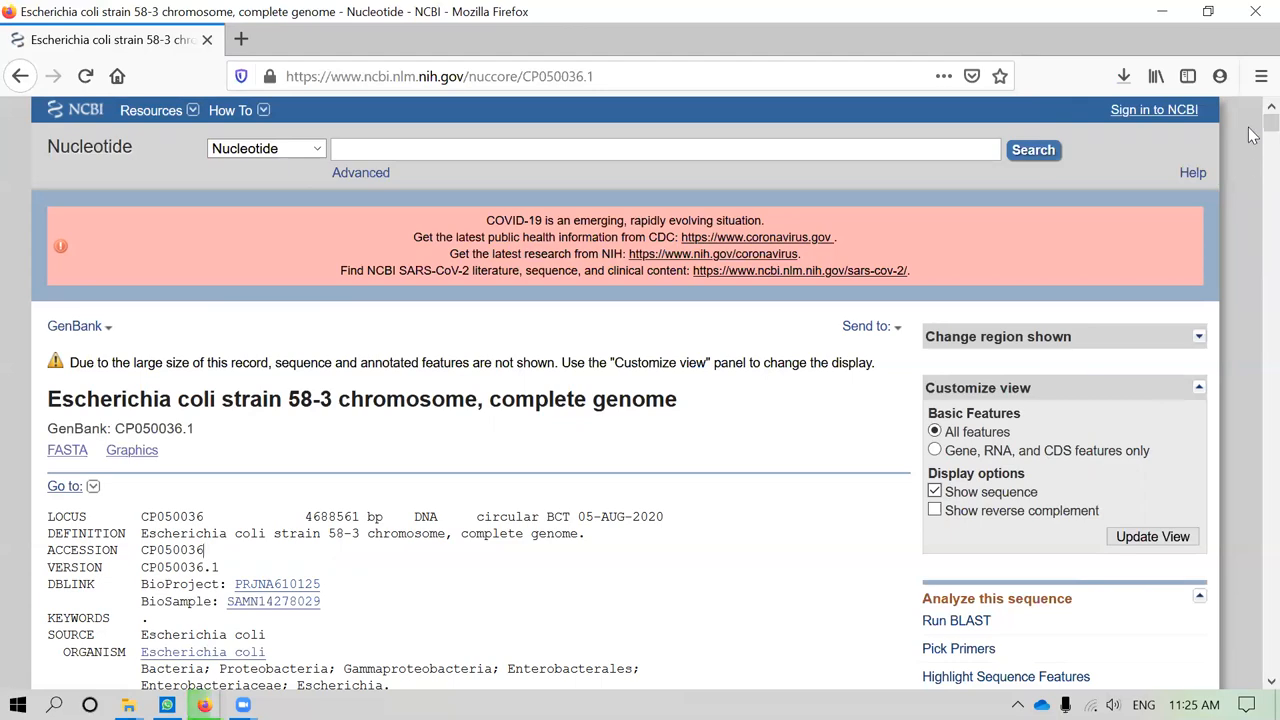
pyautogui.scroll(-3)
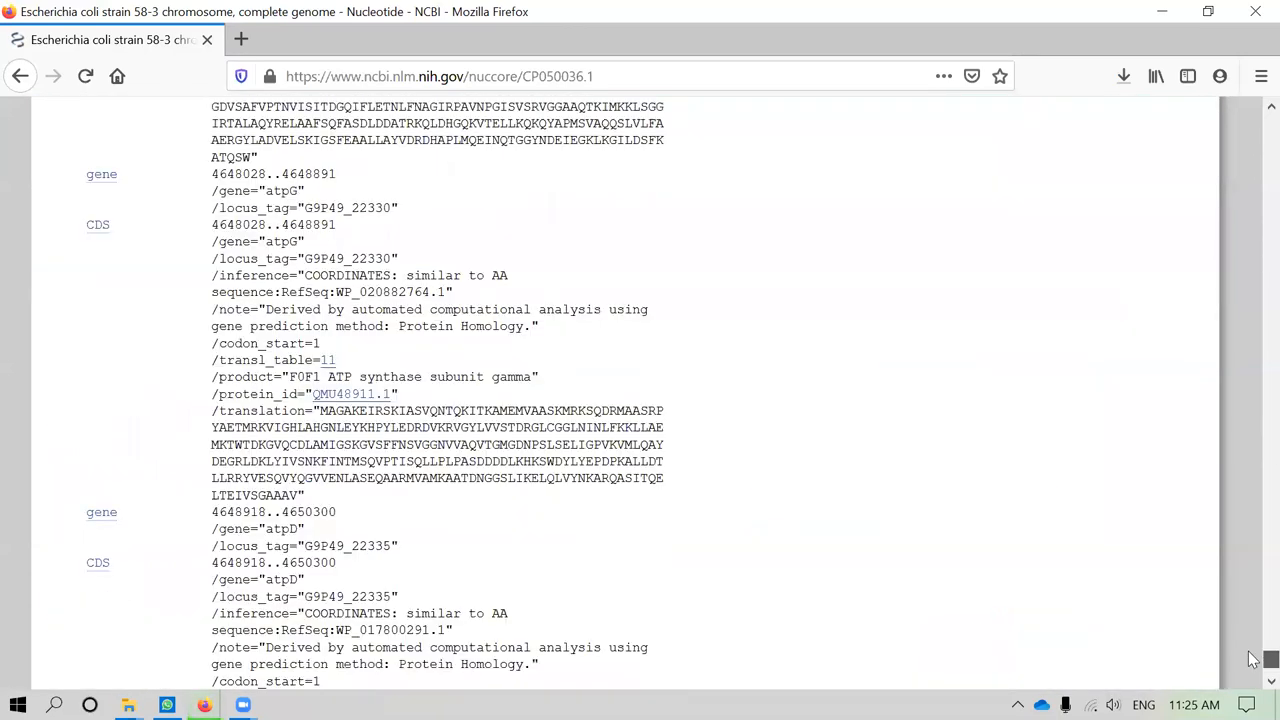
pyautogui.scroll(3)
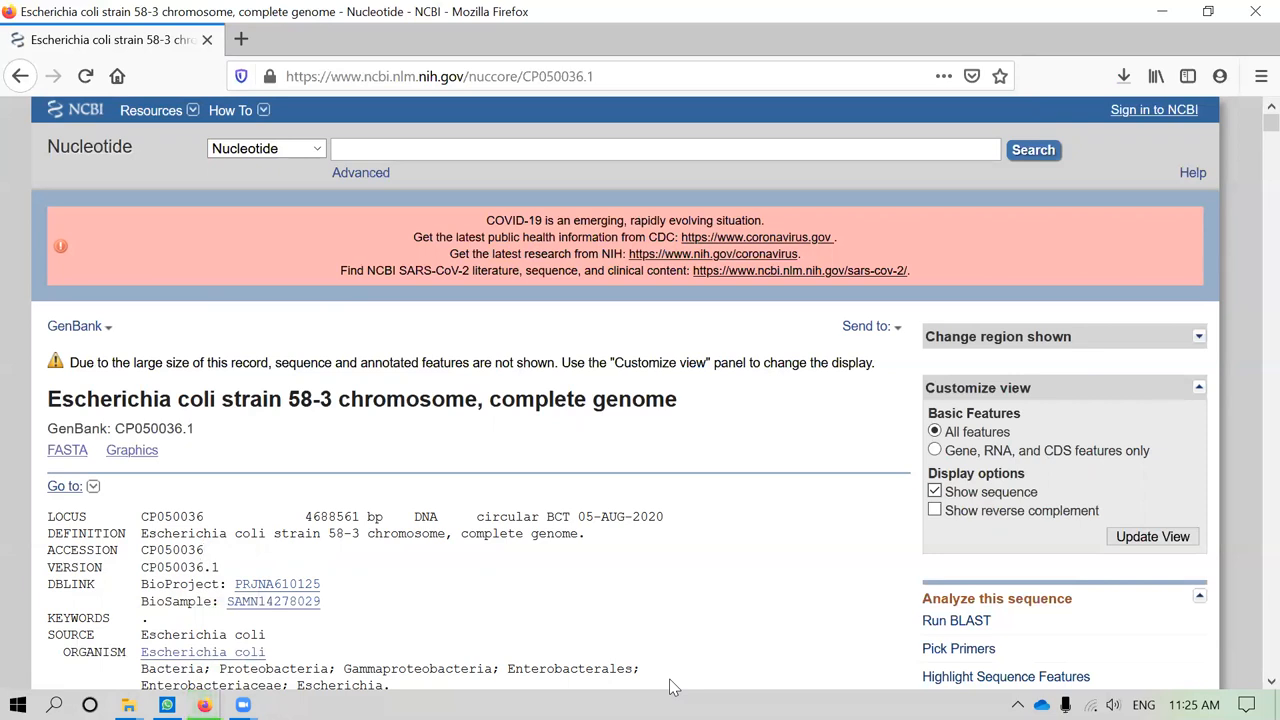
pyautogui.click(204, 550)
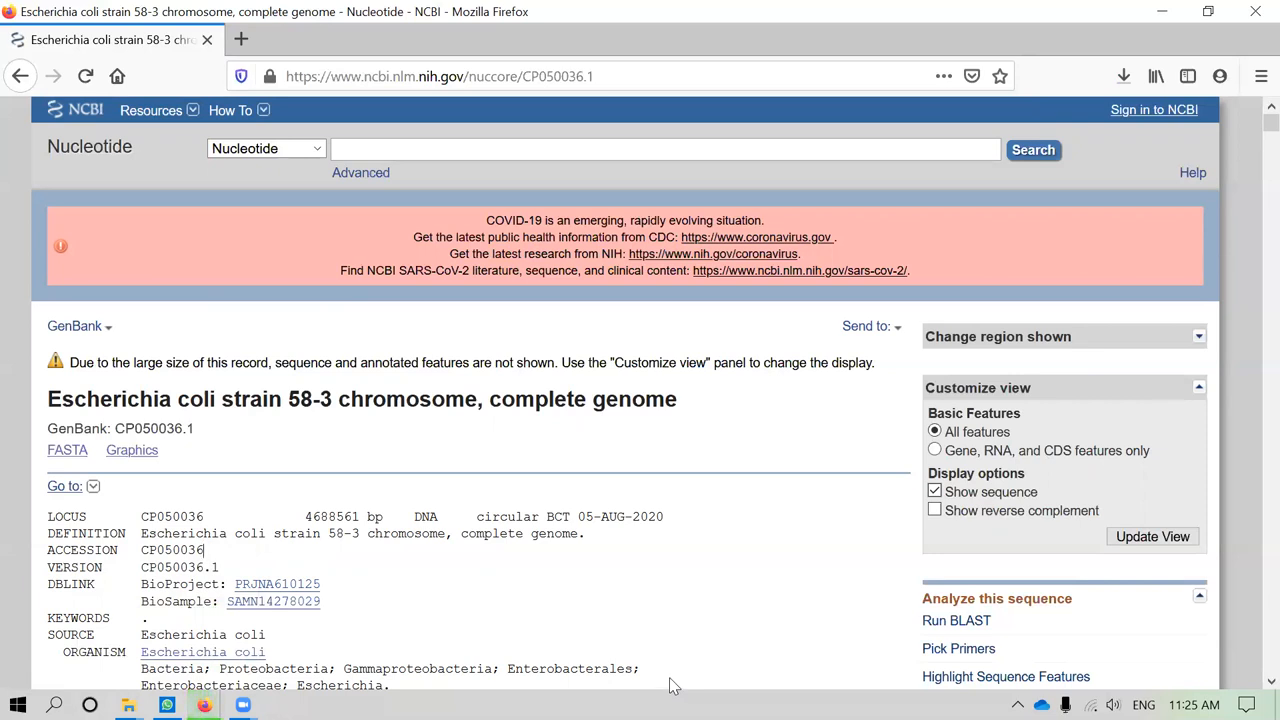
pyautogui.moveTo(287, 79)
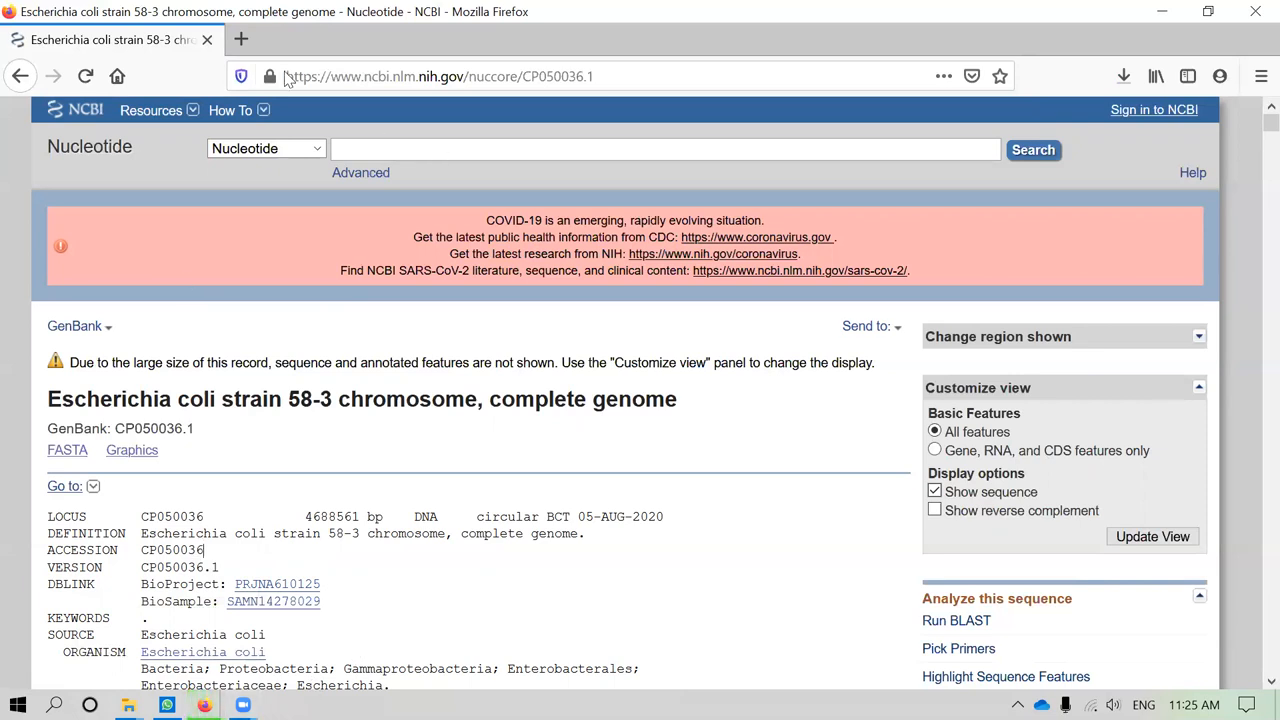
pyautogui.moveTo(303, 626)
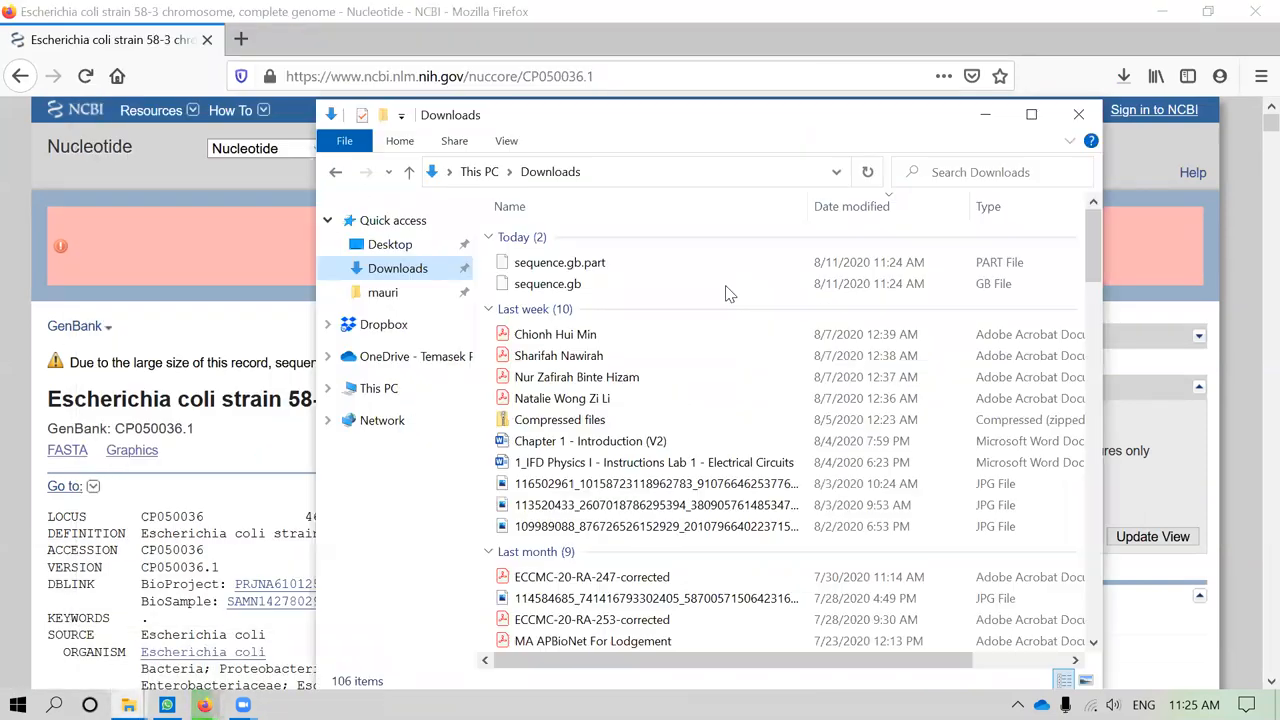
pyautogui.moveTo(560, 262)
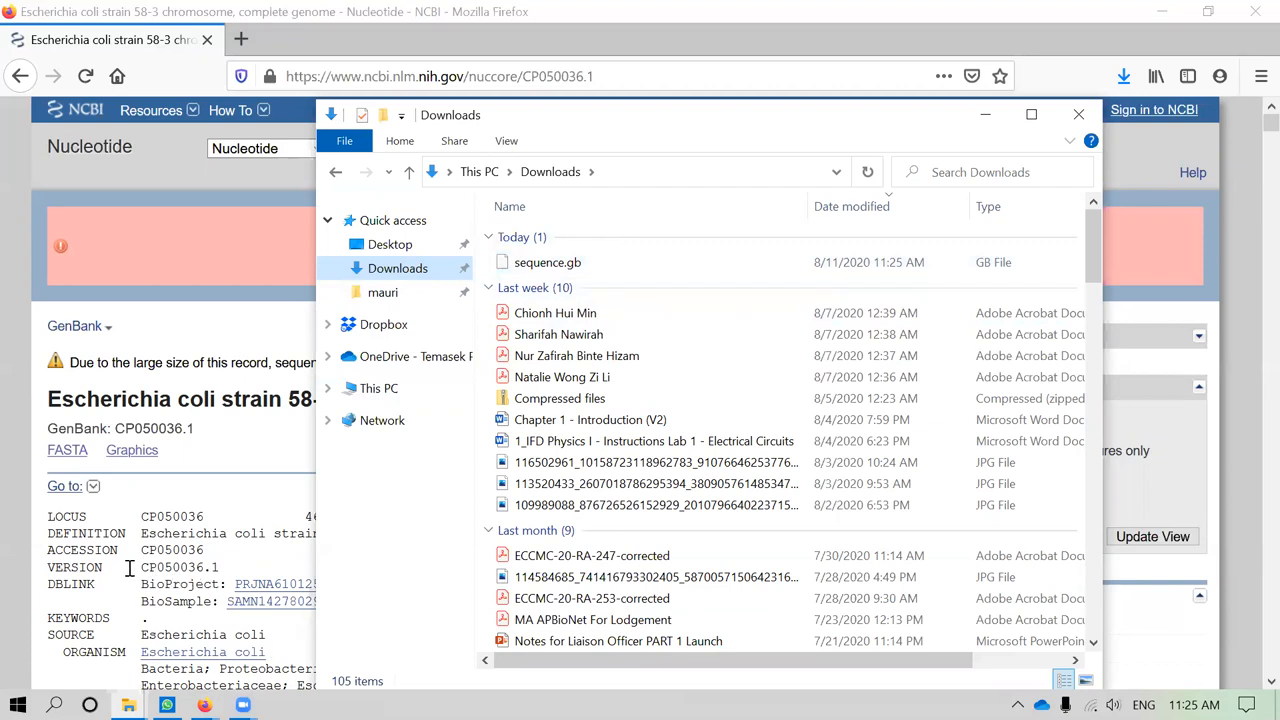
# Rename sequence.gb in Downloads to CP050036.1.gb
pyautogui.click(547, 262)
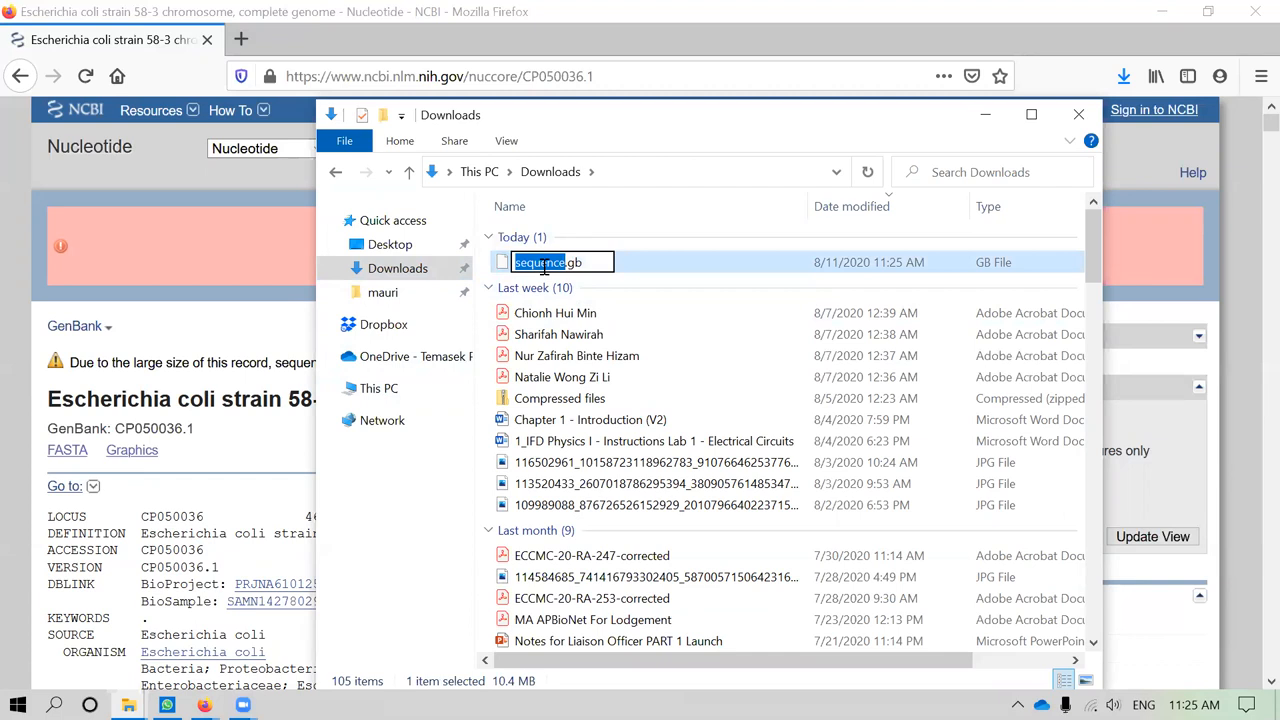
pyautogui.write('httpswww.ncbi.nlm.nih.govnuccoreCP050036.1.gb')
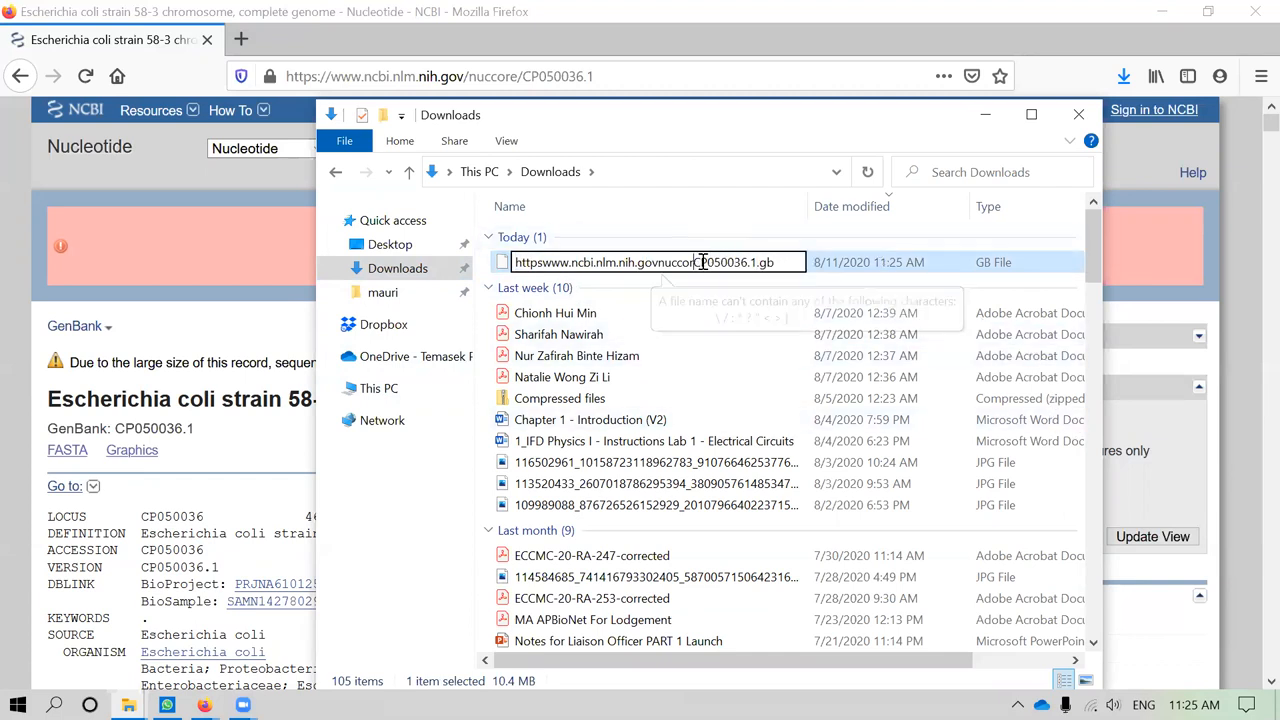
pyautogui.write('CP050036.1.gb')
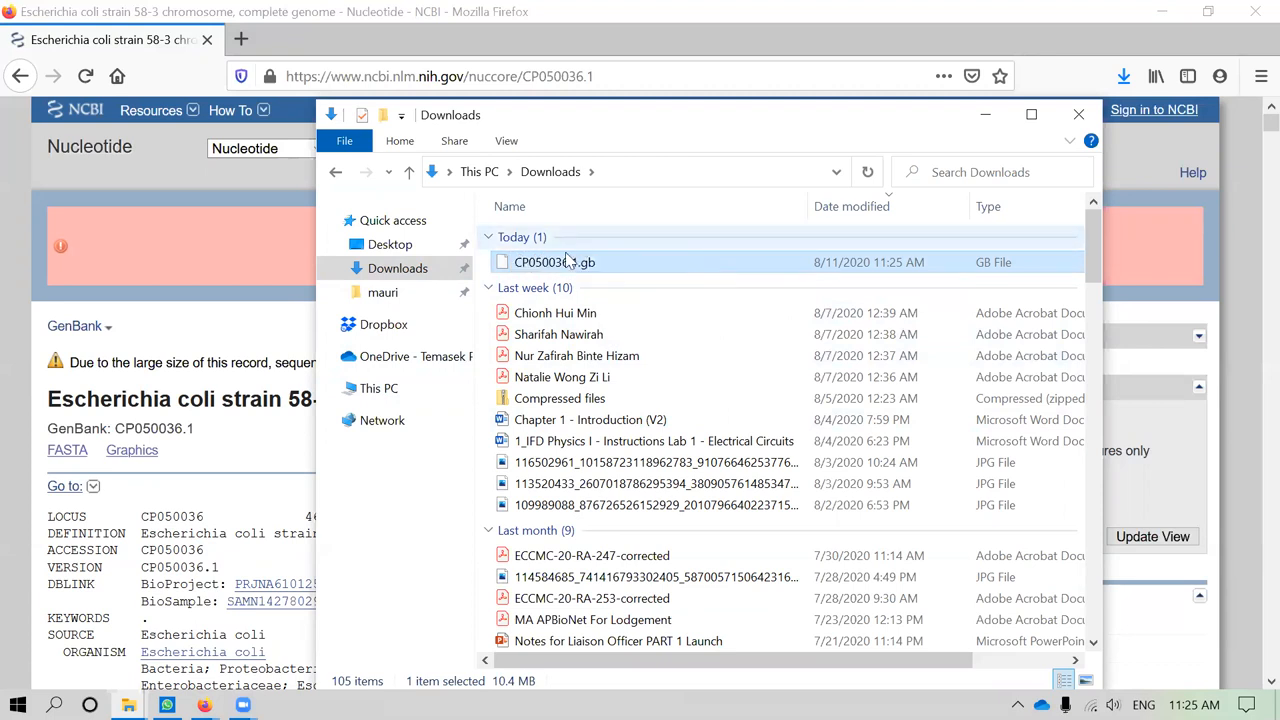
pyautogui.moveTo(555, 262)
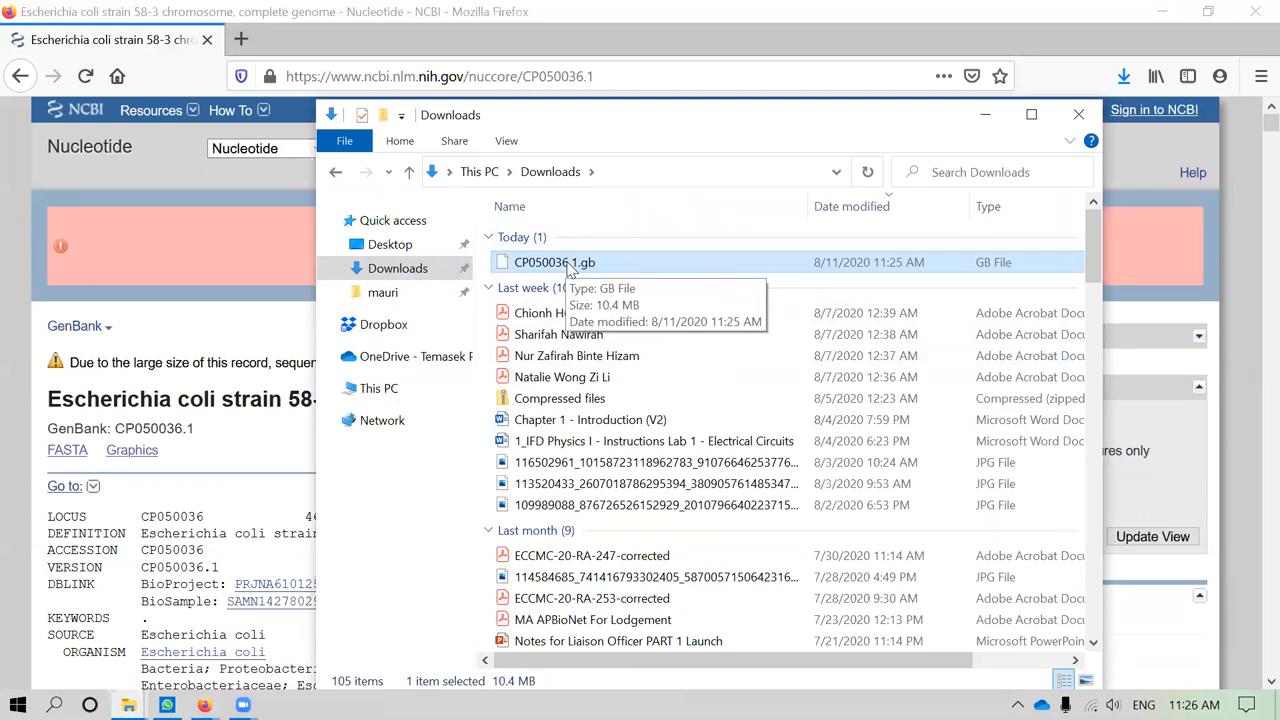
pyautogui.moveTo(194, 485)
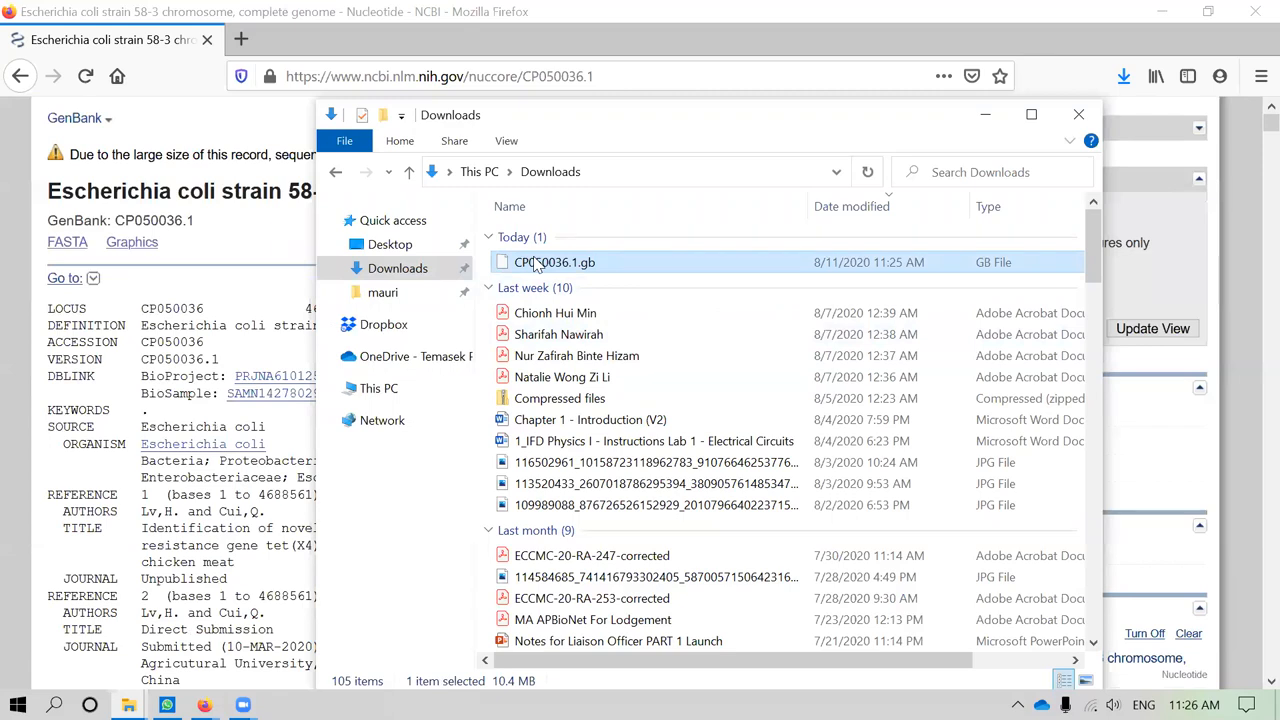
# Open CP050036.1.gb in Sublime Text and scroll through its gene and CDS features
pyautogui.rightClick(554, 262)
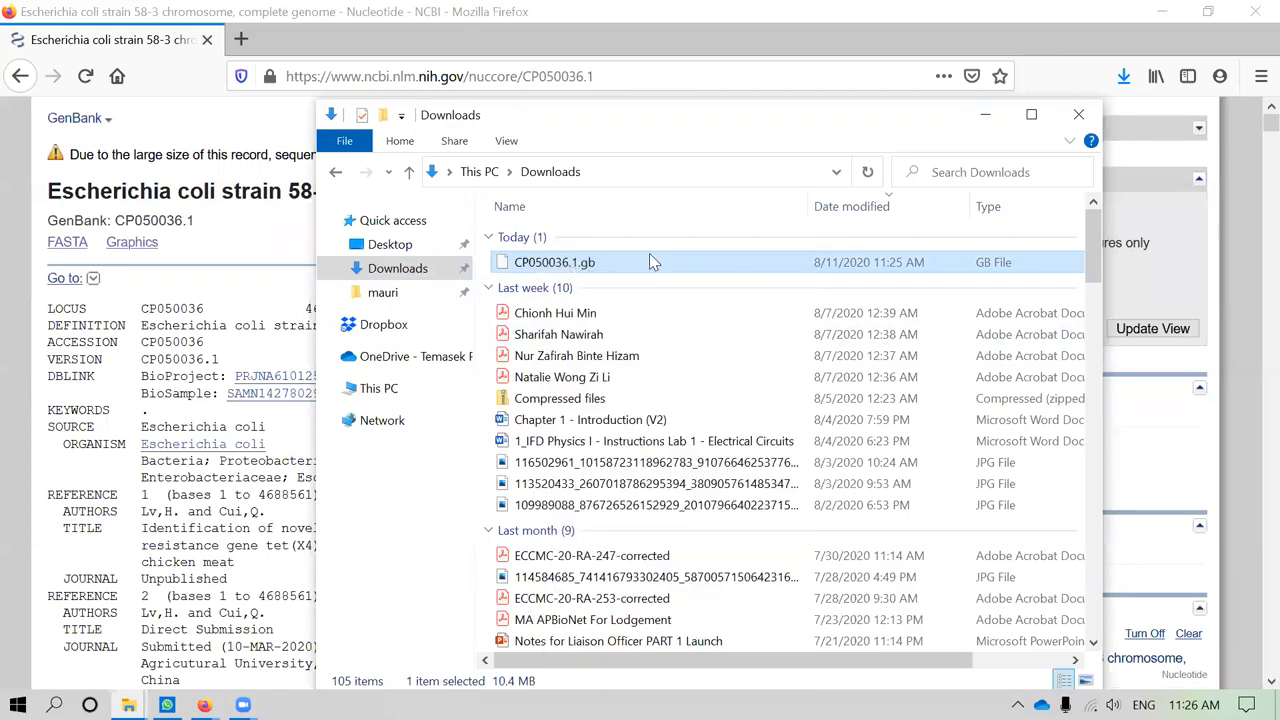
pyautogui.doubleClick(555, 262)
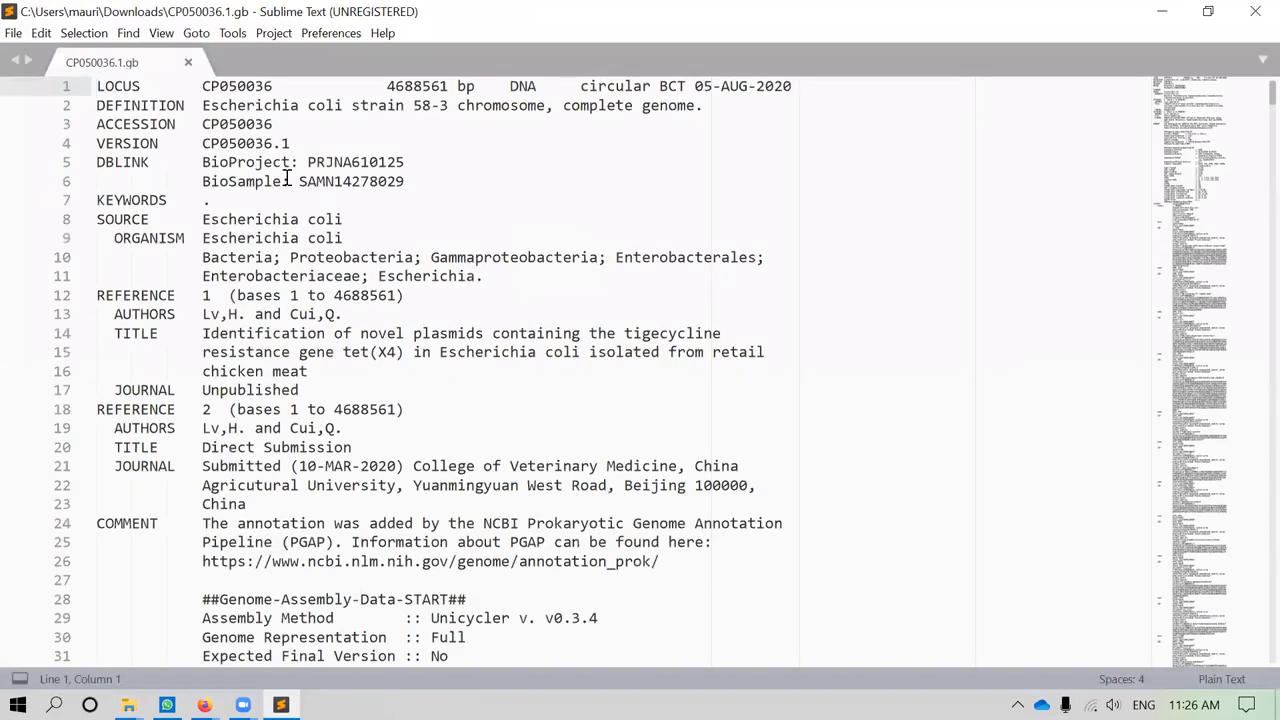
pyautogui.moveTo(1252, 103)
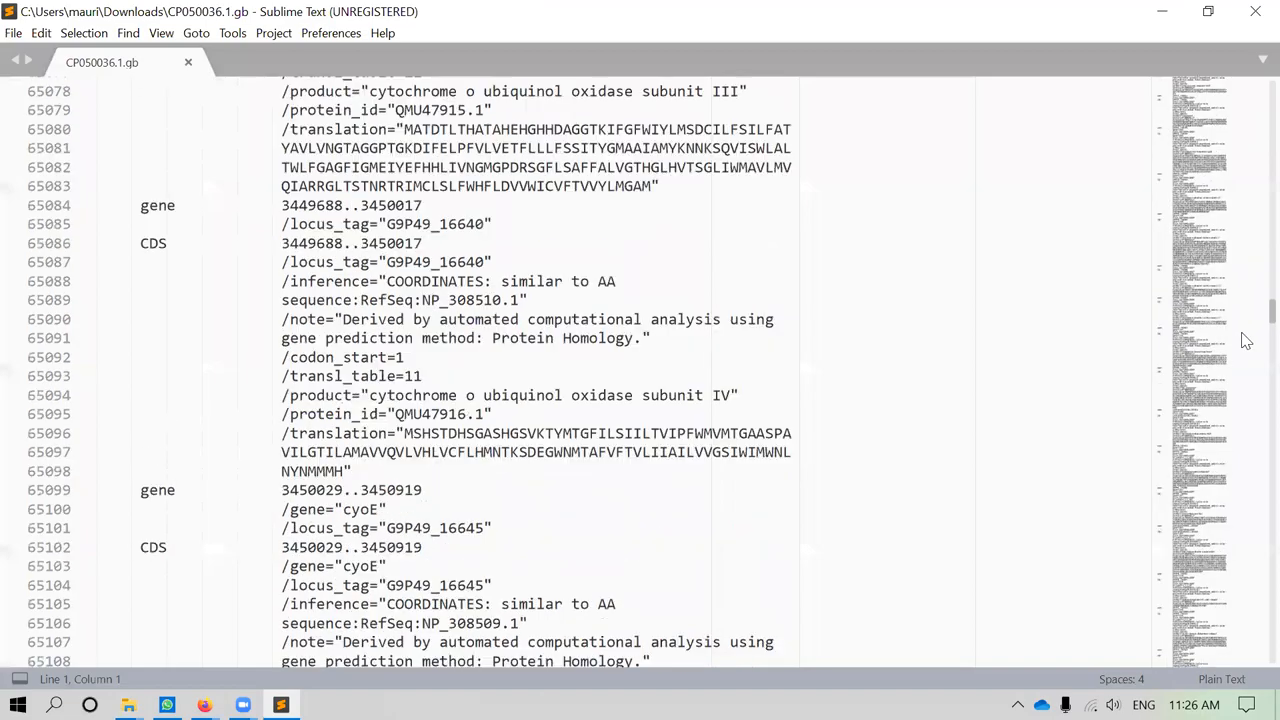
pyautogui.scroll(-3)
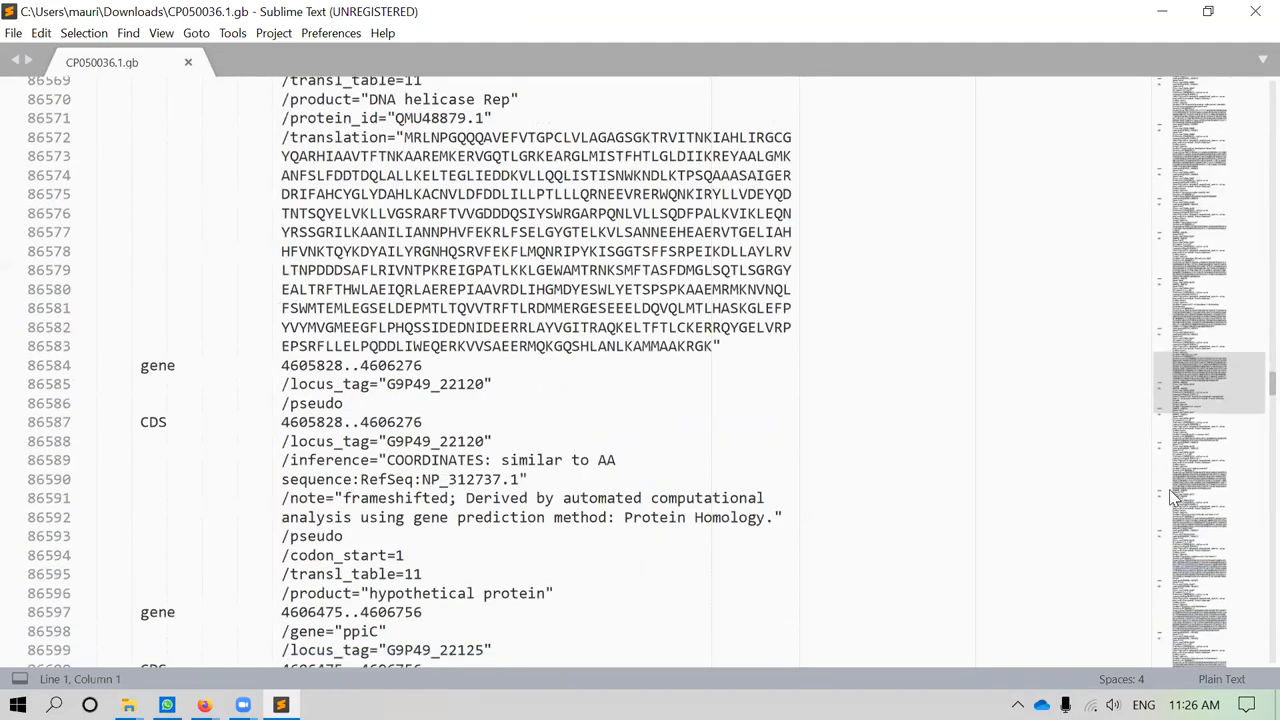
pyautogui.scroll(-3)
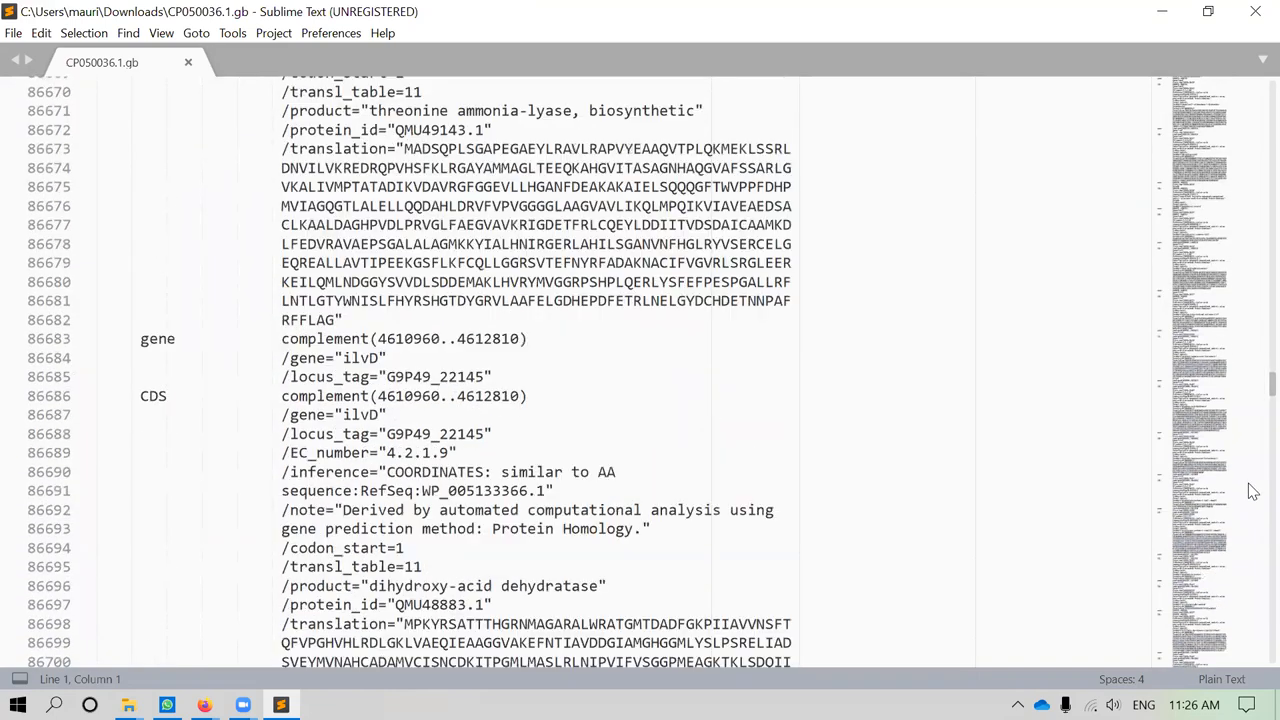
pyautogui.scroll(-3)
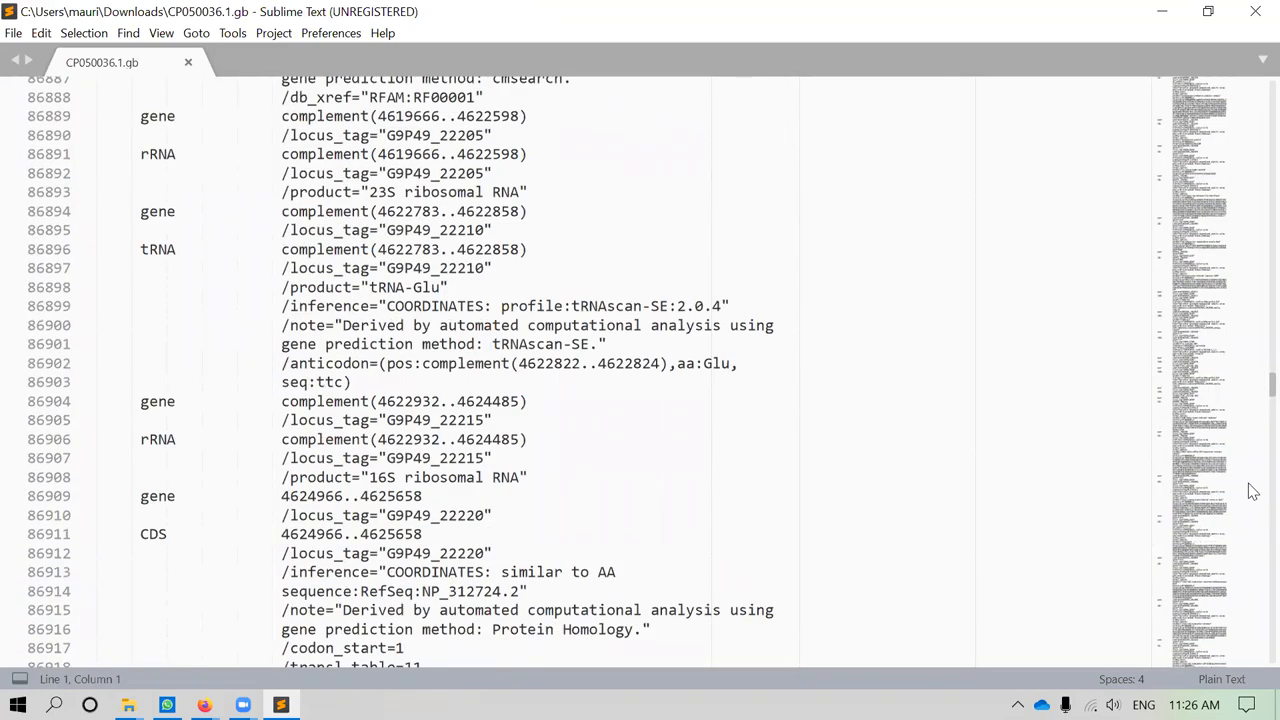
pyautogui.scroll(-3)
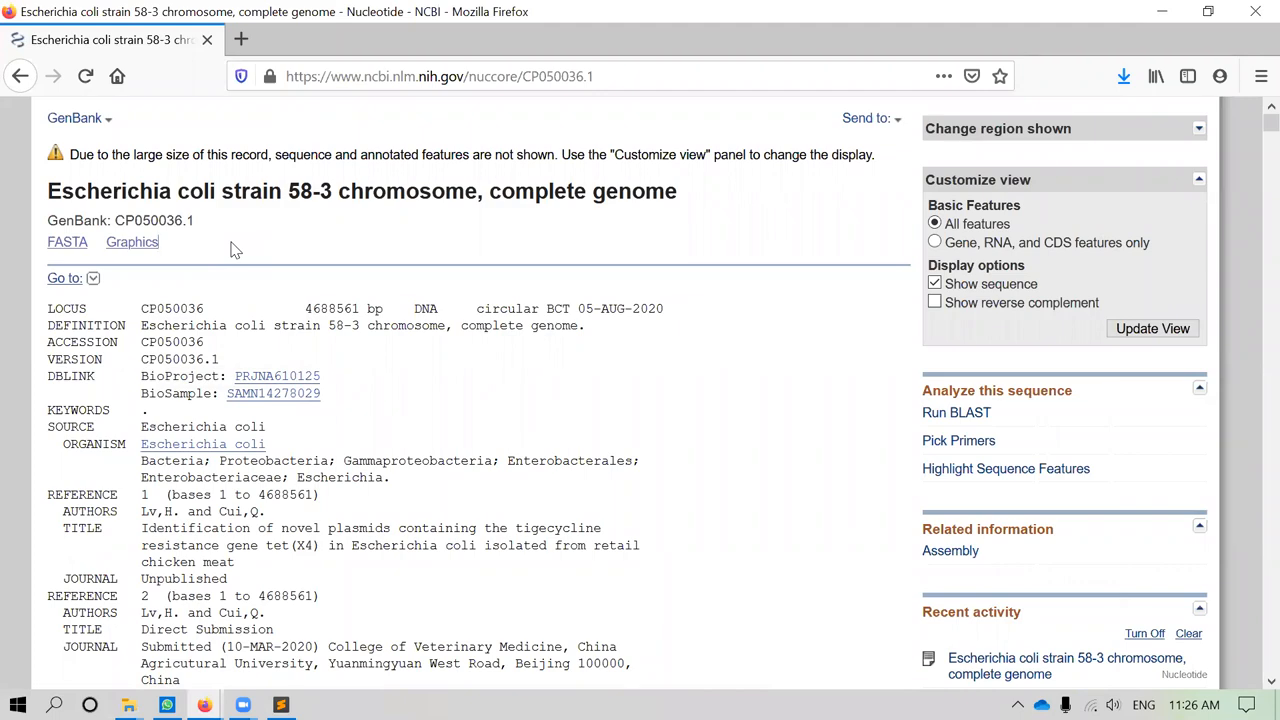
# Review the dnaA and dnaN feature annotations in the CP050036.1 record
pyautogui.scroll(-3)
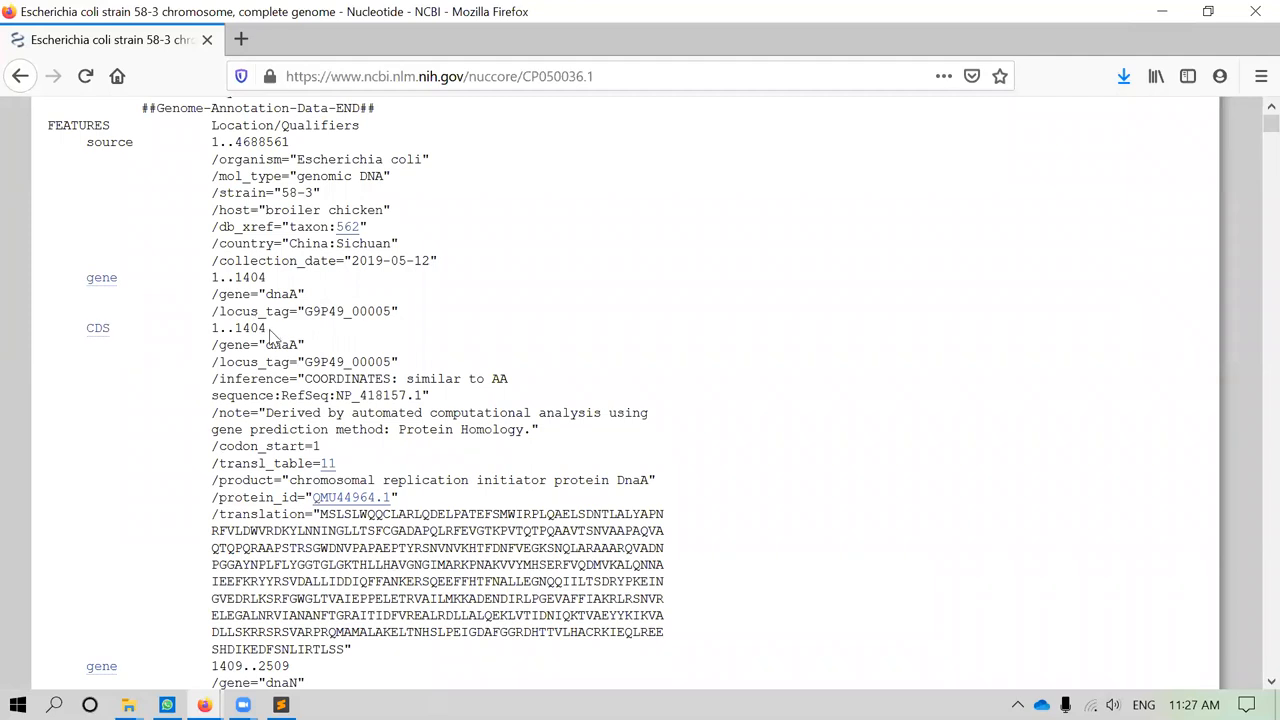
pyautogui.moveTo(293, 347)
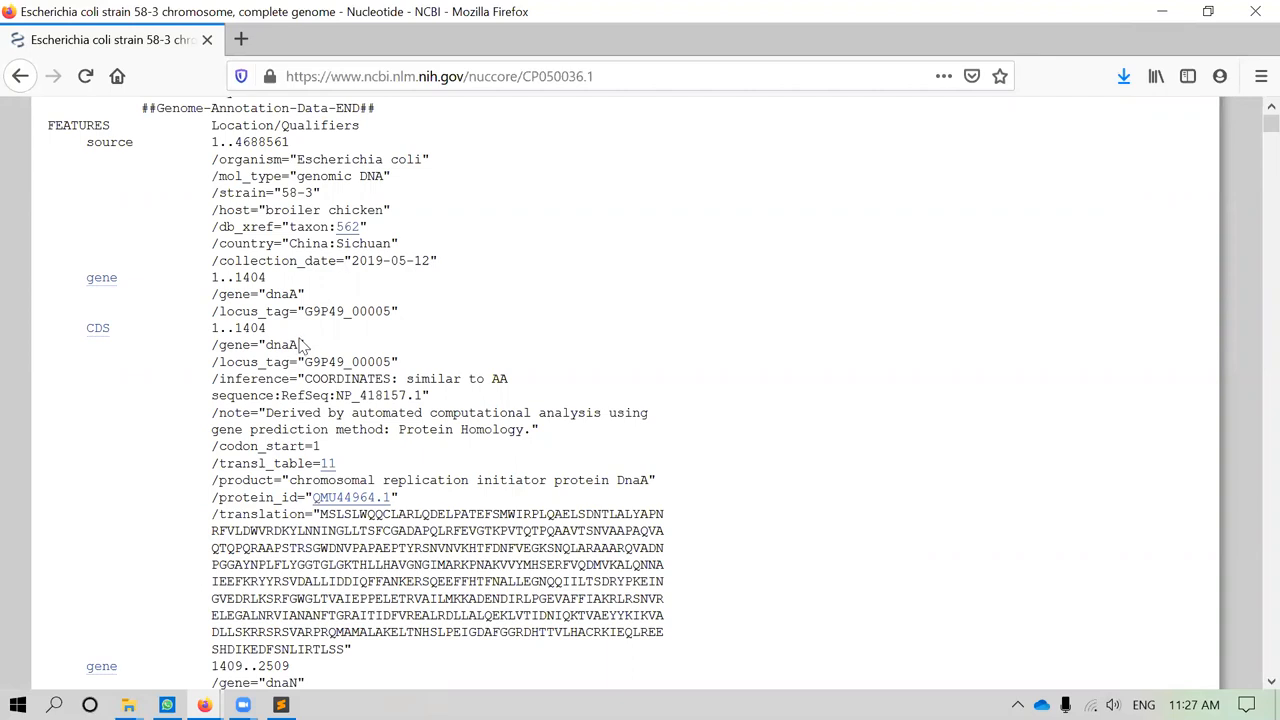
pyautogui.moveTo(315, 530)
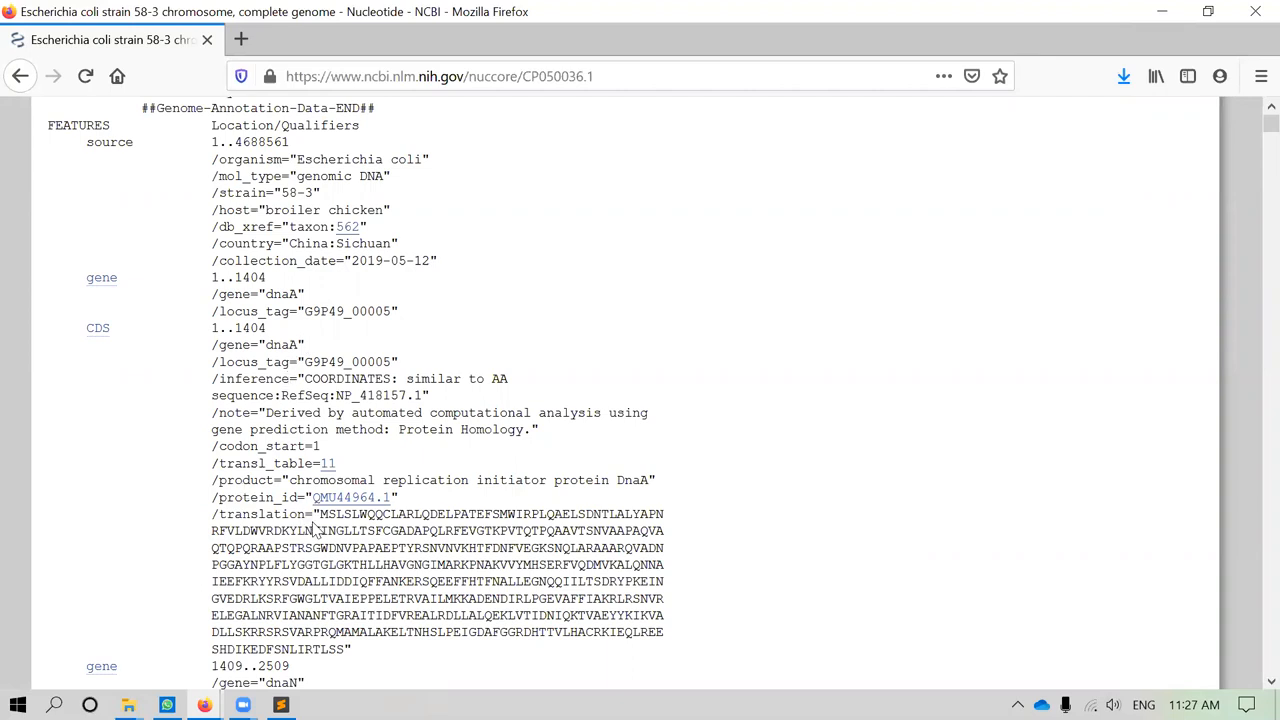
pyautogui.moveTo(322, 615); pyautogui.dragTo(350, 649)
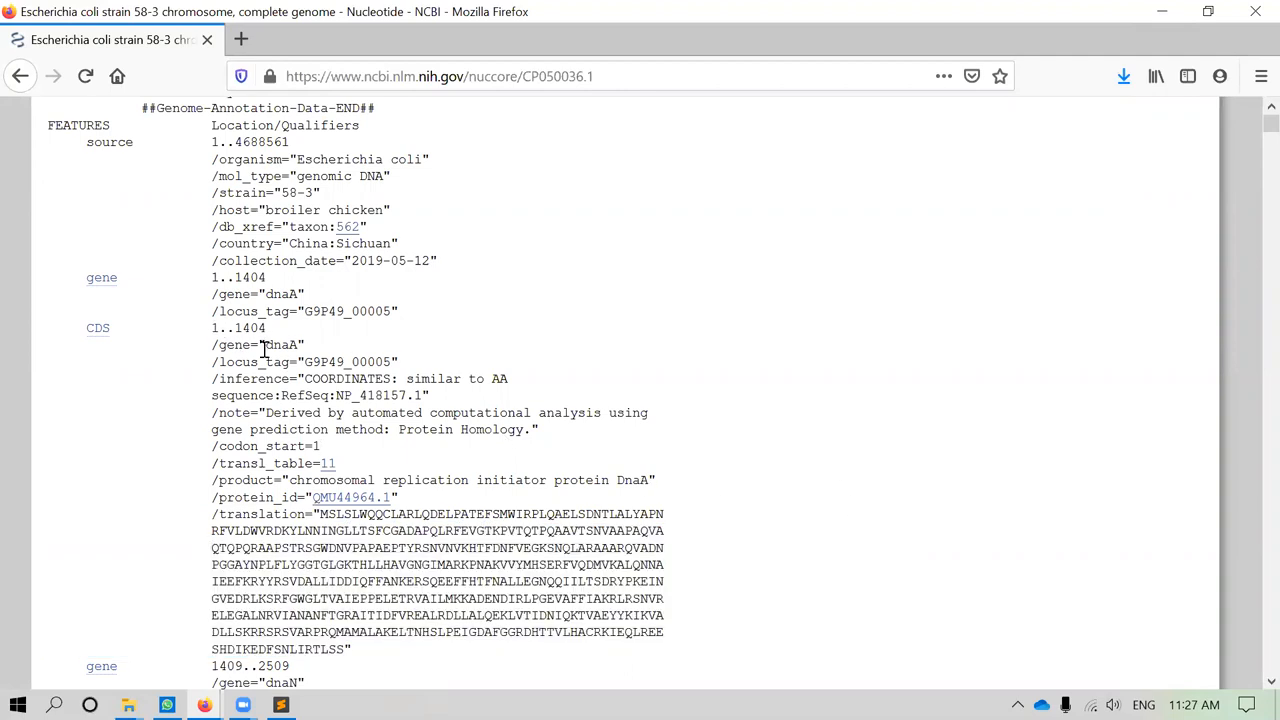
pyautogui.click(320, 446)
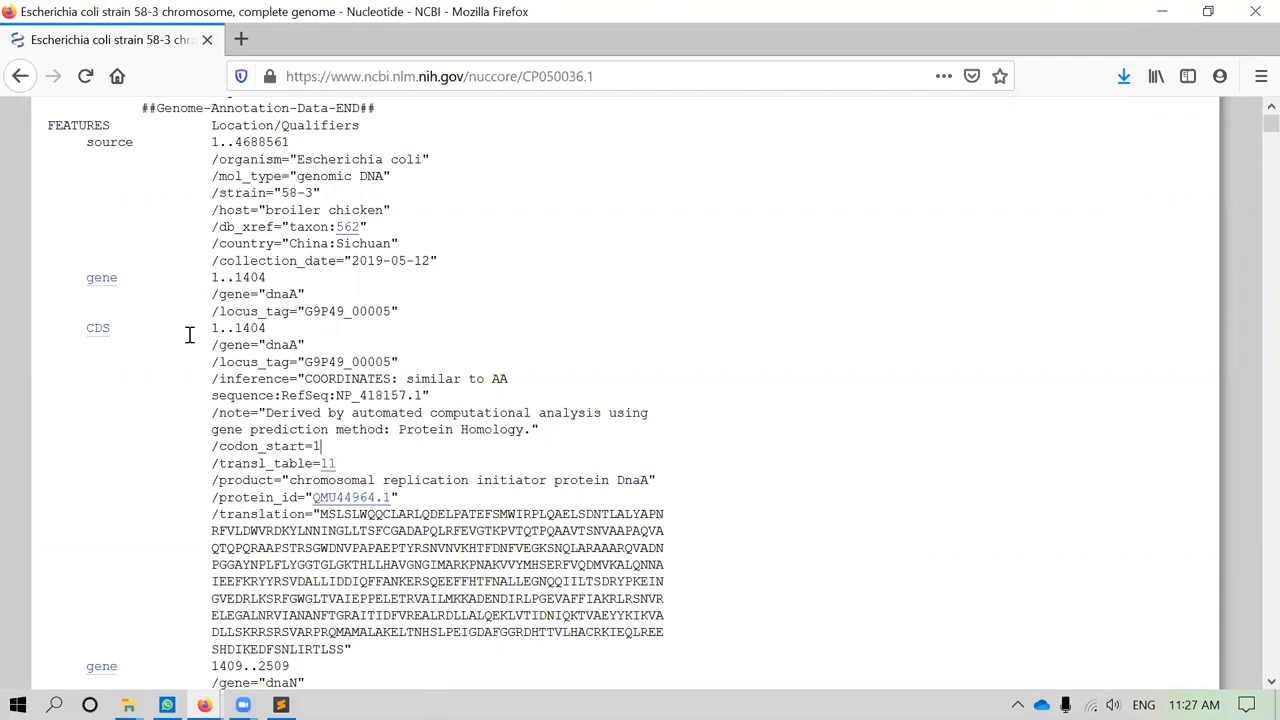
pyautogui.scroll(-3)
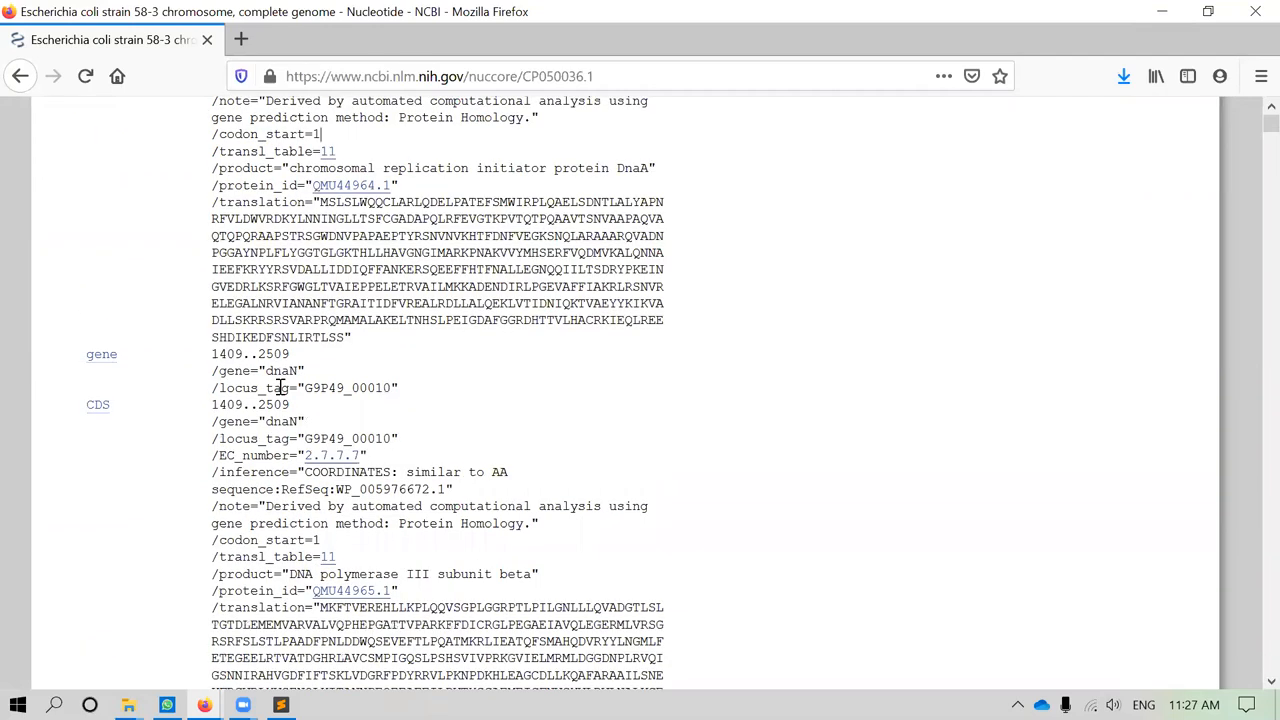
pyautogui.scroll(-3)
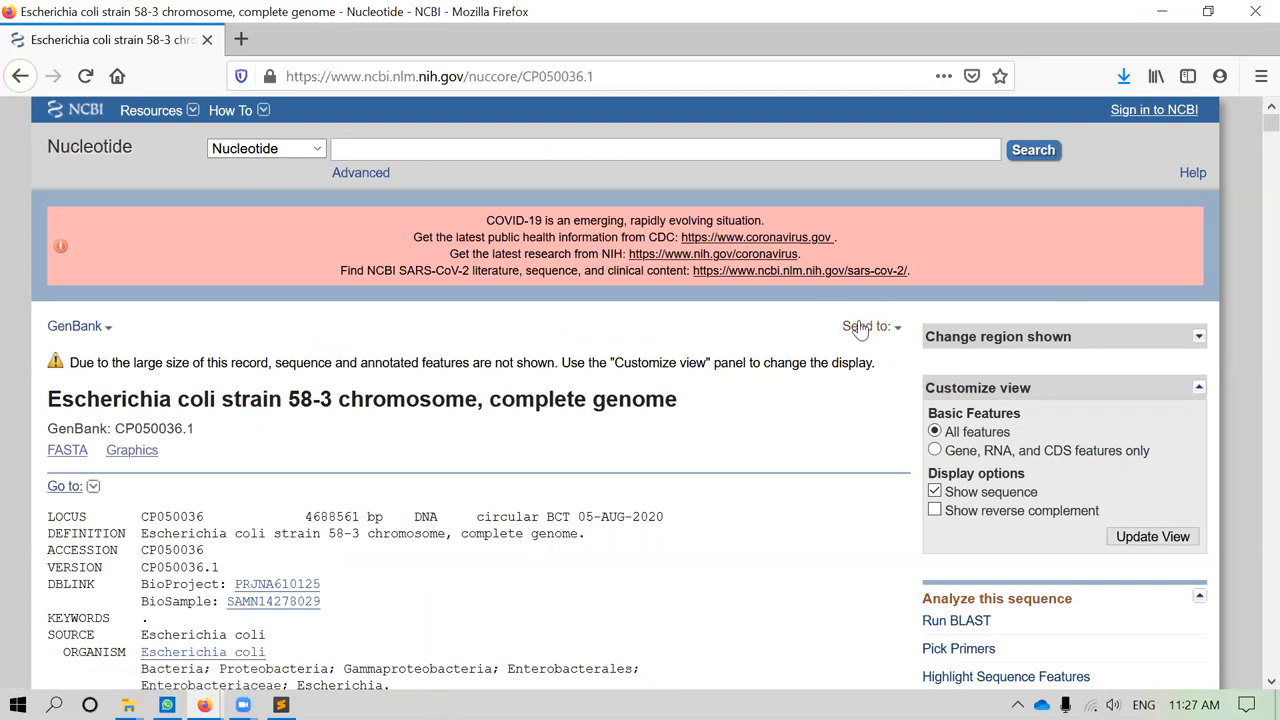
# Export the record's coding sequences as a FASTA Nucleotide file to Downloads
pyautogui.click(866, 326)
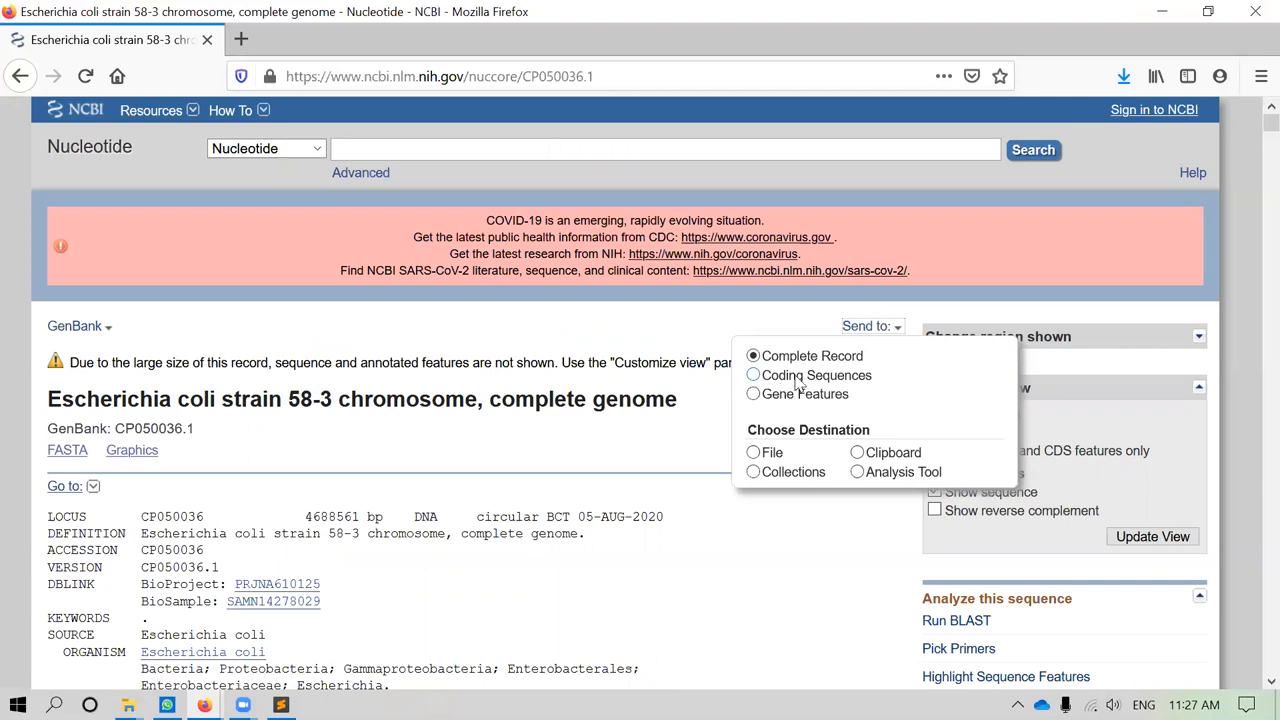
pyautogui.click(753, 374)
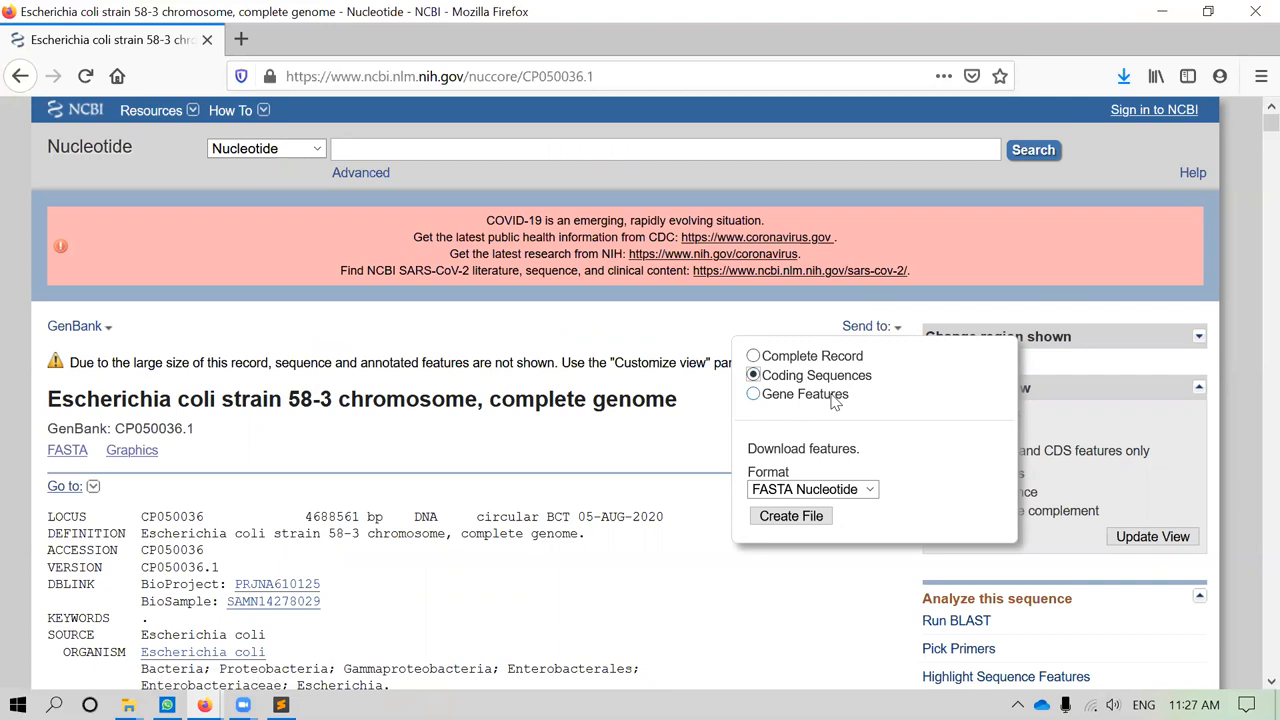
pyautogui.moveTo(910, 372)
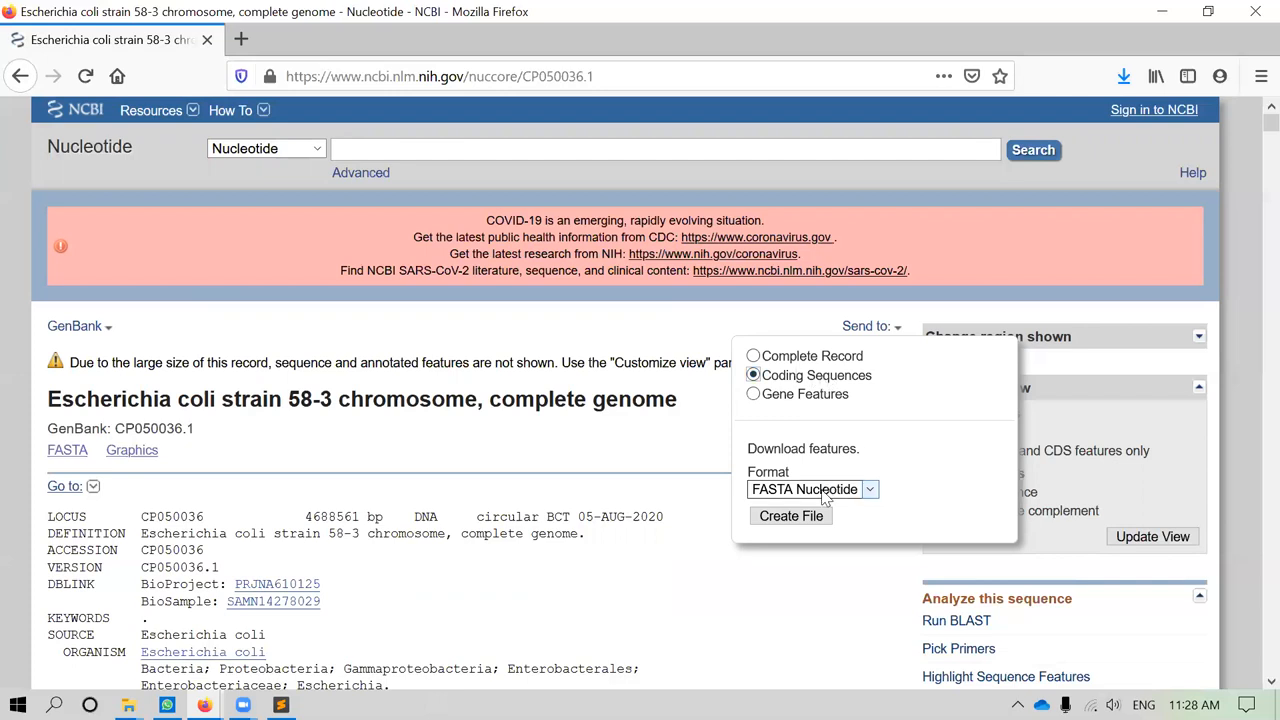
pyautogui.click(812, 489)
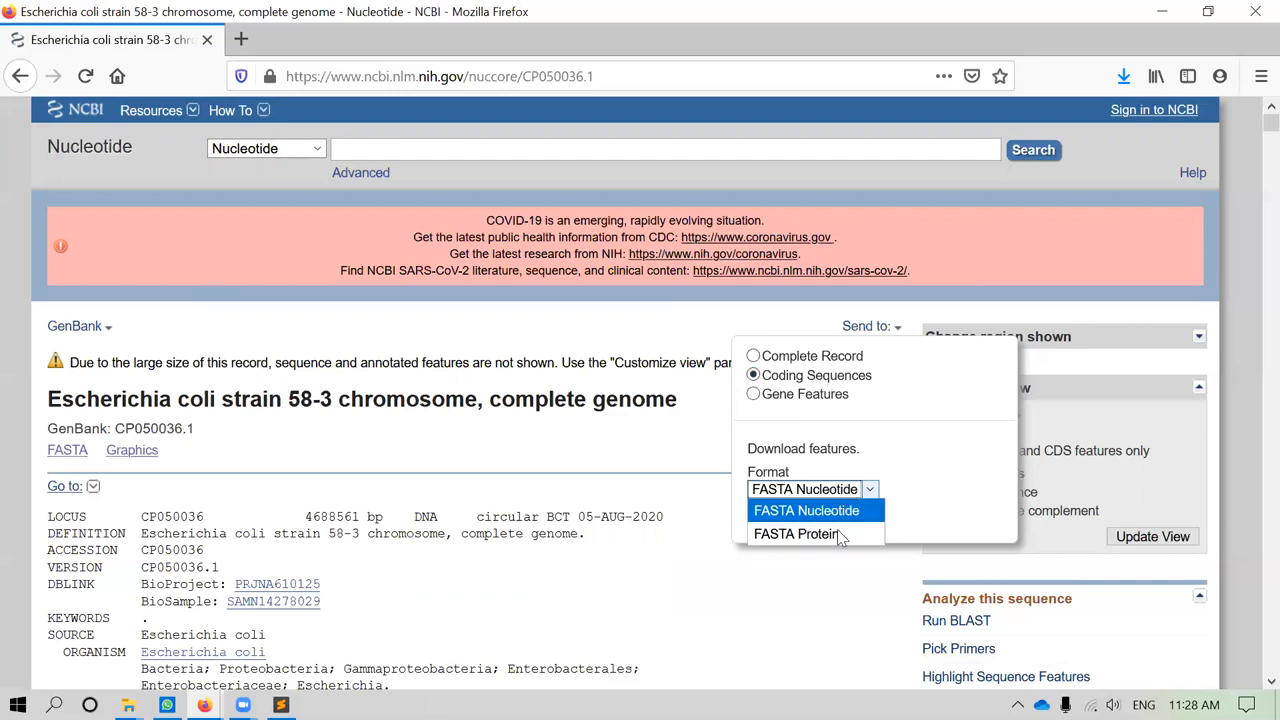
pyautogui.moveTo(807, 511)
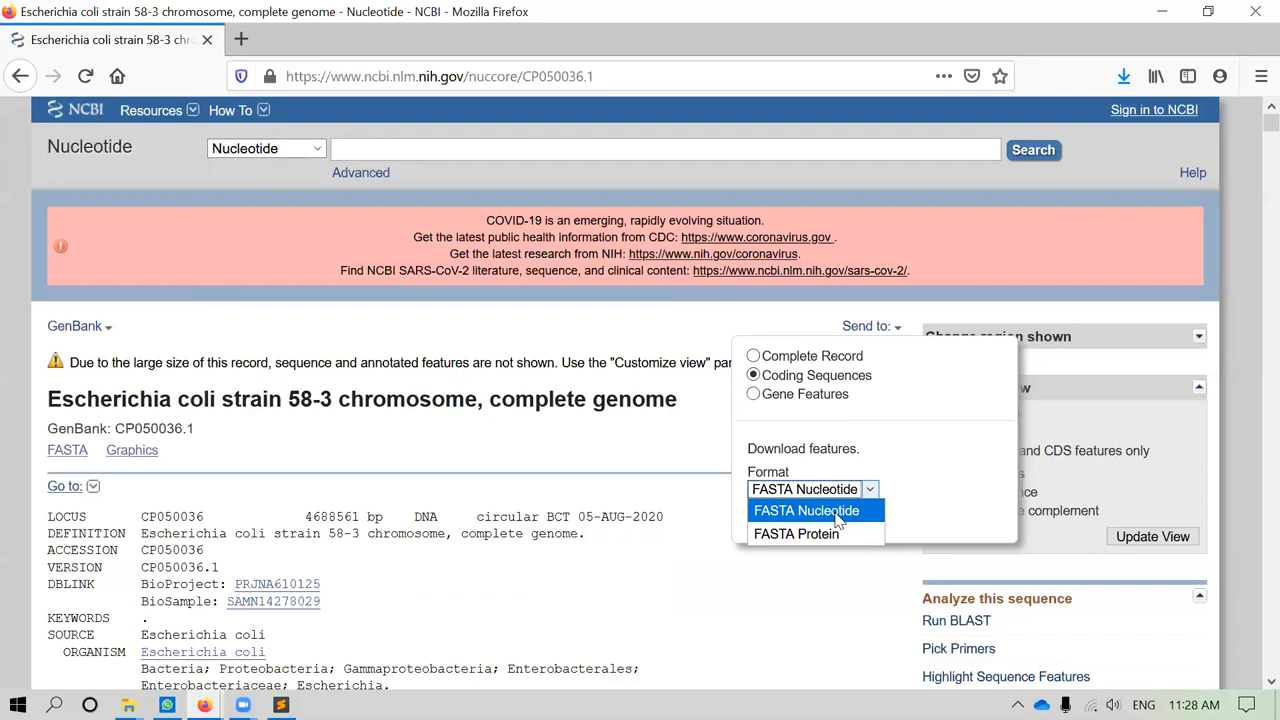
pyautogui.click(806, 510)
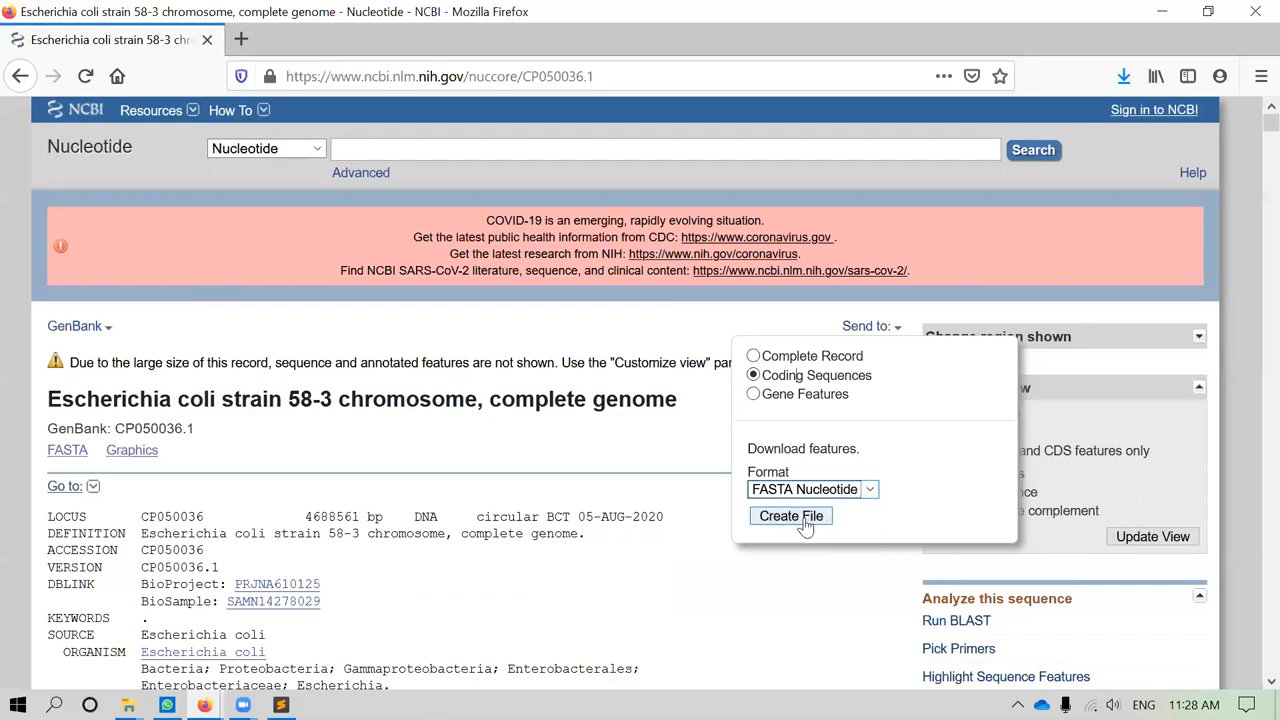
pyautogui.click(790, 515)
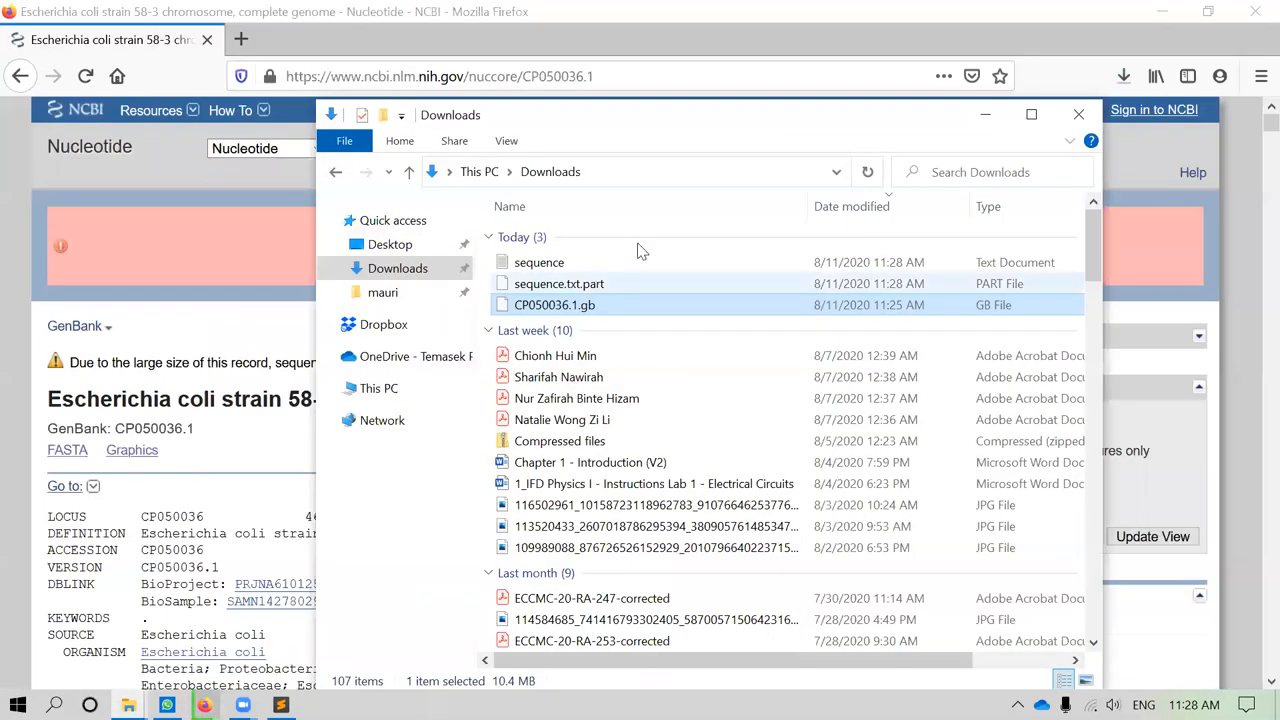
# Rename 'sequence' to CP050036.1.nucleotide using the .gb file's accession, and open it in Sublime Text
pyautogui.click(555, 305)
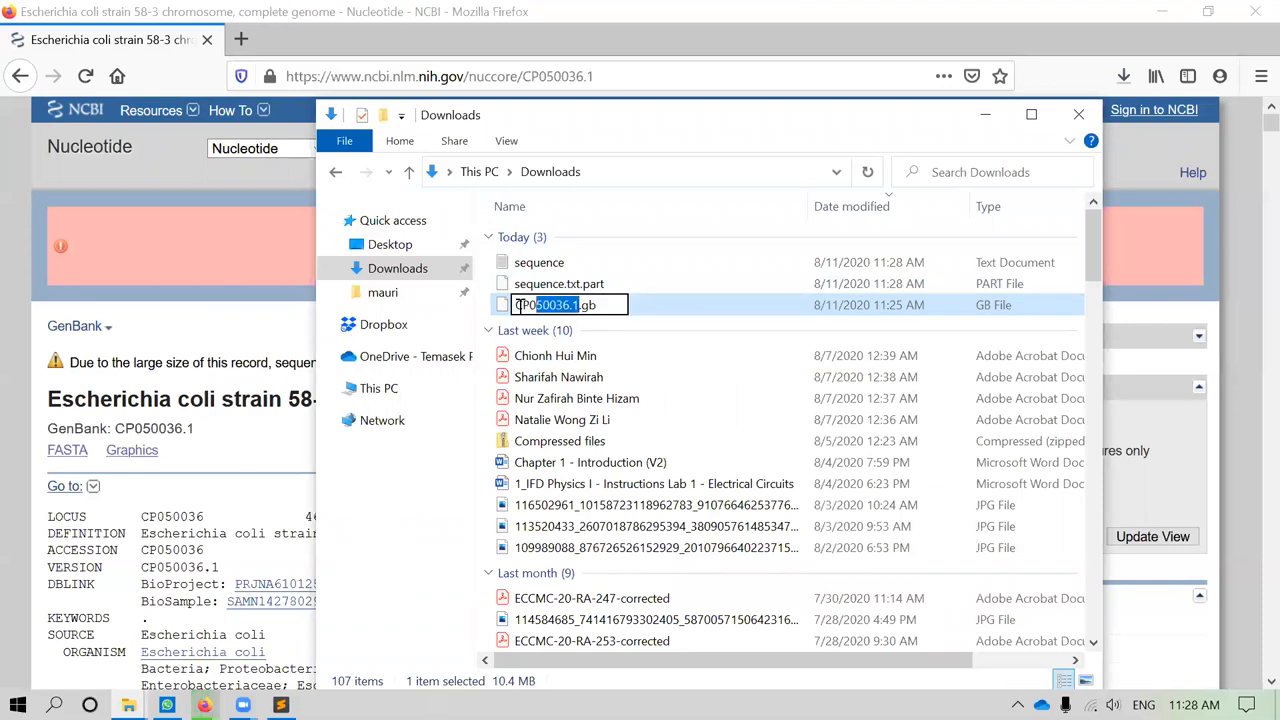
pyautogui.doubleClick(546, 305)
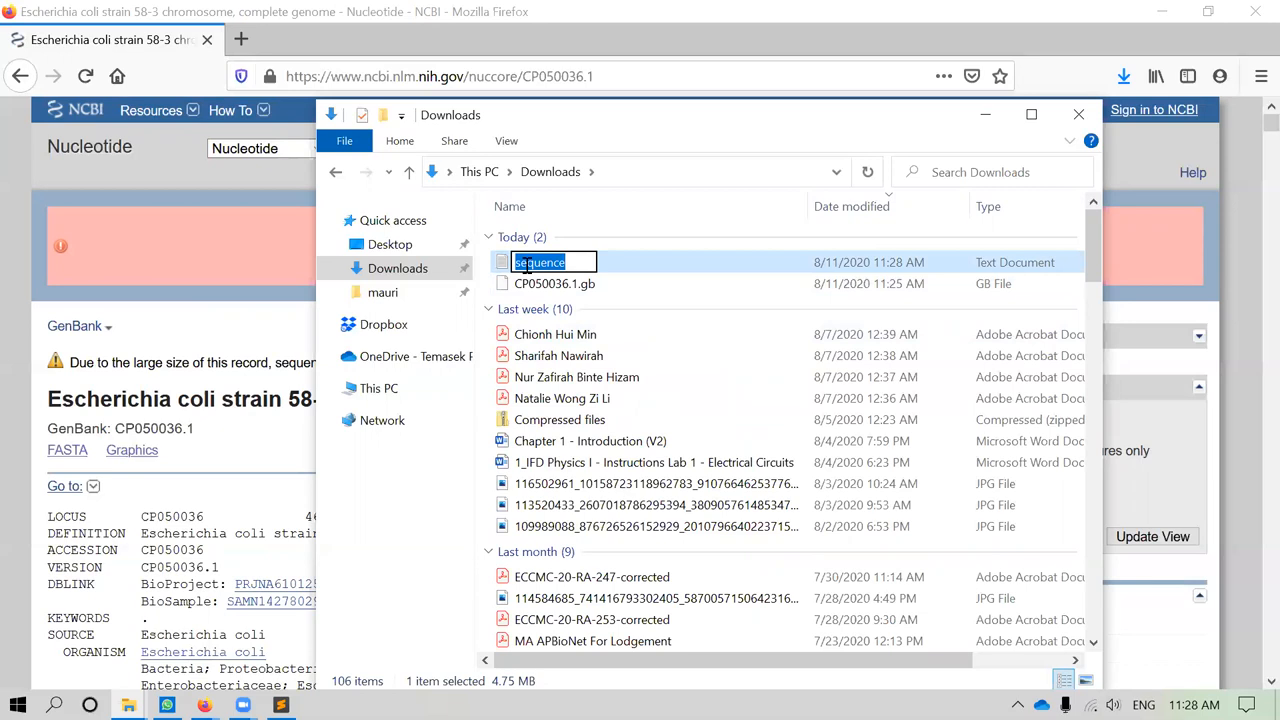
pyautogui.moveTo(1060, 274)
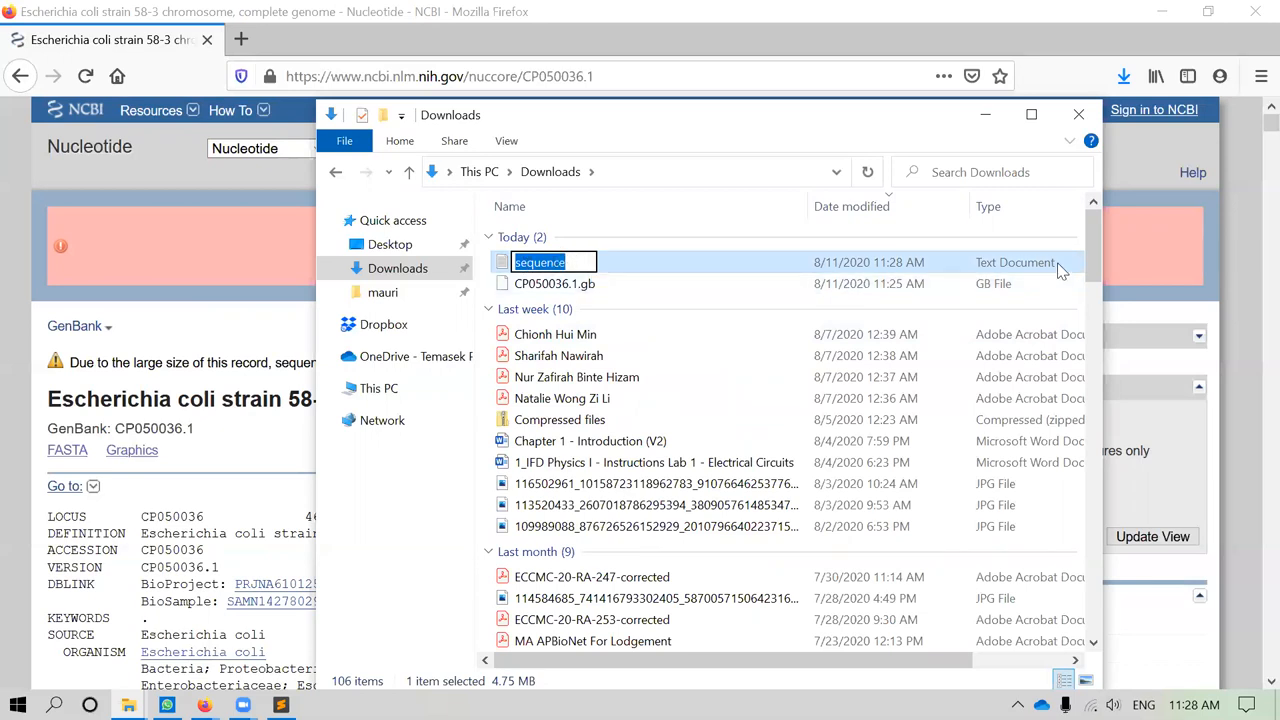
pyautogui.moveTo(1022, 272)
pyautogui.write('CP050036.1')
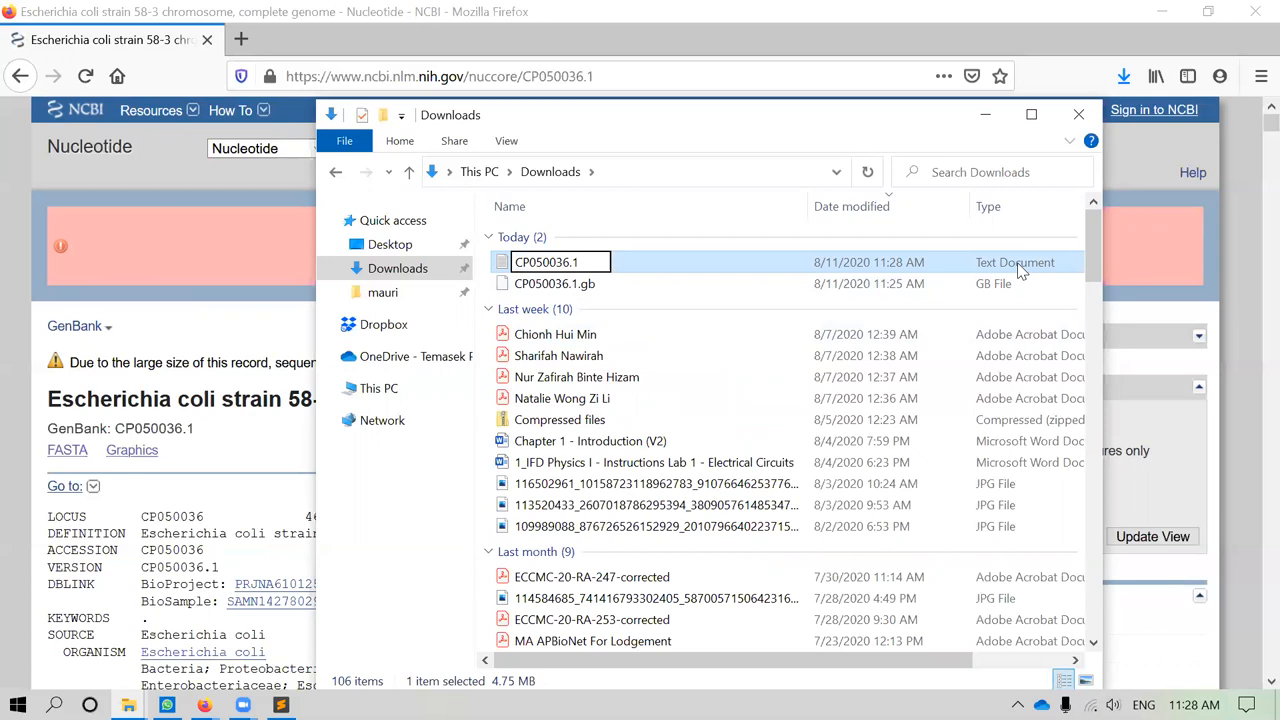
pyautogui.write('.nucleotid')
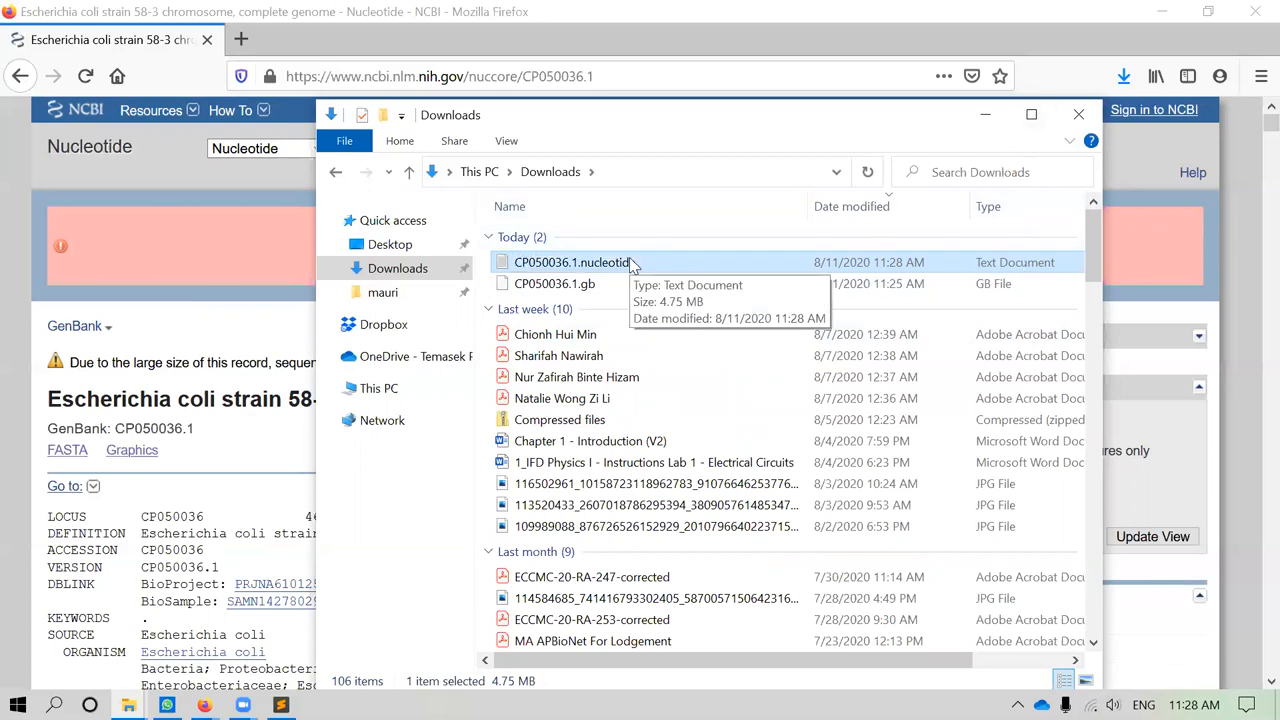
pyautogui.rightClick(572, 262)
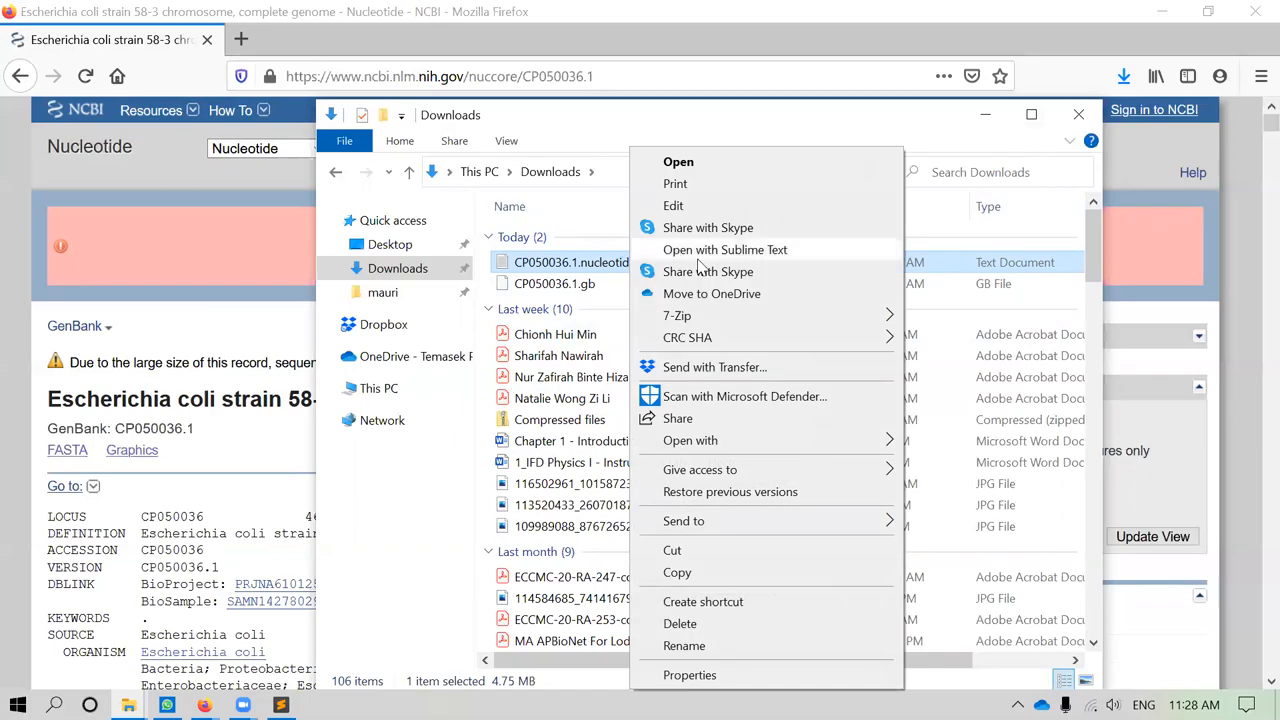
pyautogui.click(725, 250)
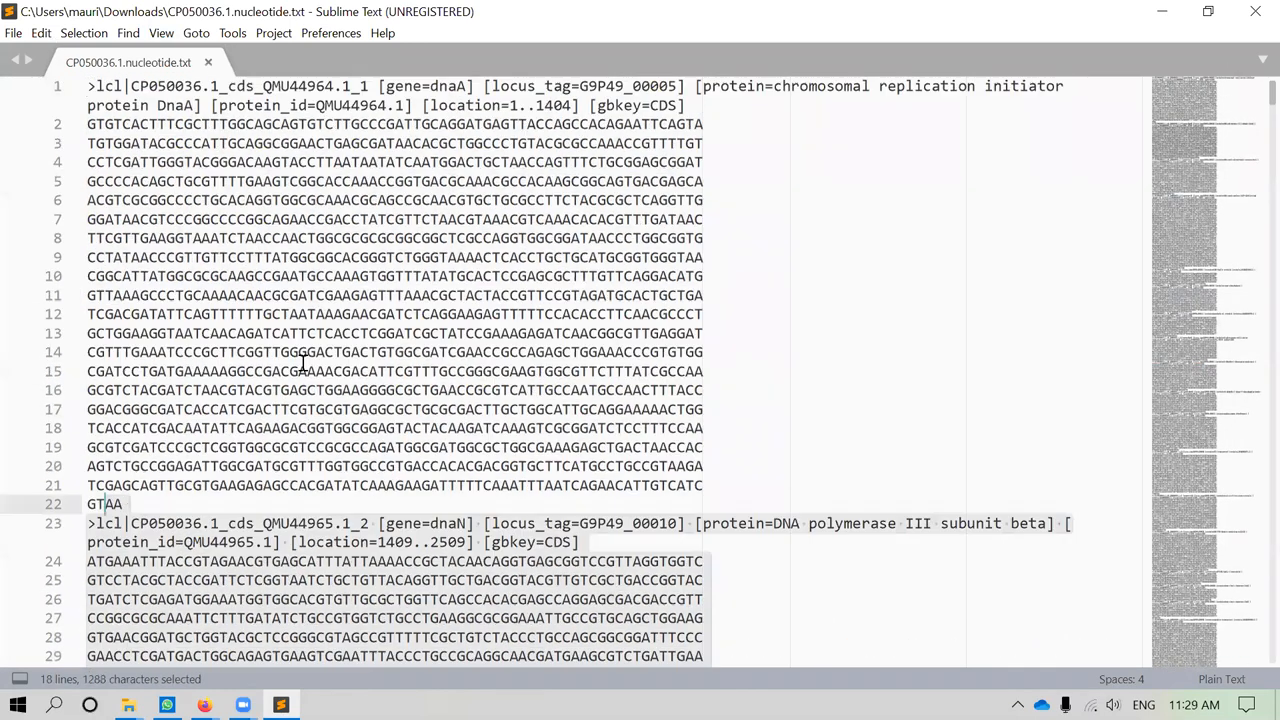
pyautogui.moveTo(461, 80)
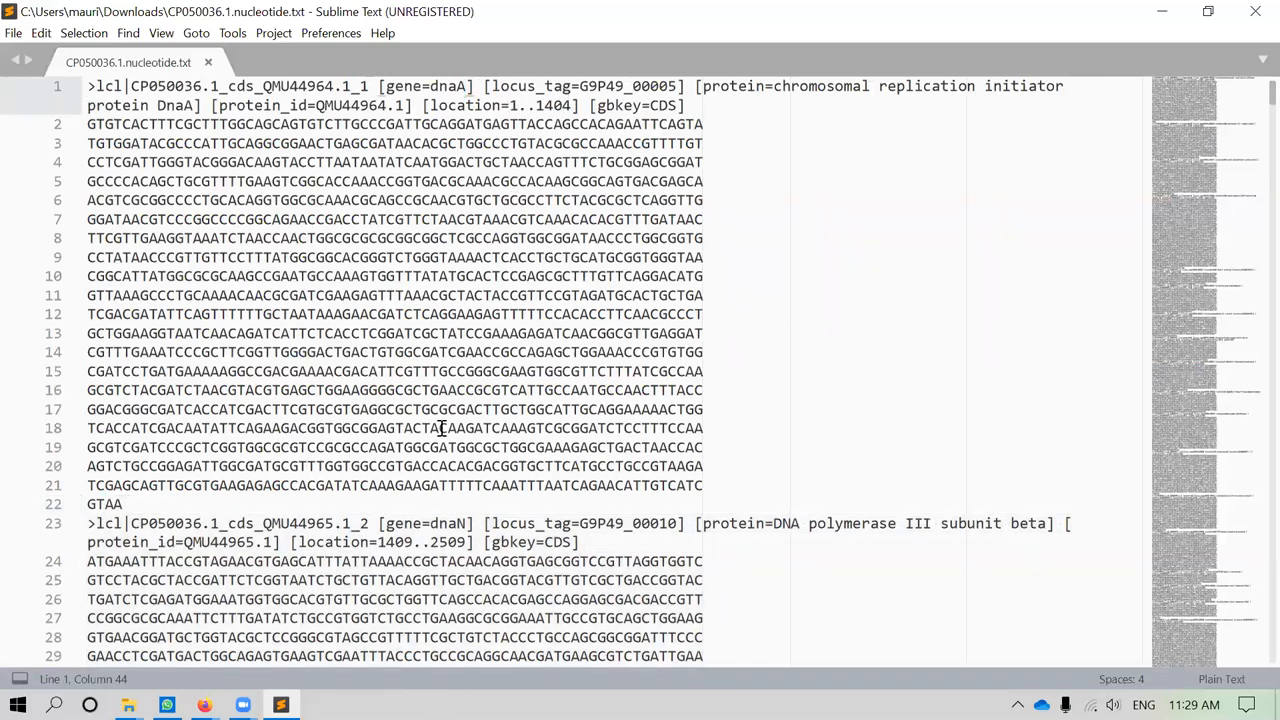
pyautogui.moveTo(478, 523)
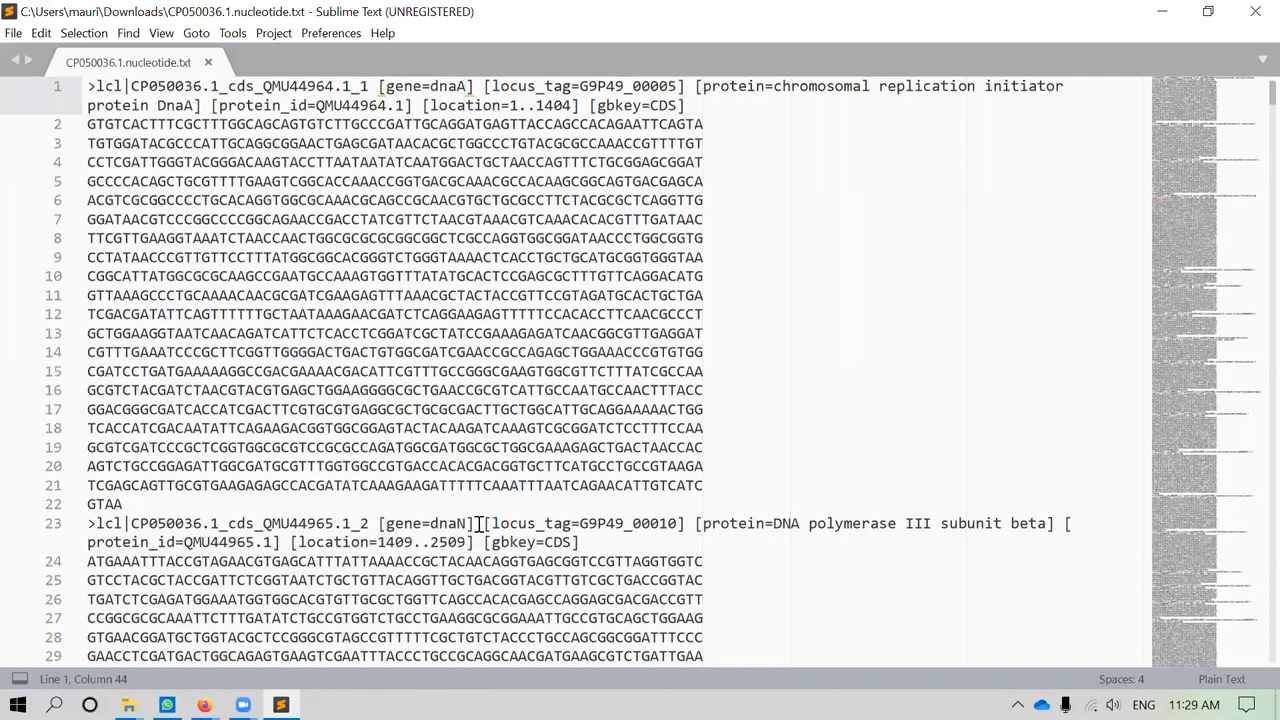
pyautogui.moveTo(1251, 46)
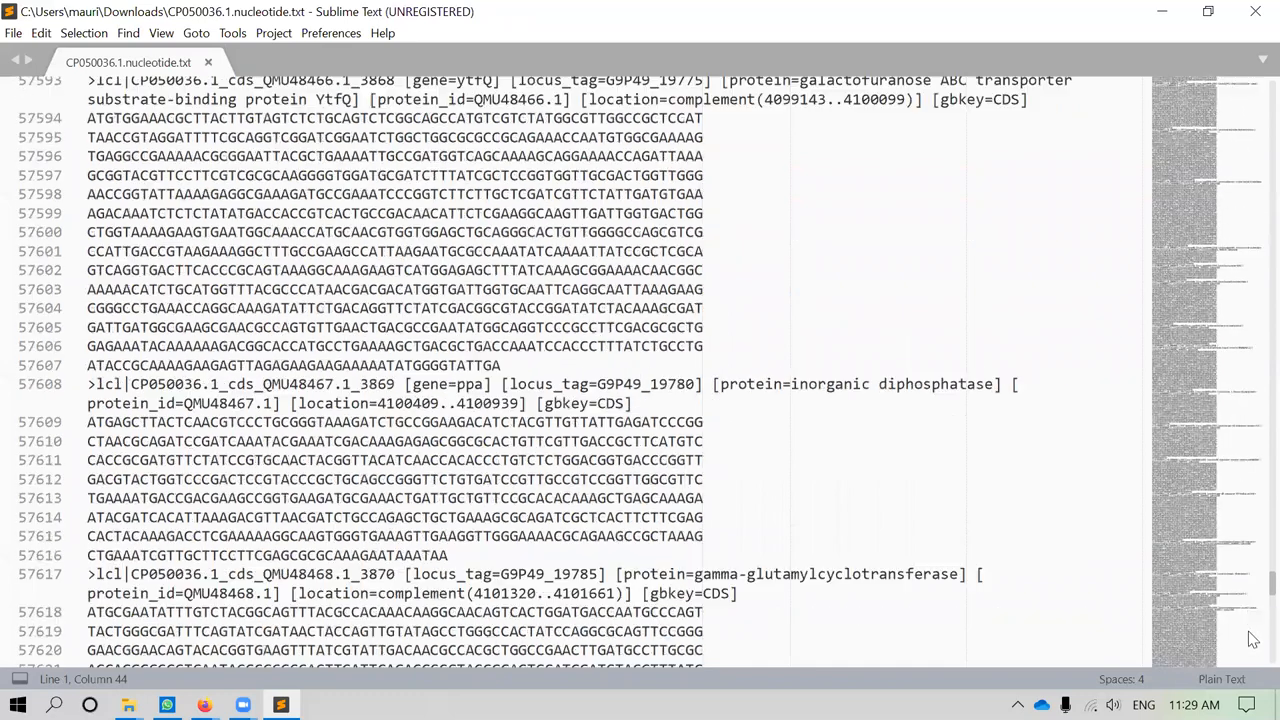
# From the top of the nucleotide file, search for '>' headers, finding 4,385 matches
pyautogui.press('ctrl+Home')
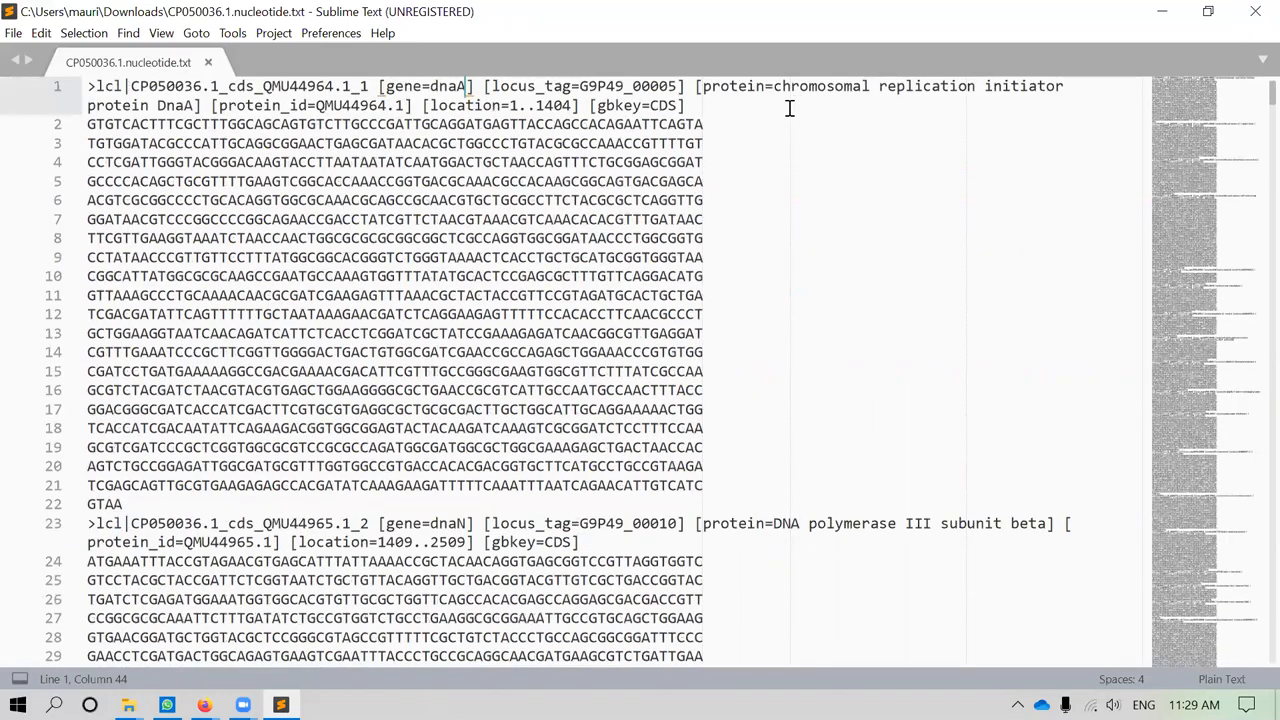
pyautogui.press('ctrl+f')
pyautogui.write('>')
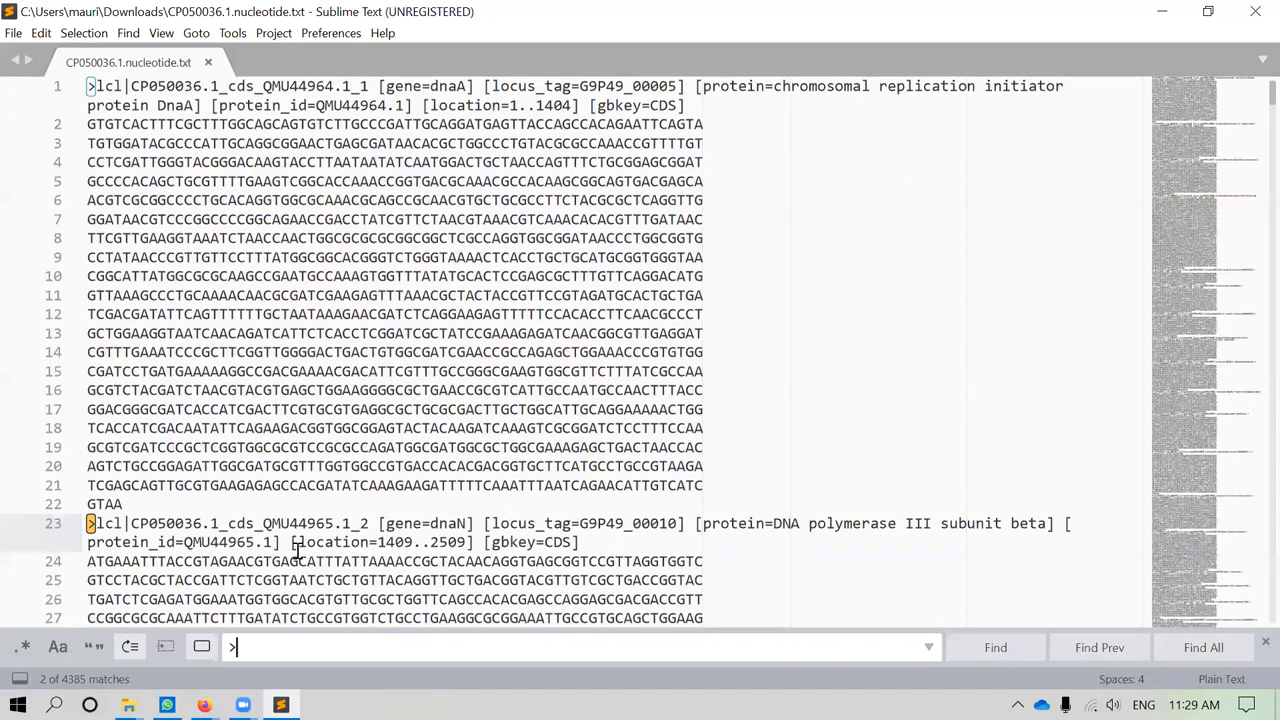
pyautogui.moveTo(113, 108)
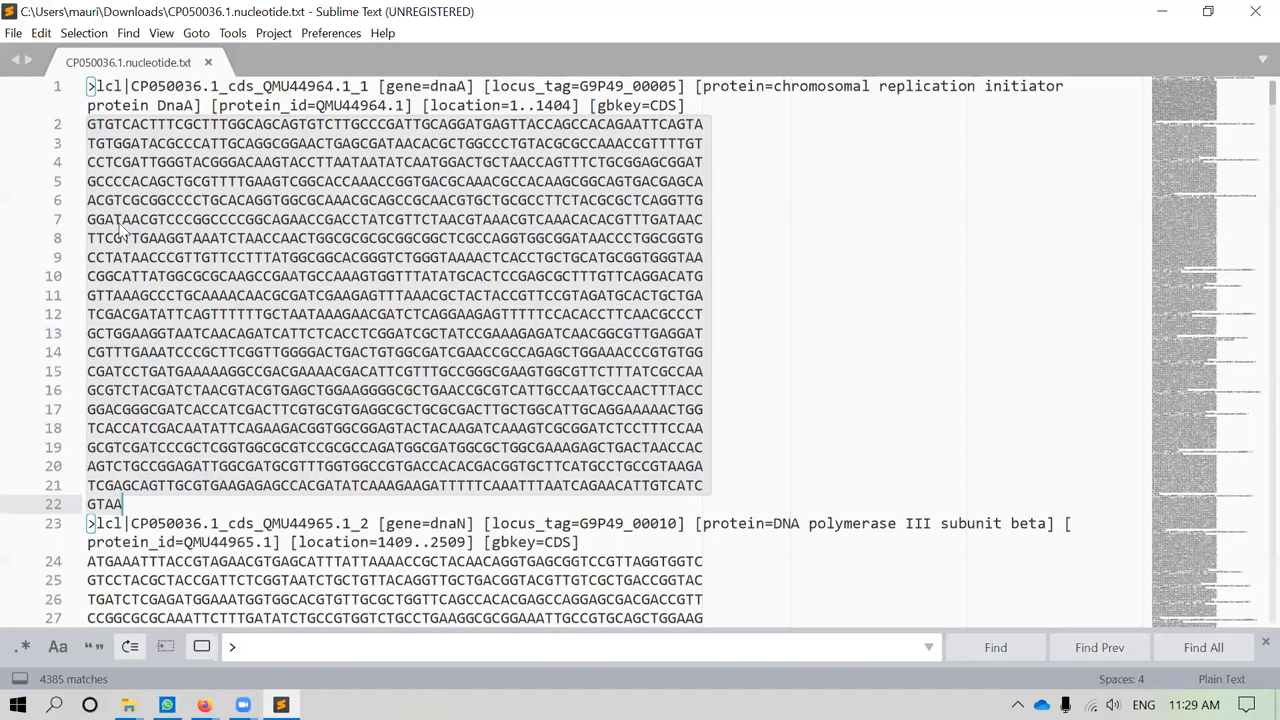
pyautogui.moveTo(527, 247)
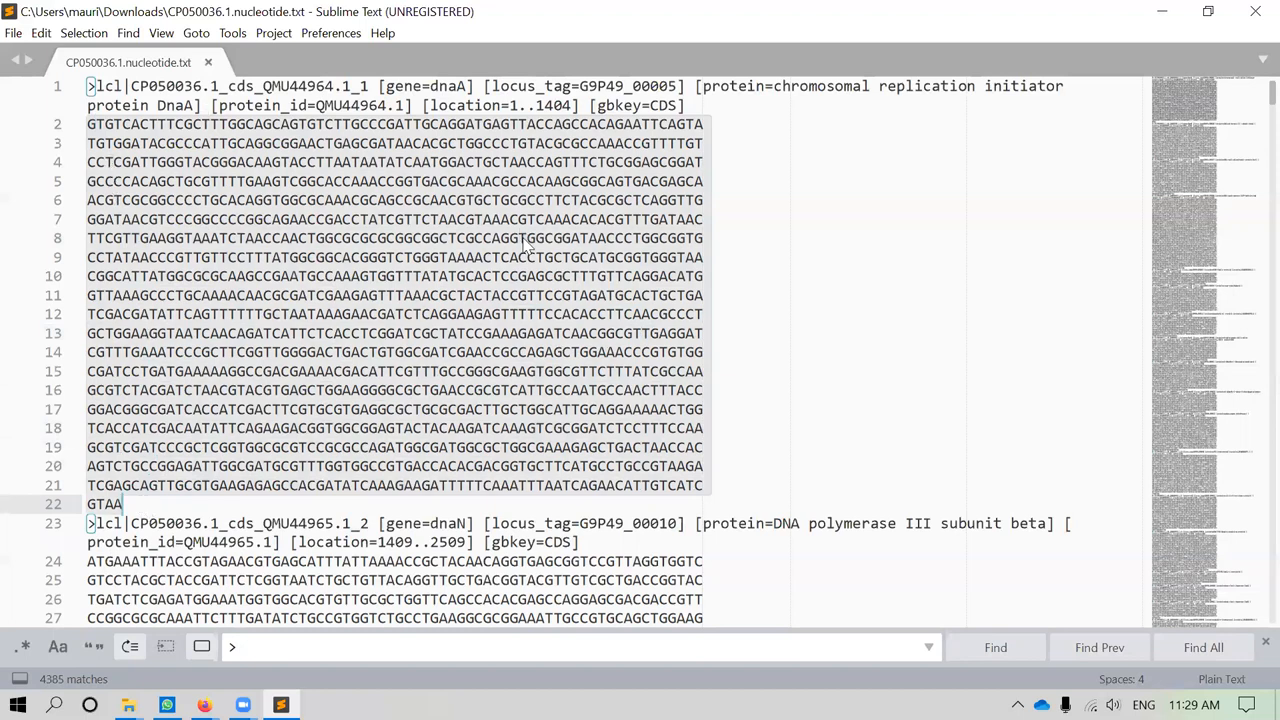
pyautogui.moveTo(868, 155)
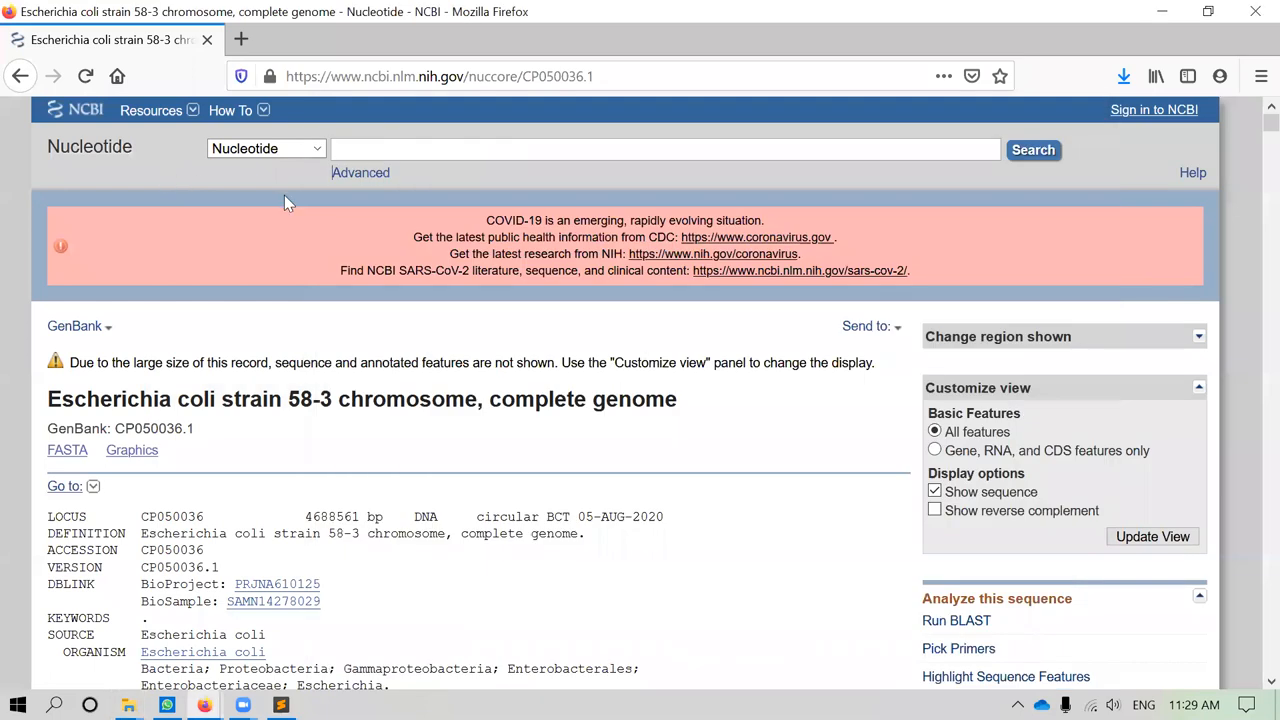
pyautogui.moveTo(890, 327)
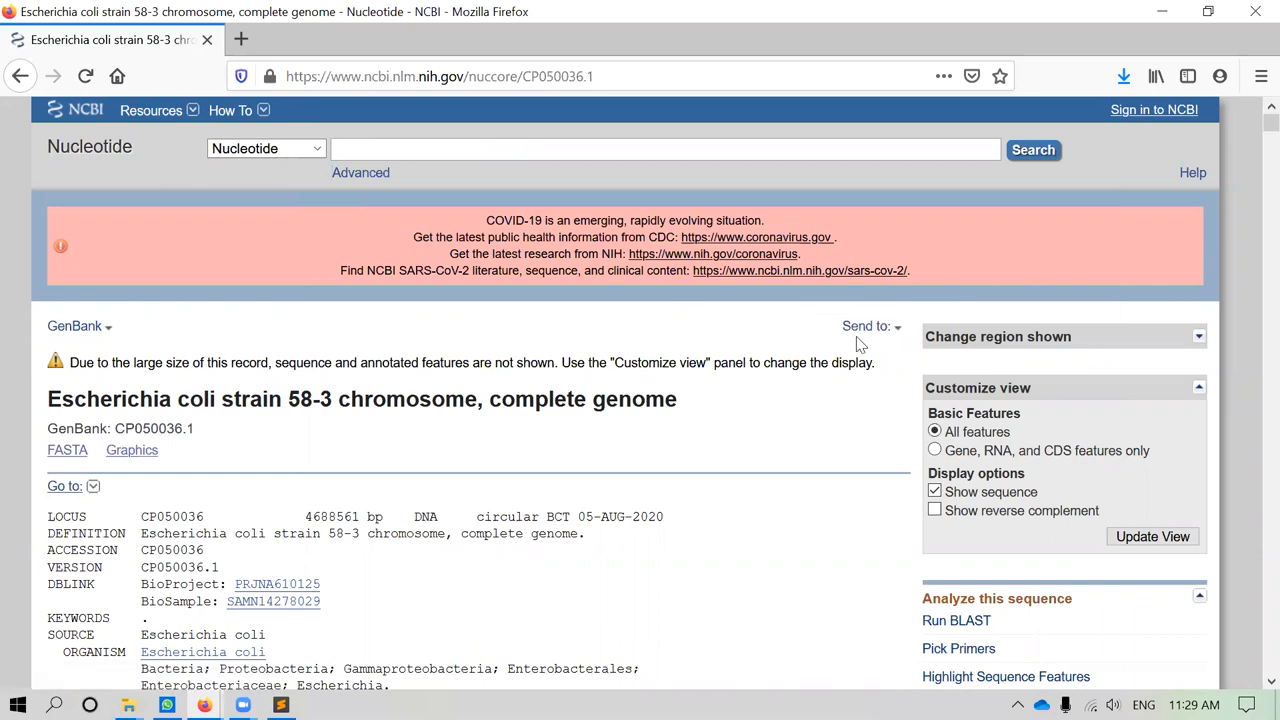
# Export the record's coding sequences as a FASTA Protein file from Send to
pyautogui.click(866, 326)
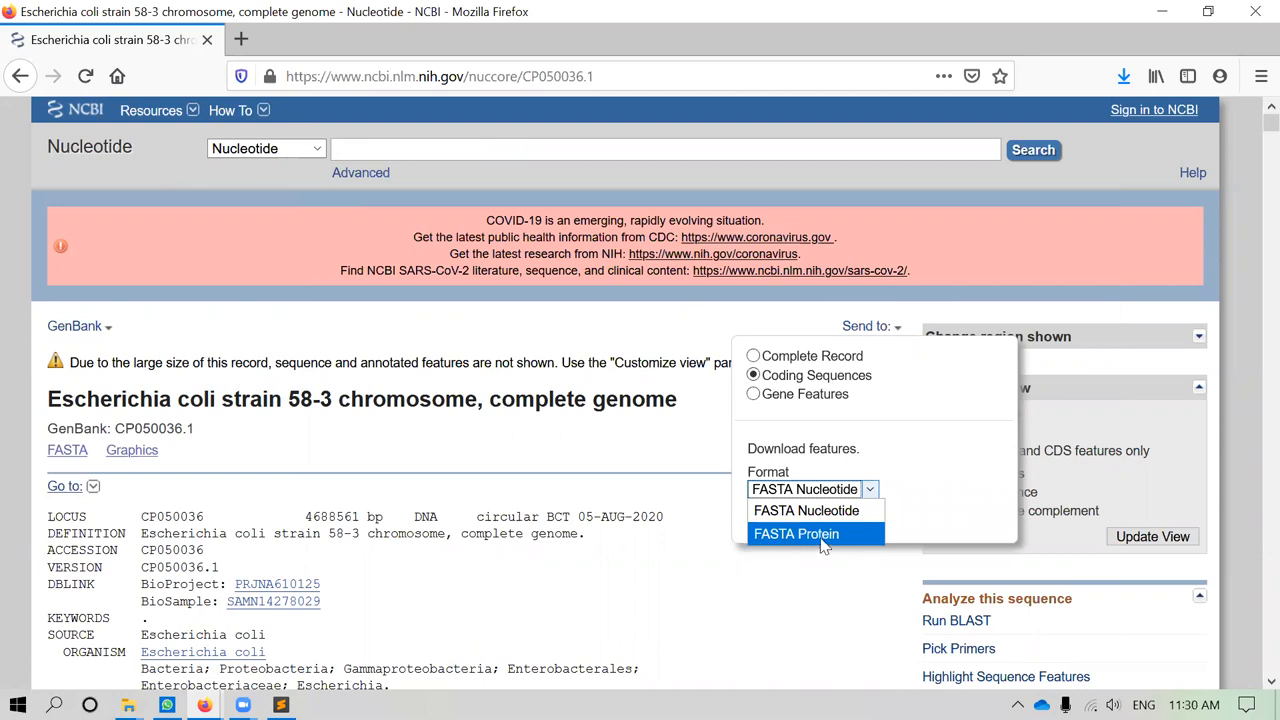
pyautogui.click(796, 533)
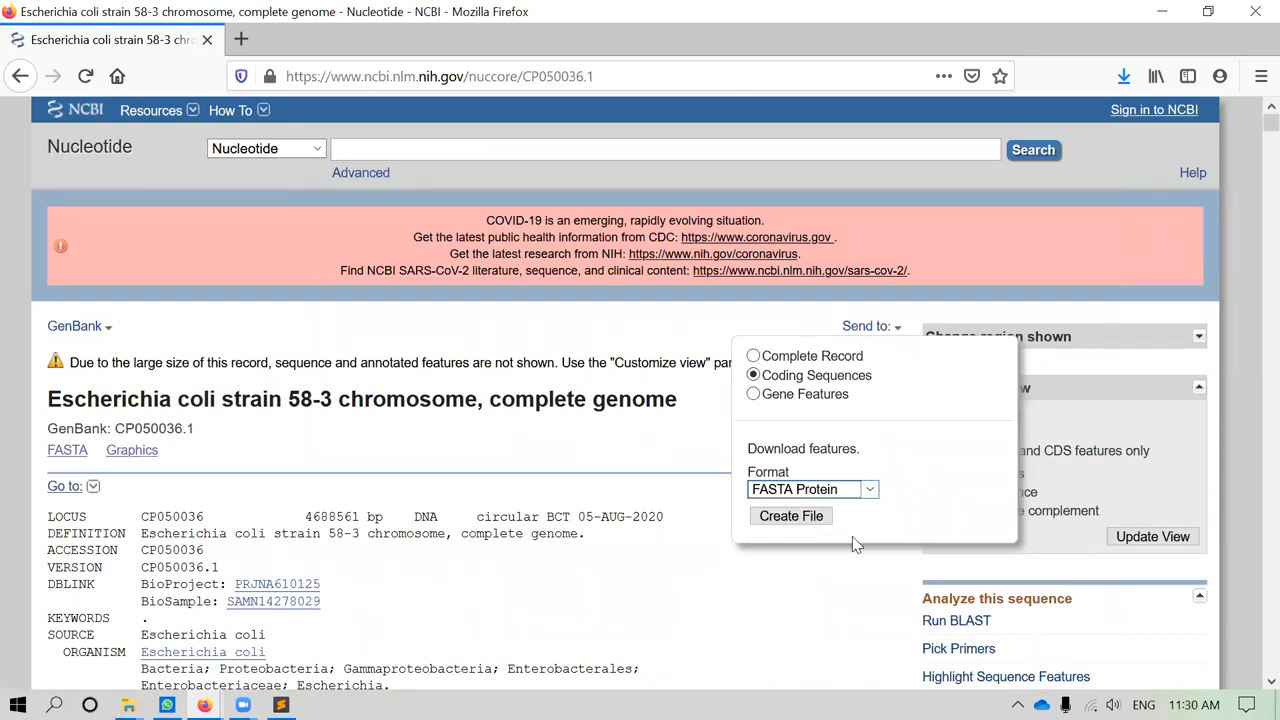
pyautogui.scroll(-3)
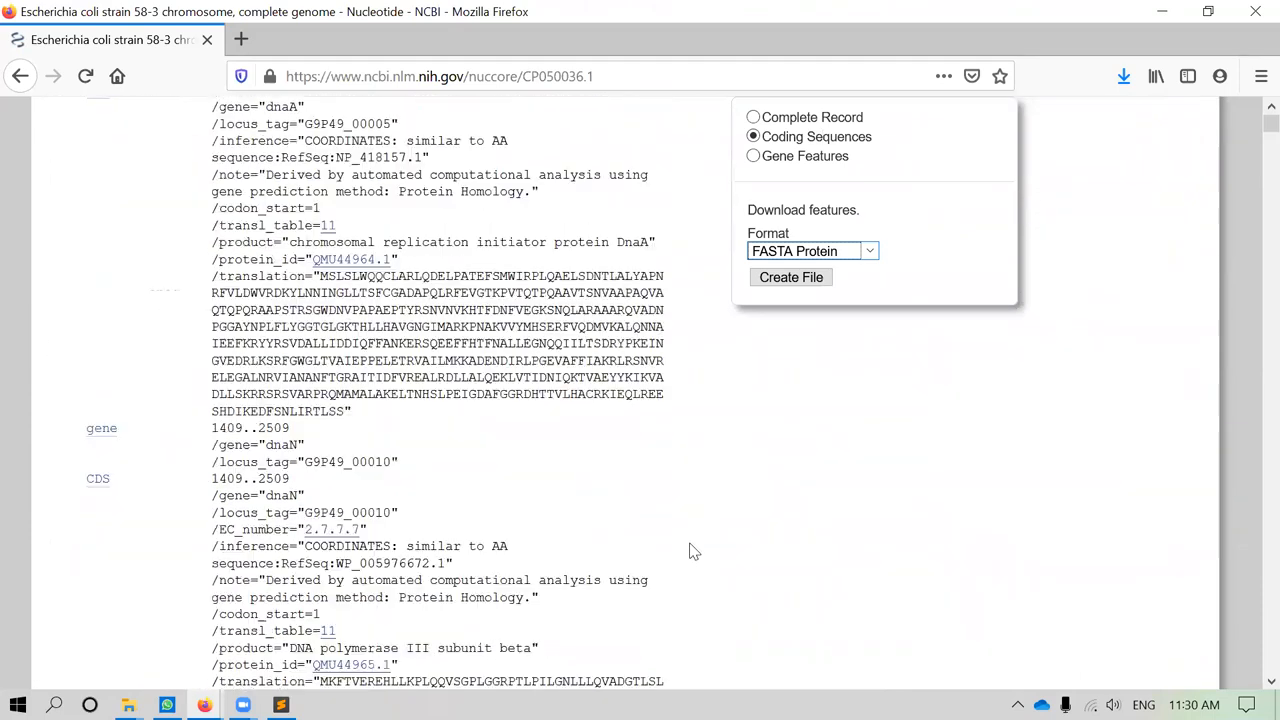
pyautogui.scroll(-3)
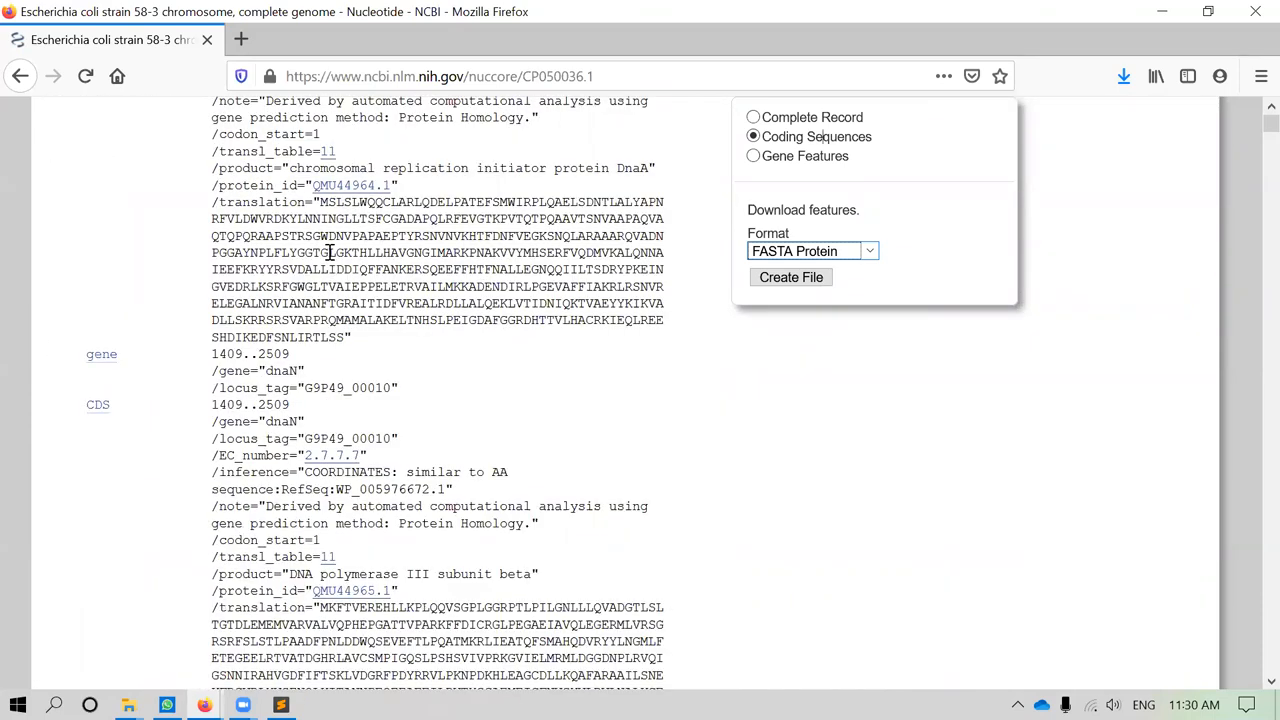
pyautogui.click(790, 277)
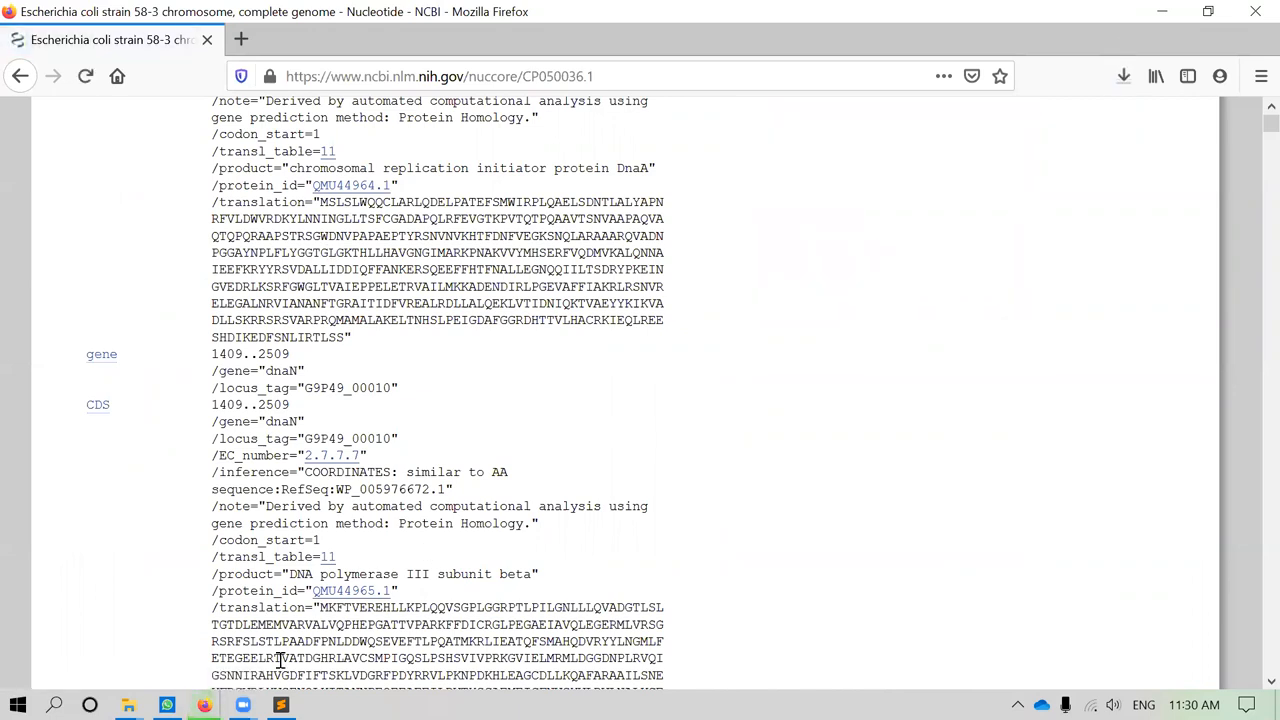
pyautogui.moveTo(128, 705)
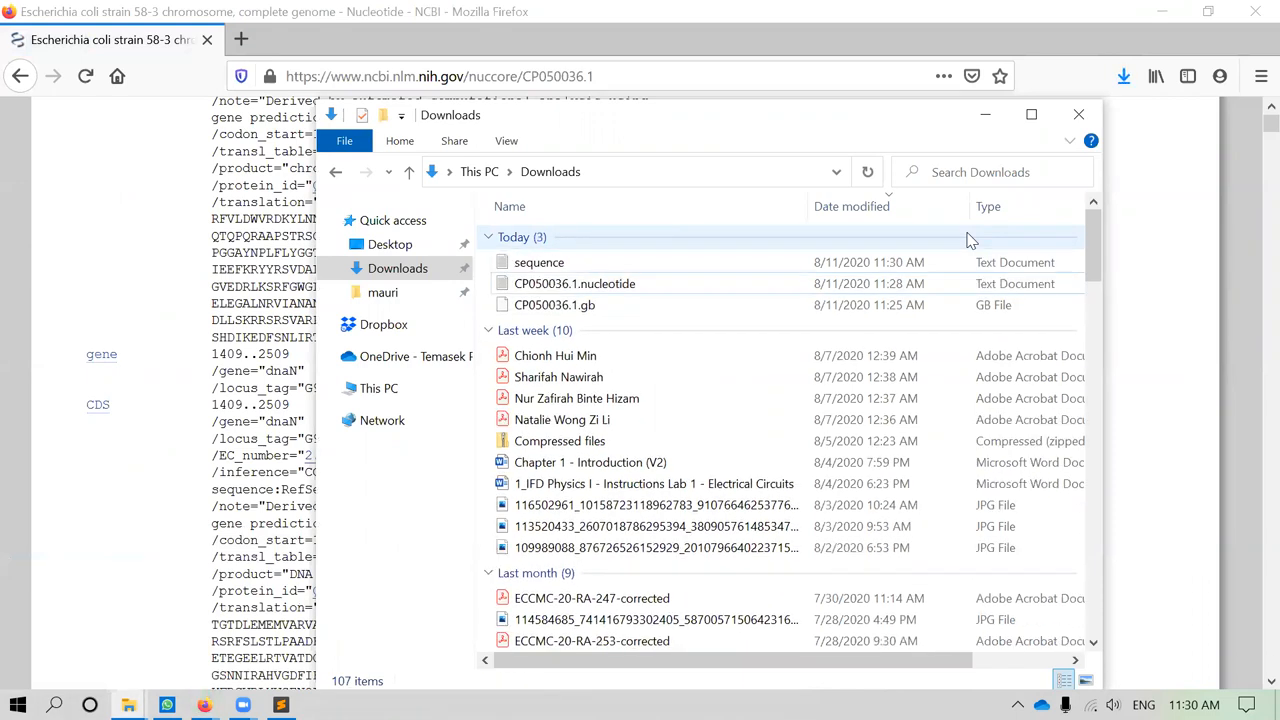
# Rename the downloaded 'sequence' file to CP050036.1.peptide
pyautogui.click(539, 262)
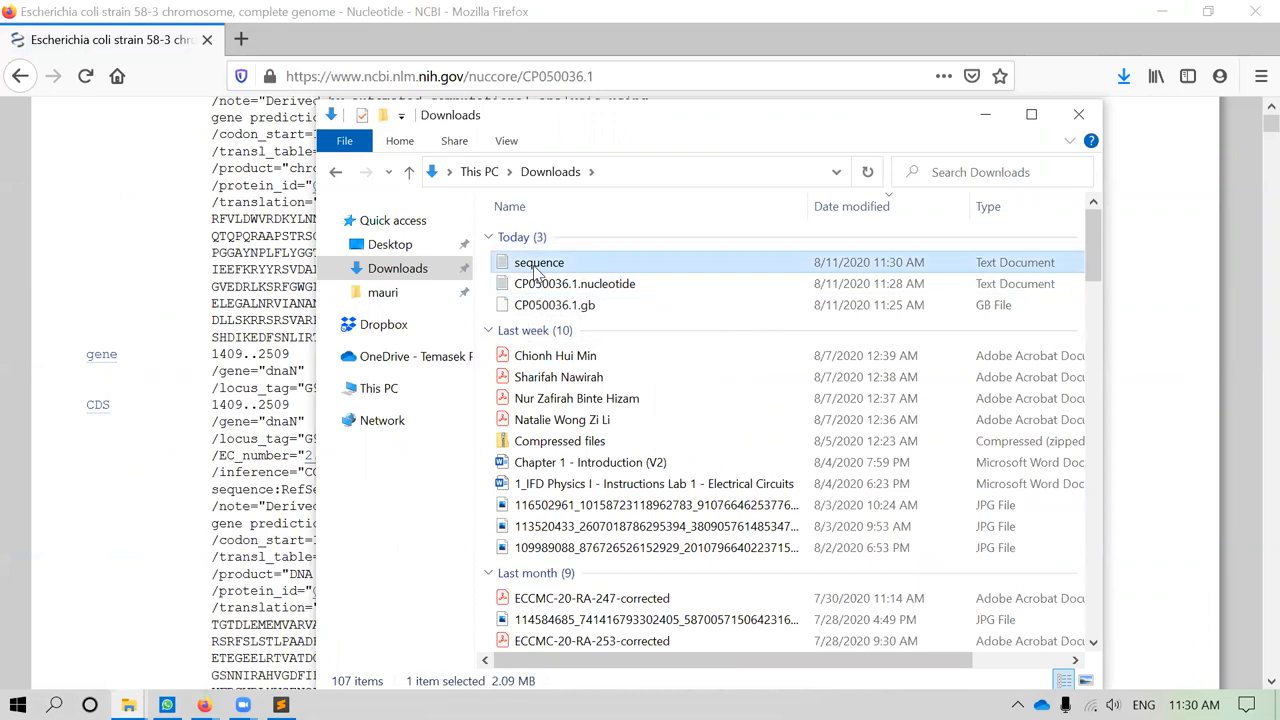
pyautogui.doubleClick(539, 262)
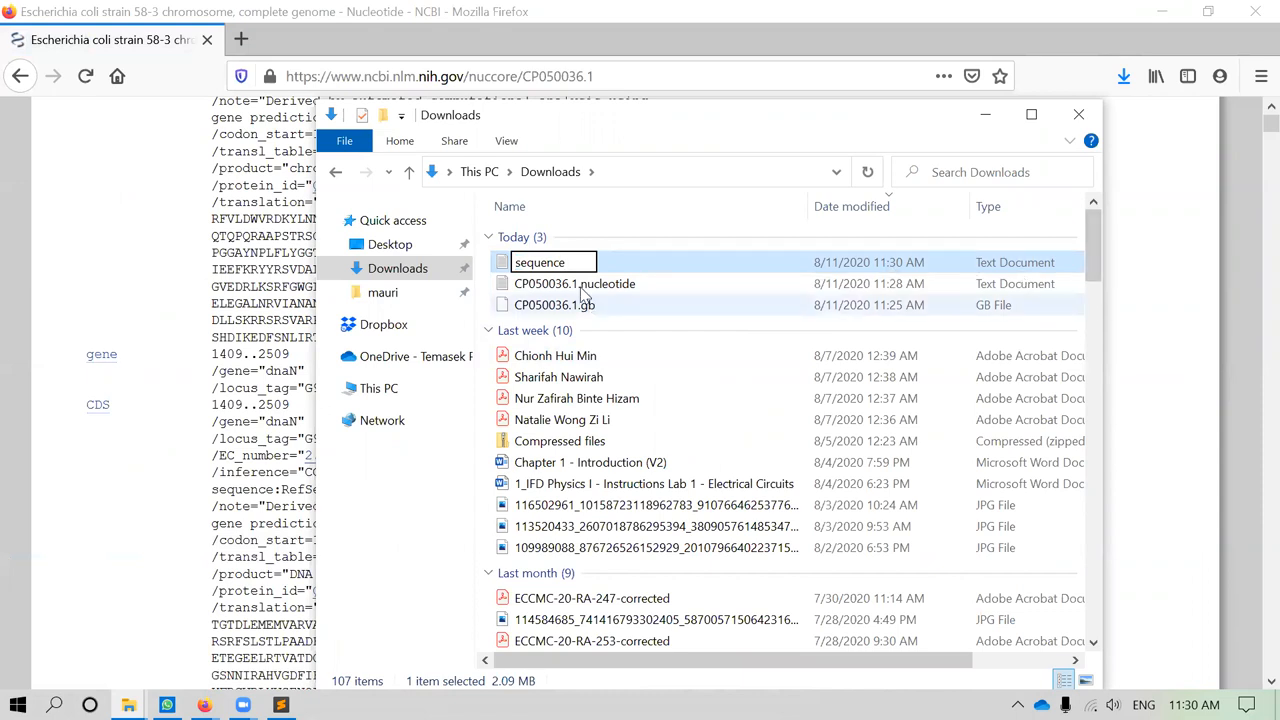
pyautogui.click(555, 305)
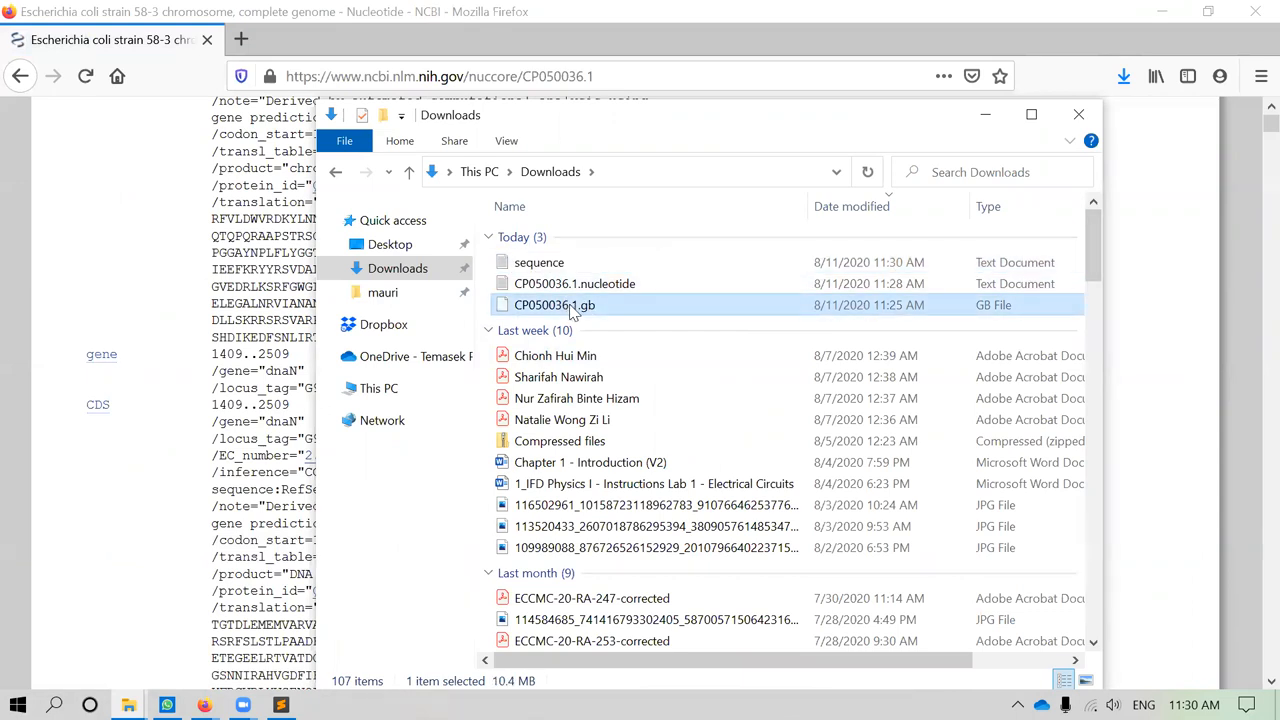
pyautogui.doubleClick(555, 305)
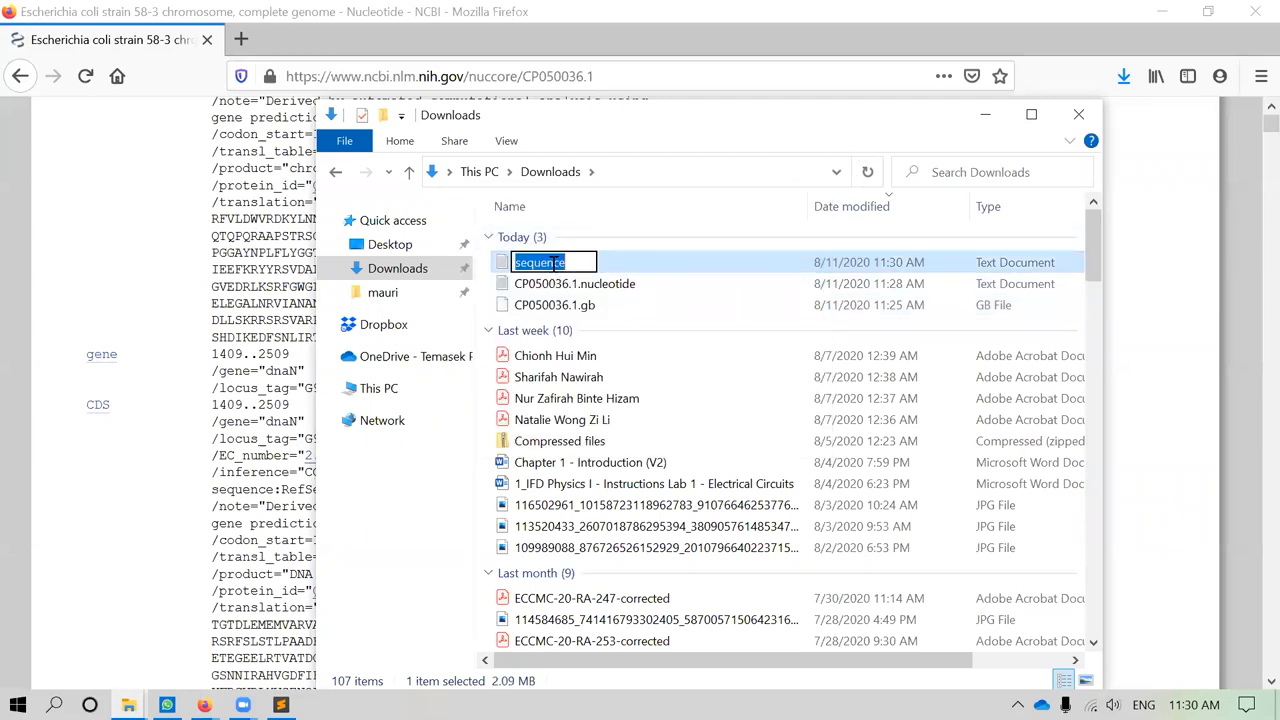
pyautogui.write('CP050036.1.peptide')
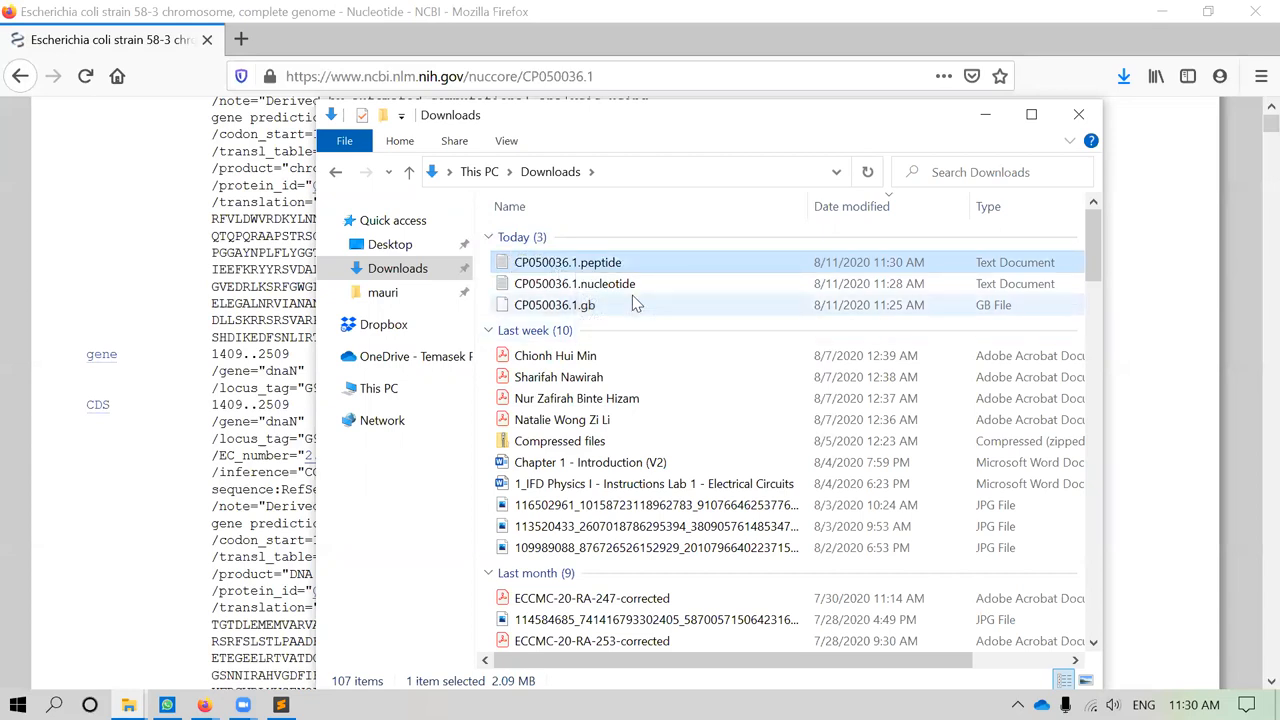
# Open CP050036.1.peptide in Sublime Text
pyautogui.click(568, 262)
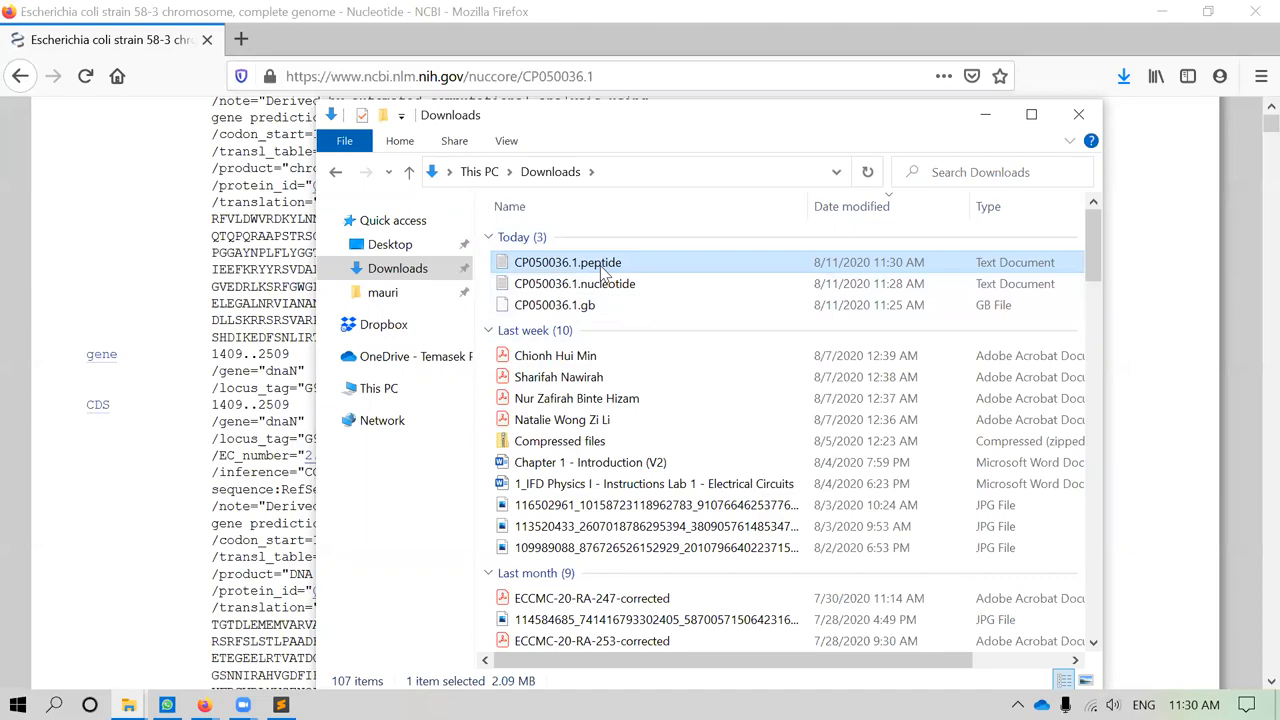
pyautogui.rightClick(567, 262)
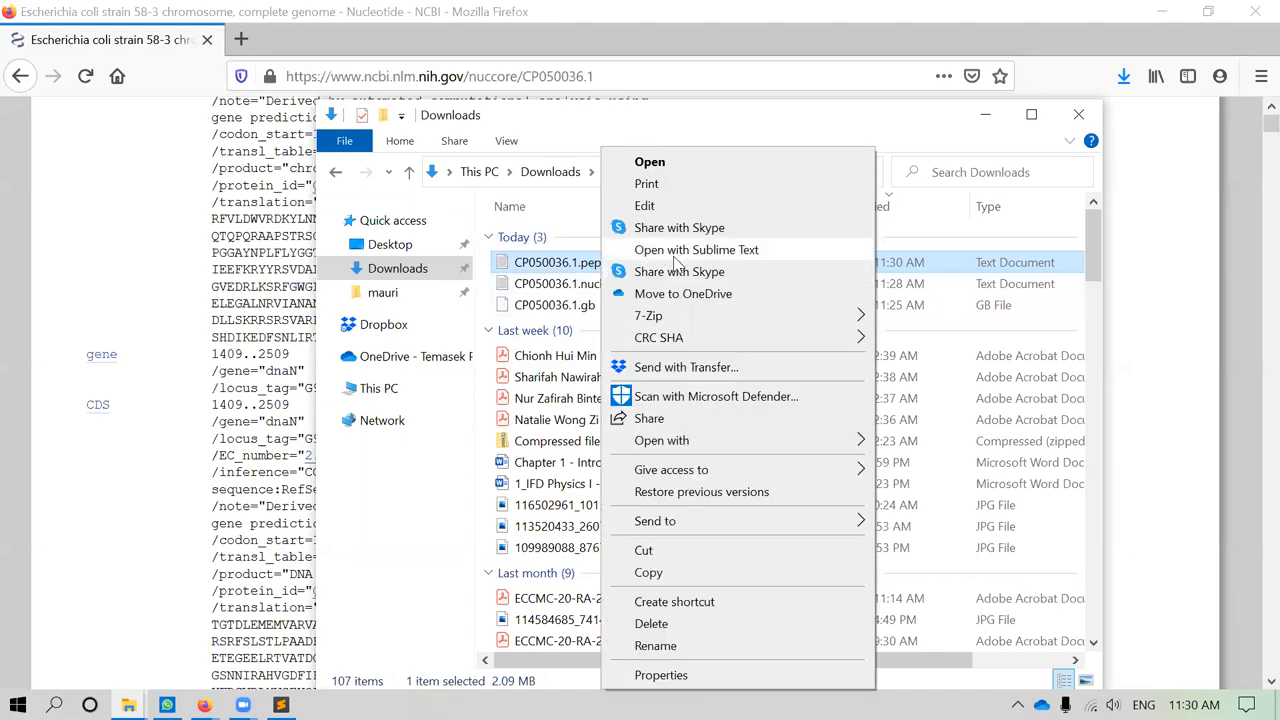
pyautogui.click(696, 249)
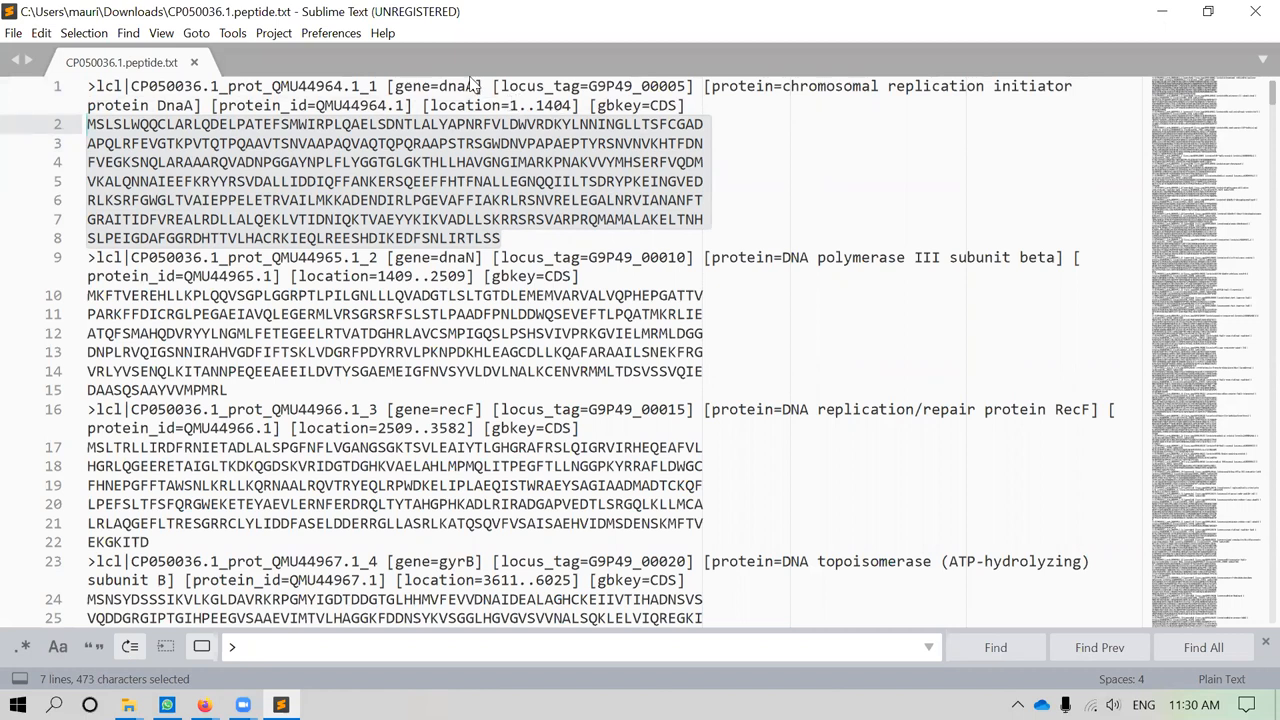
pyautogui.moveTo(537, 238)
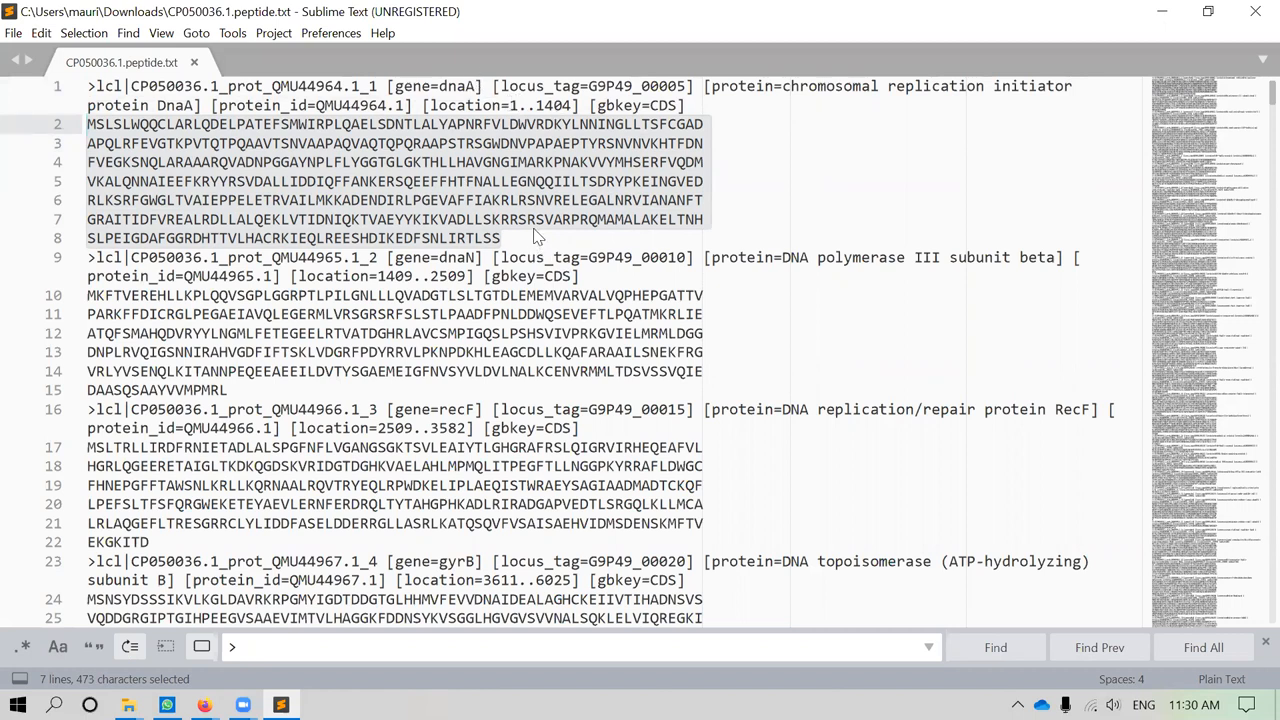
pyautogui.moveTo(470, 257)
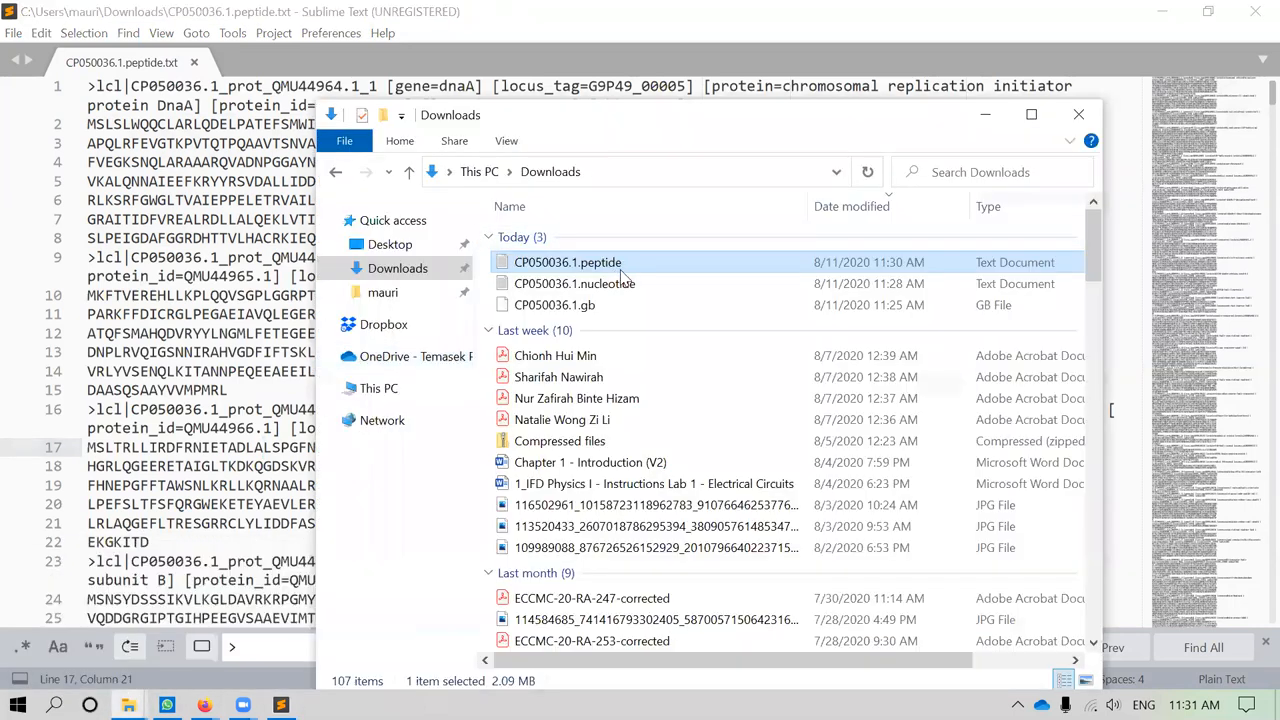
# Reopen CP050036.1.nucleotide in Sublime Text and scroll to the dnaN and recF entries
pyautogui.rightClick(567, 283)
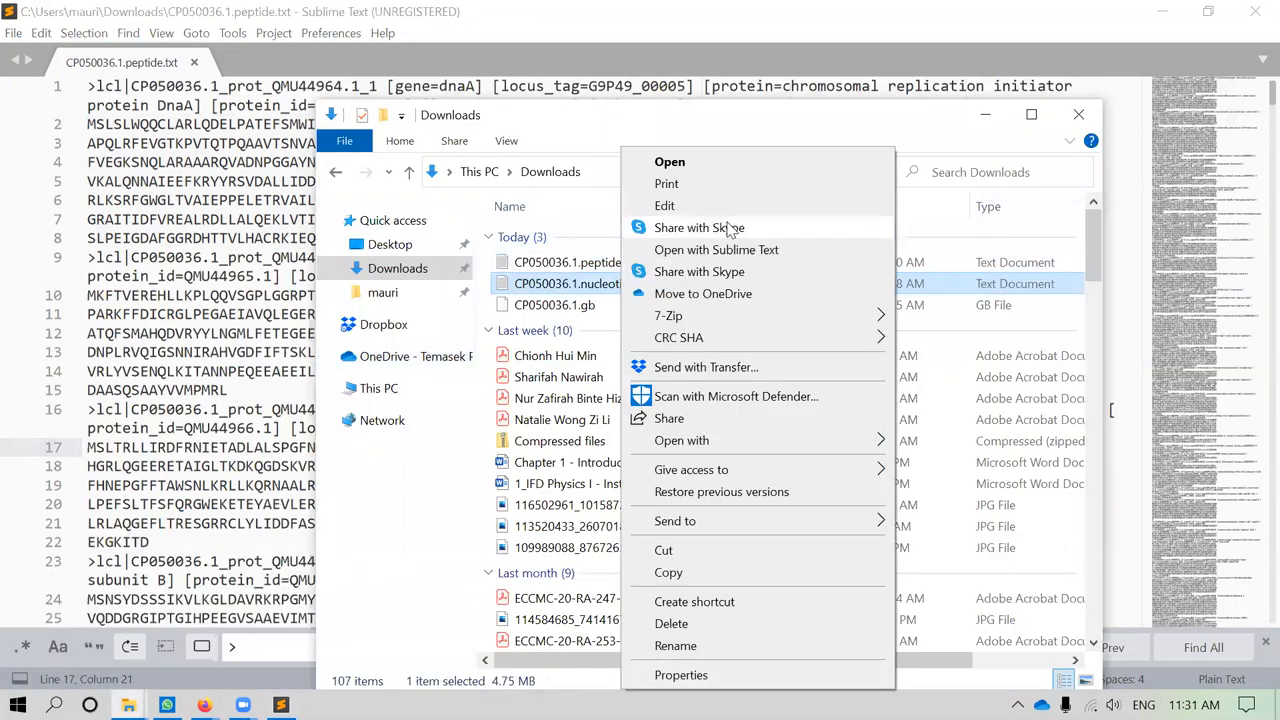
pyautogui.click(716, 249)
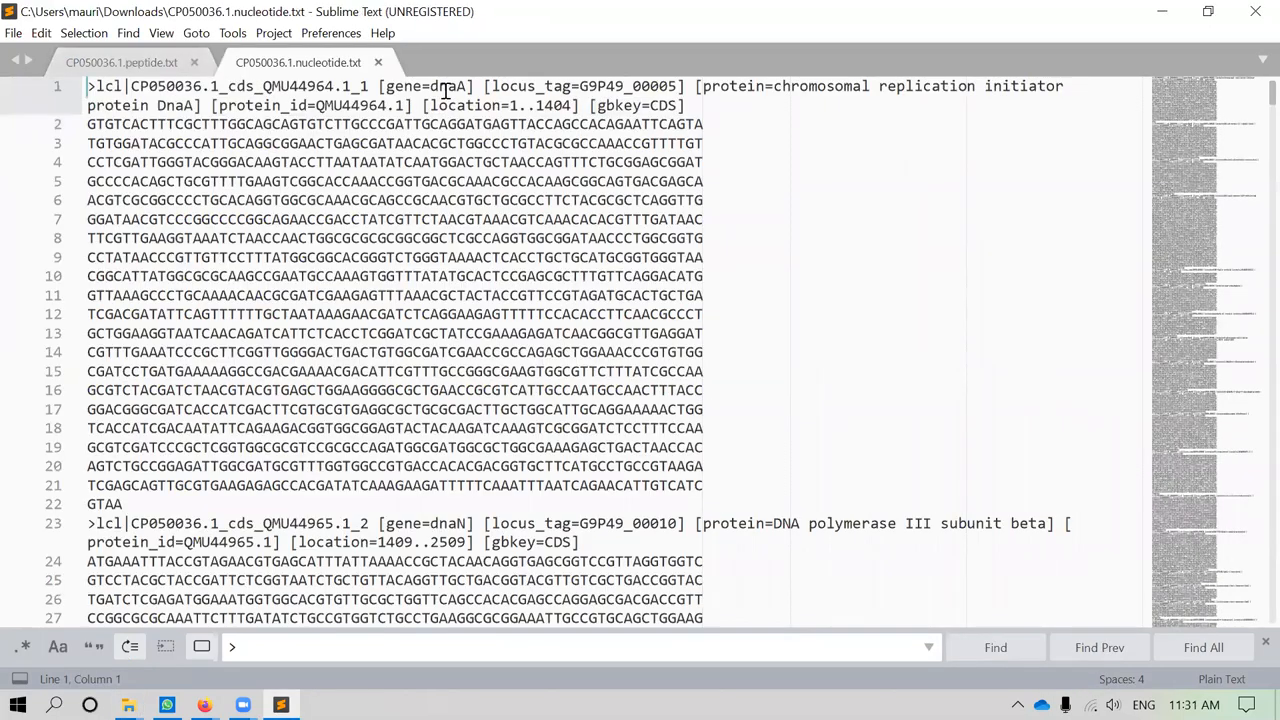
pyautogui.scroll(-3)
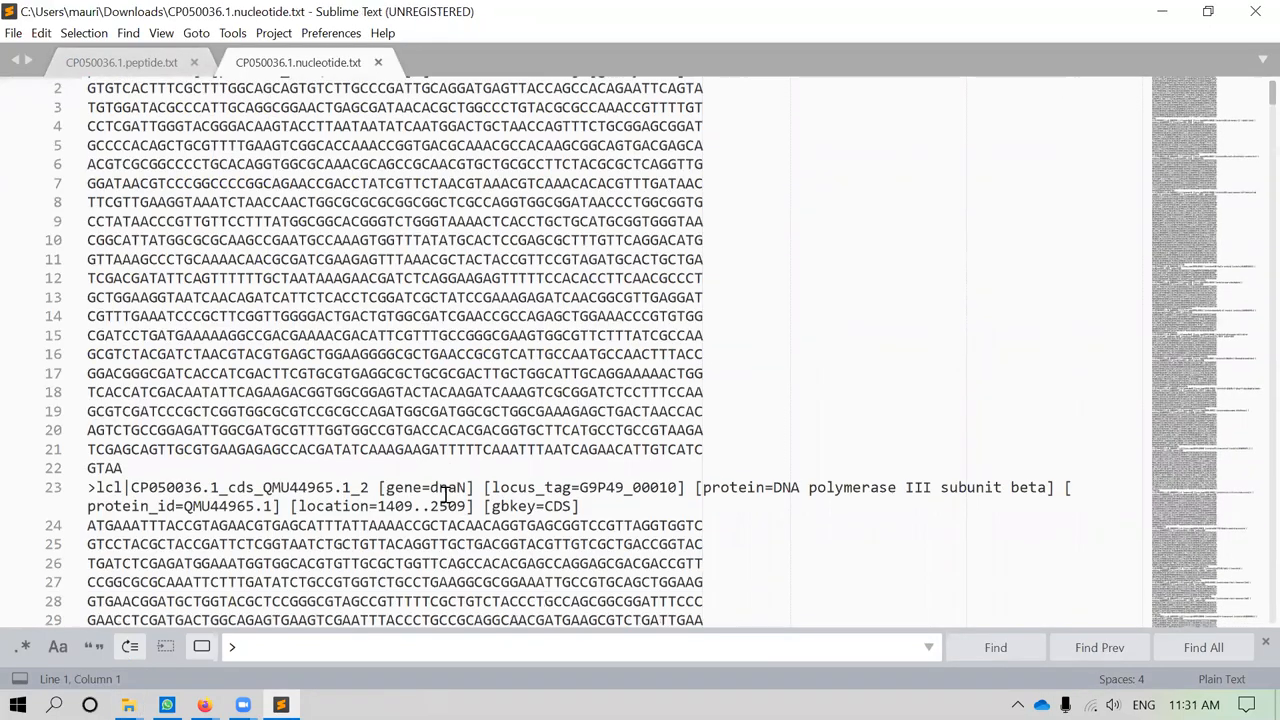
pyautogui.scroll(-3)
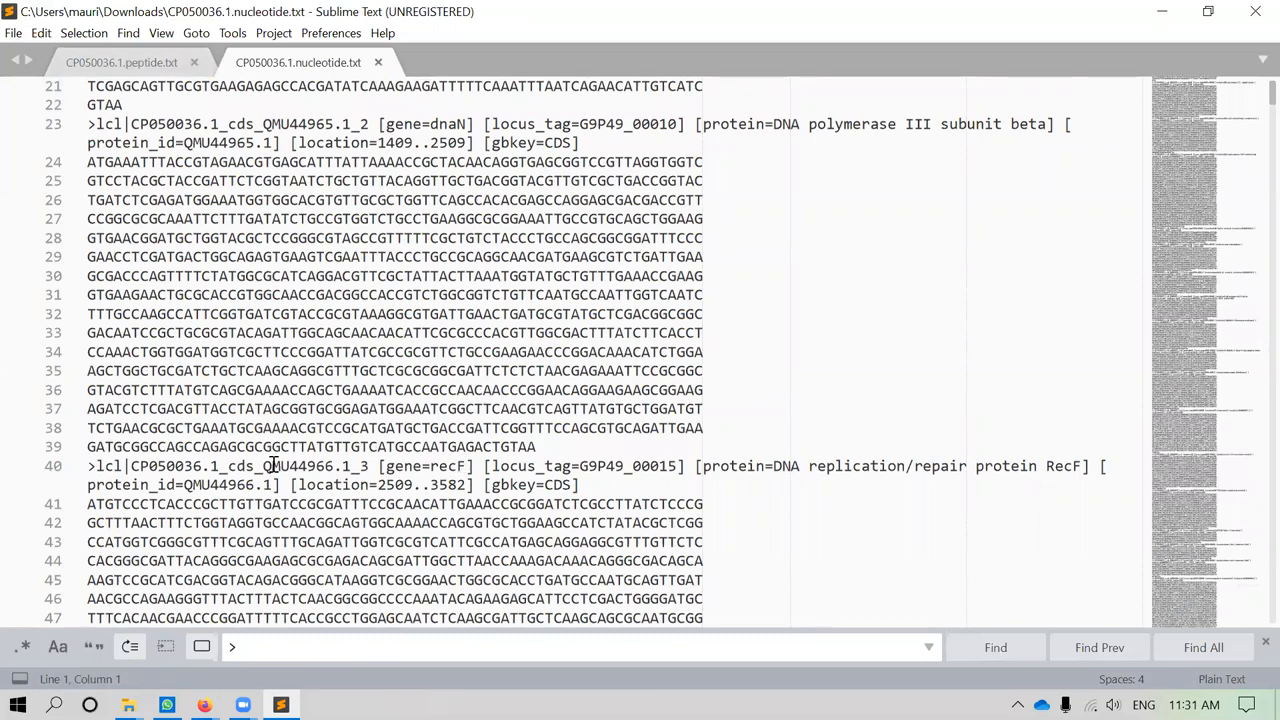
pyautogui.moveTo(353, 640)
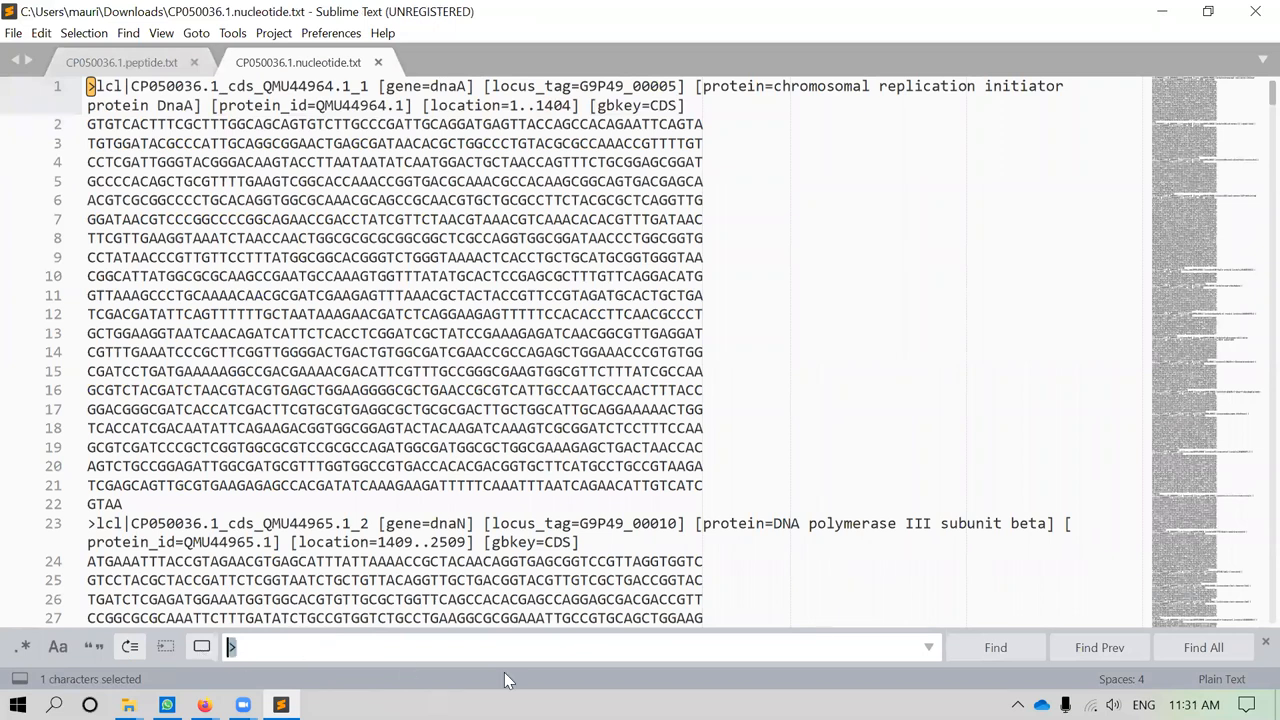
pyautogui.moveTo(848, 618)
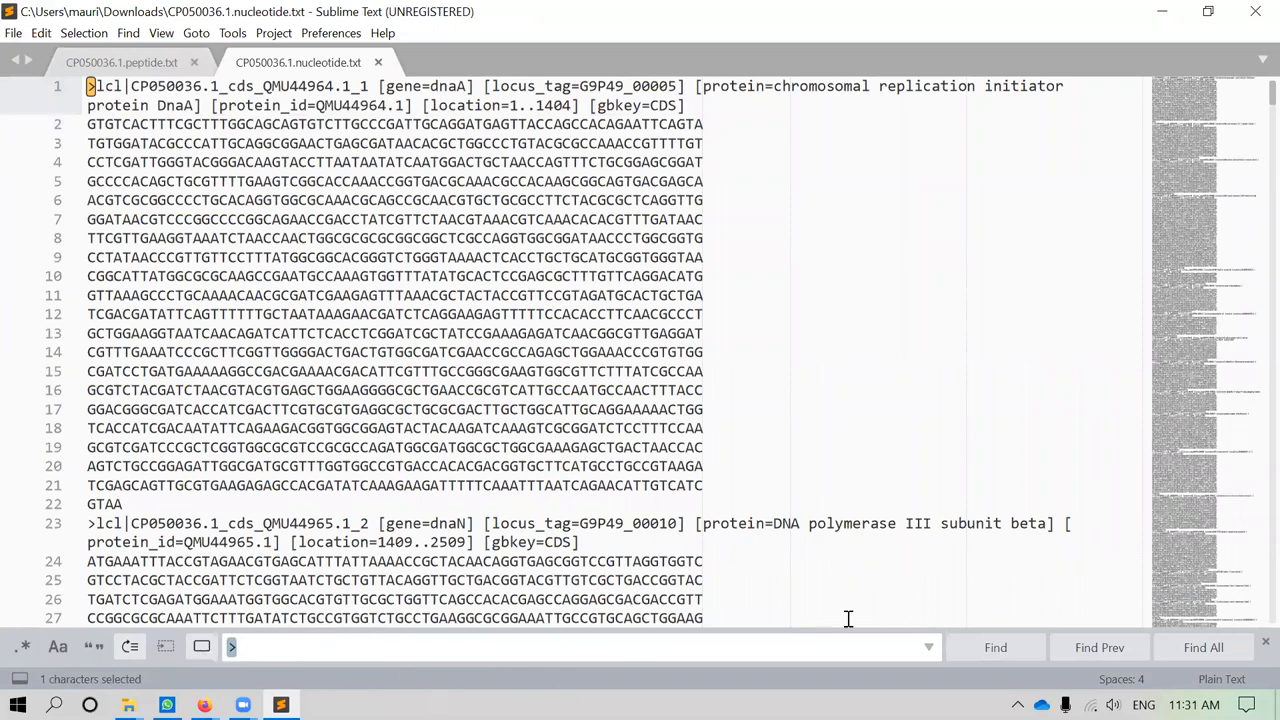
# Find all '>' headers in the nucleotide and peptide tabs, confirming 4,385 in each
pyautogui.click(1203, 647)
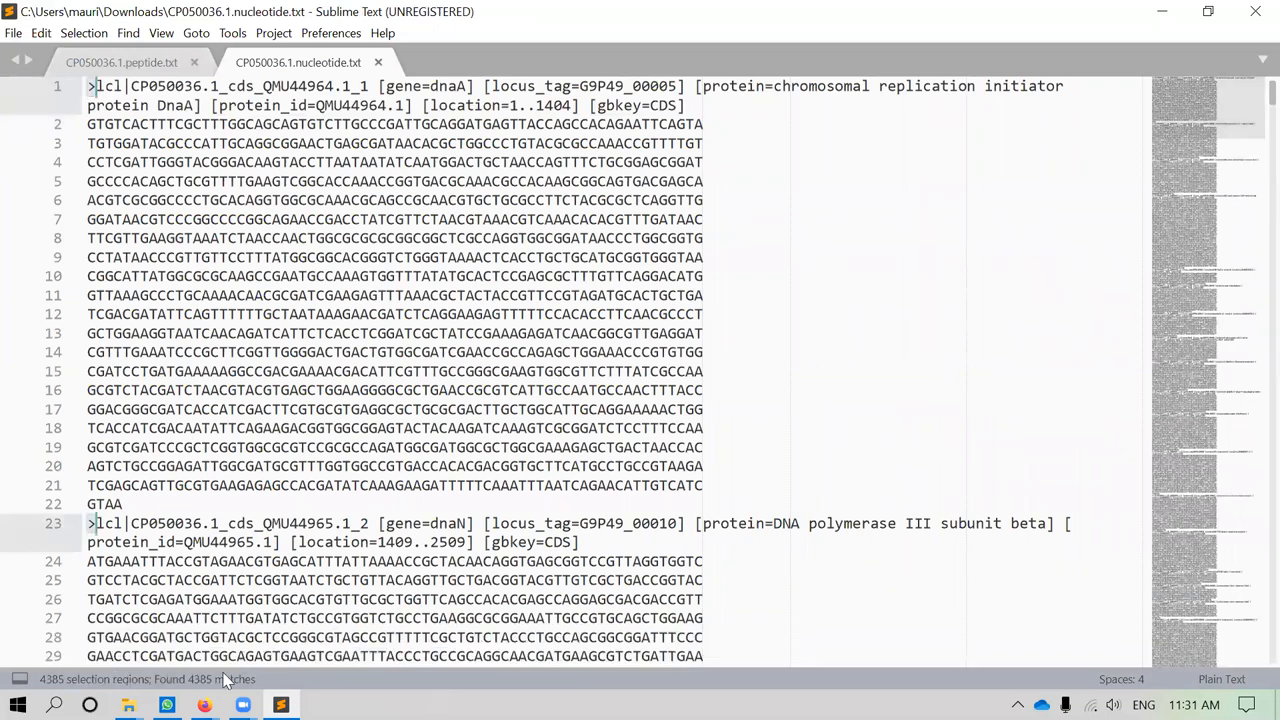
pyautogui.moveTo(65, 675)
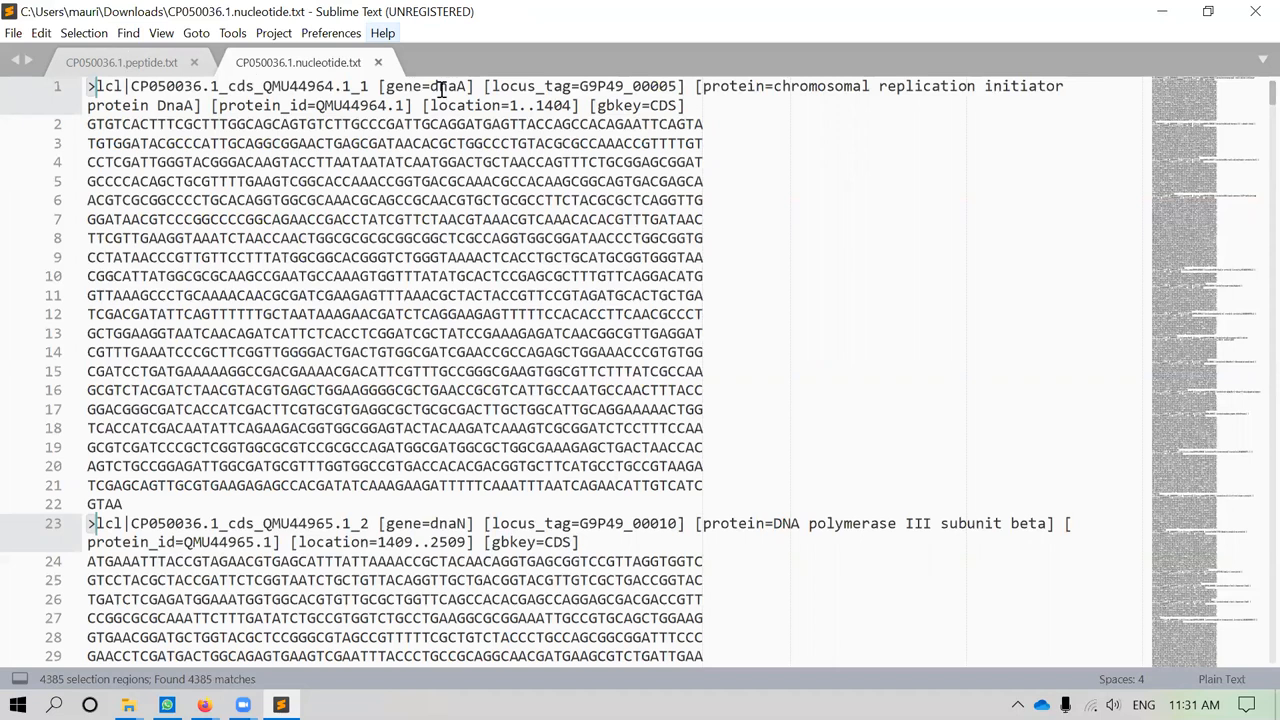
pyautogui.click(121, 62)
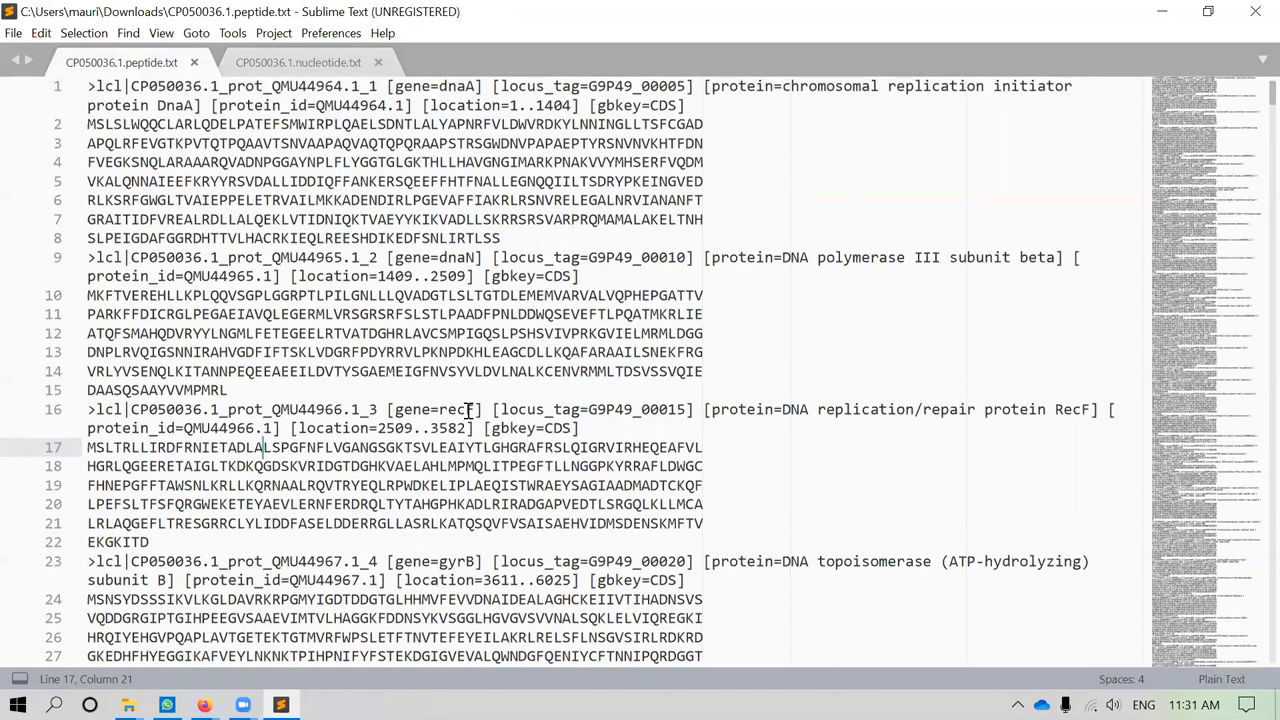
pyautogui.press('ctrl+f')
pyautogui.write('>')
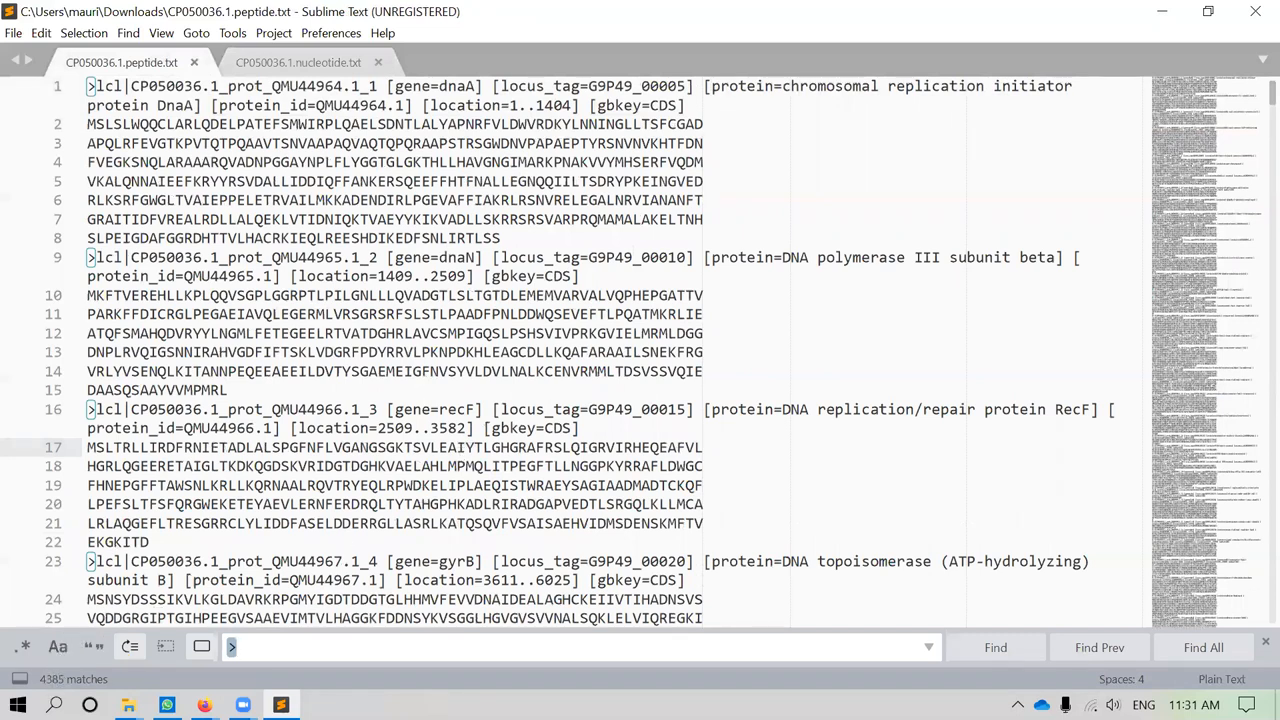
pyautogui.click(298, 62)
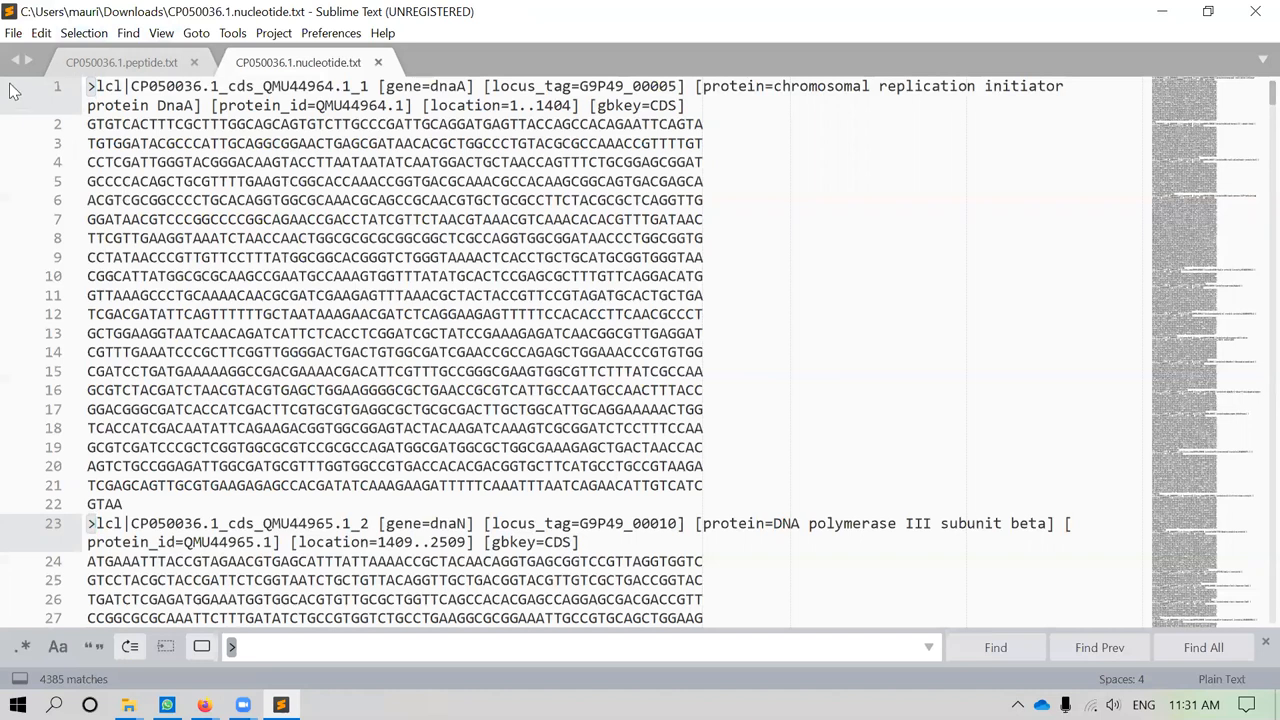
pyautogui.moveTo(80, 47)
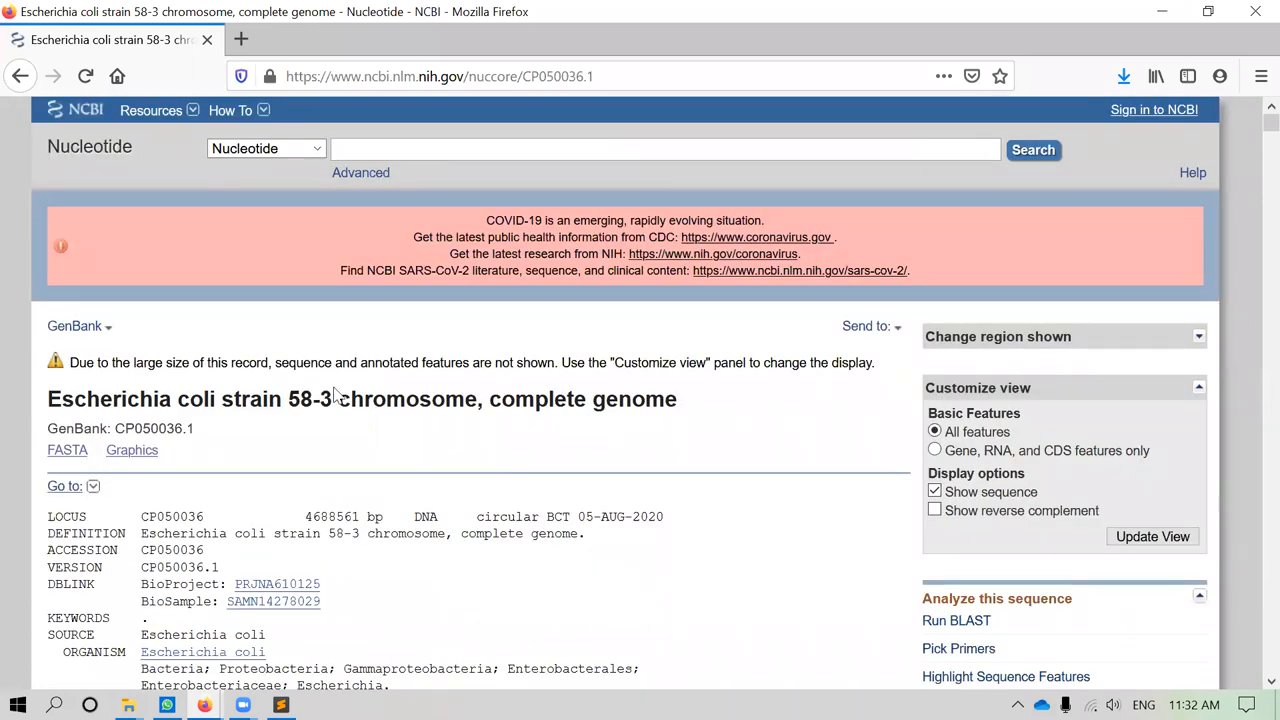
pyautogui.moveTo(424, 421)
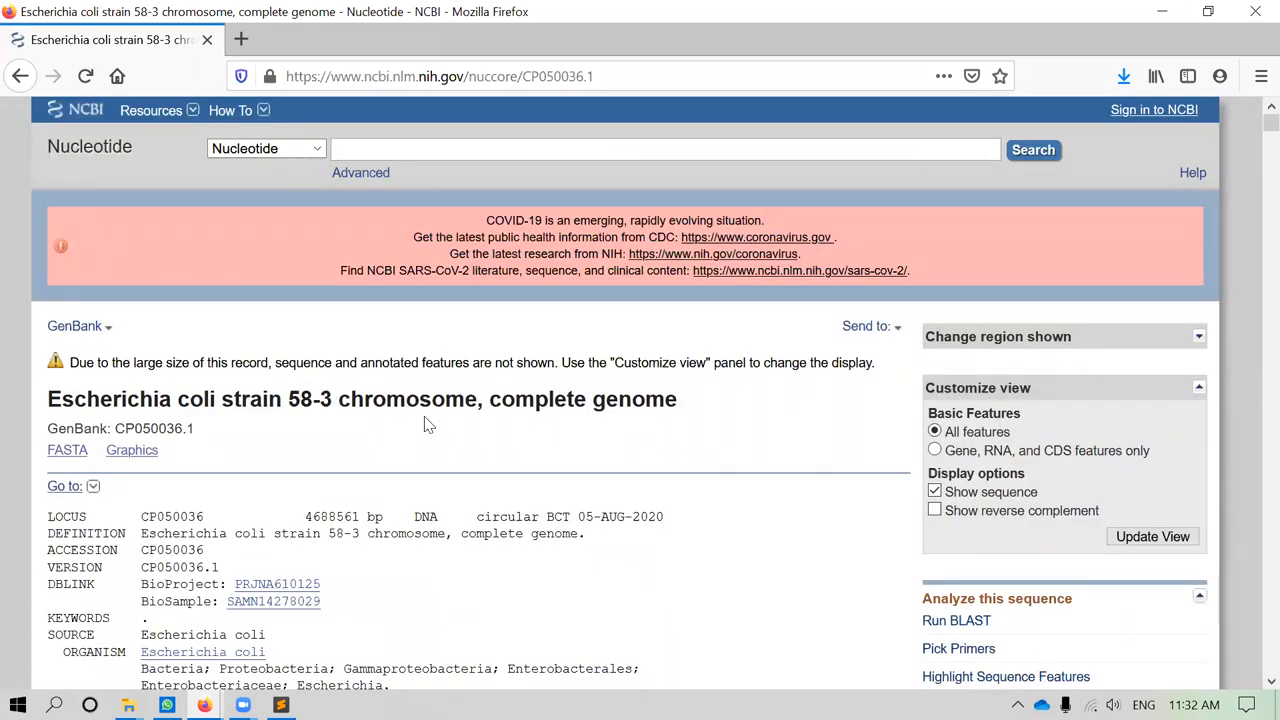
pyautogui.moveTo(538, 445)
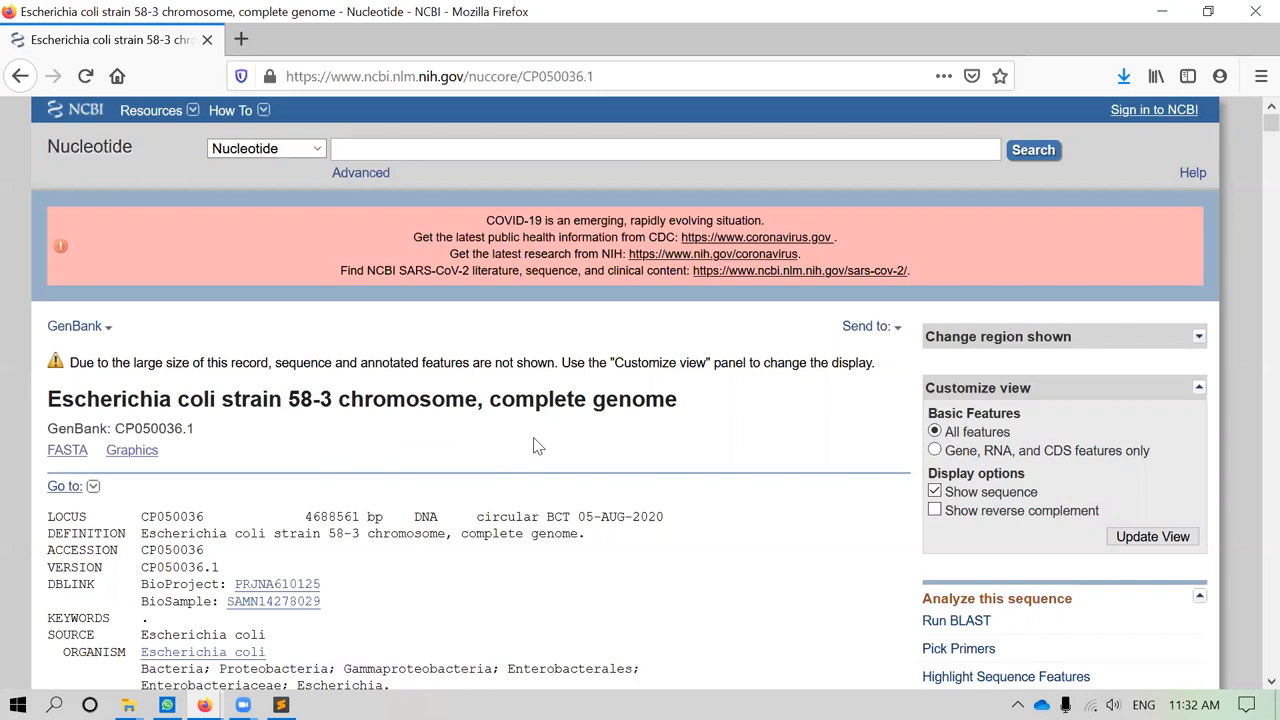
pyautogui.moveTo(533, 435)
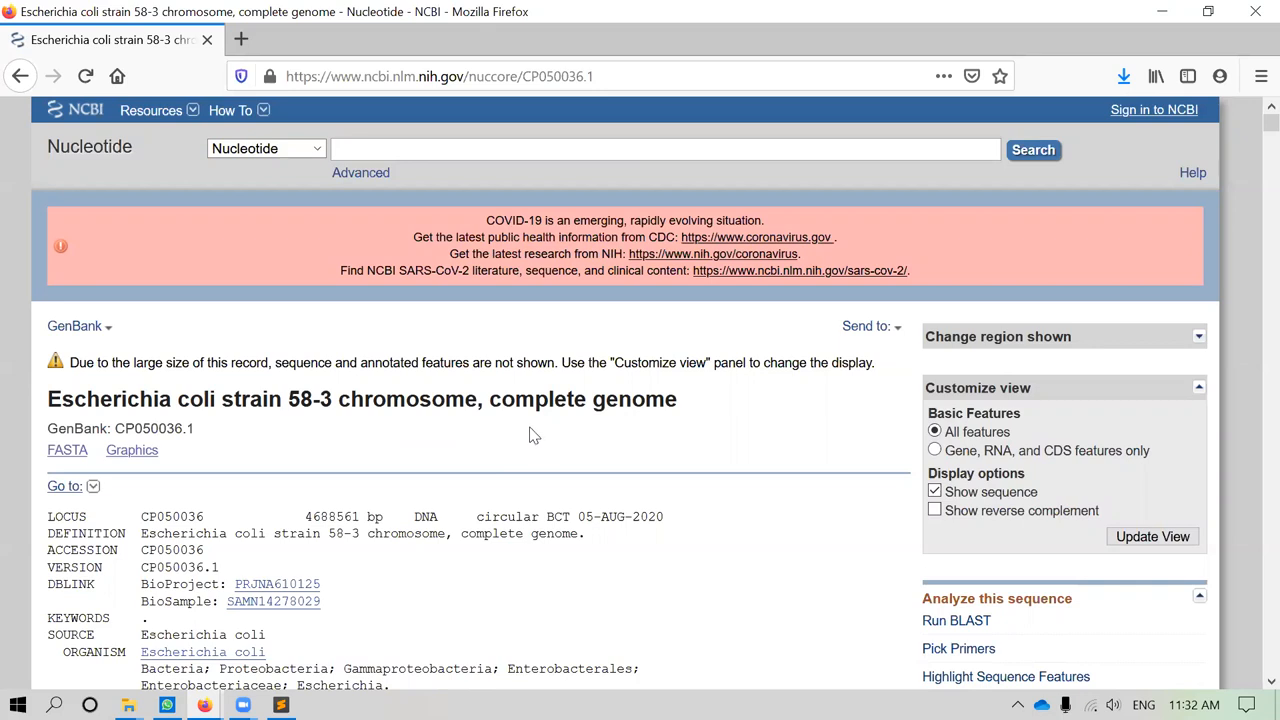